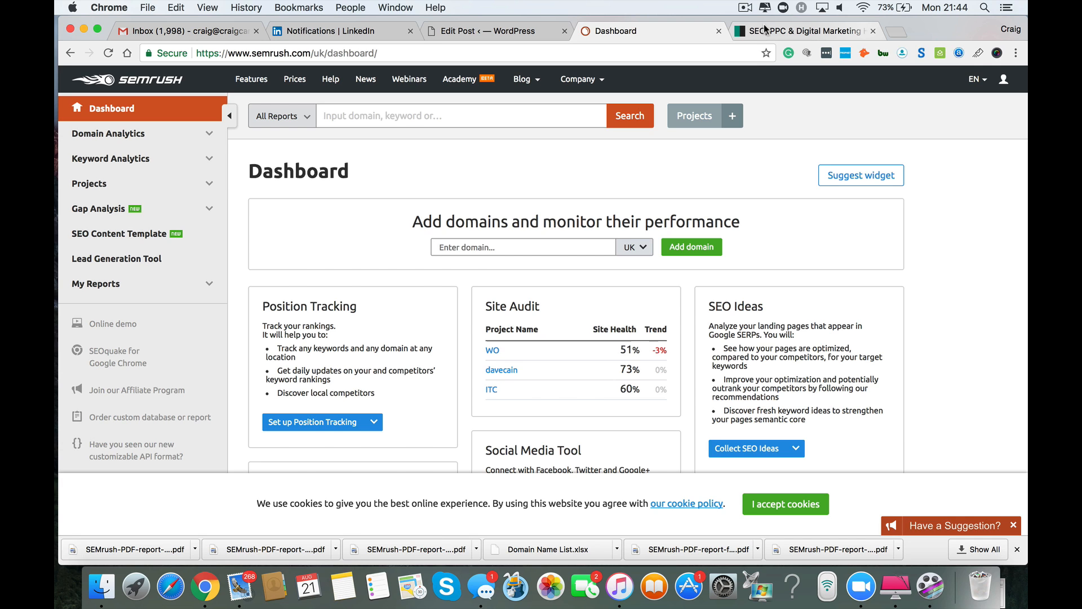
Switch to the Dave Cain website and open its blog page with the monthly archives
left_click(800, 30)
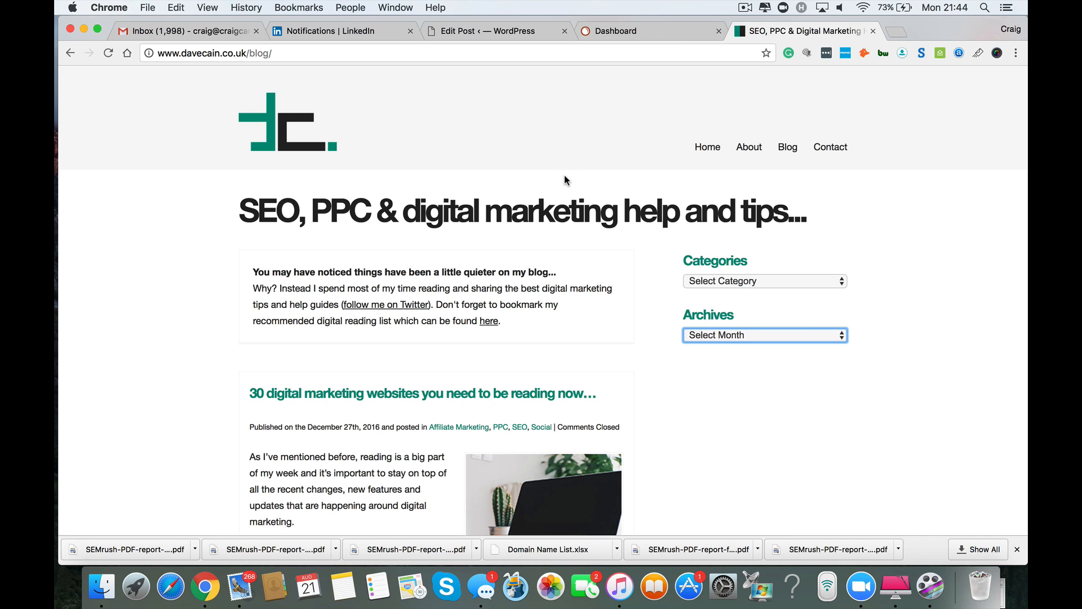
mouse_move(727, 136)
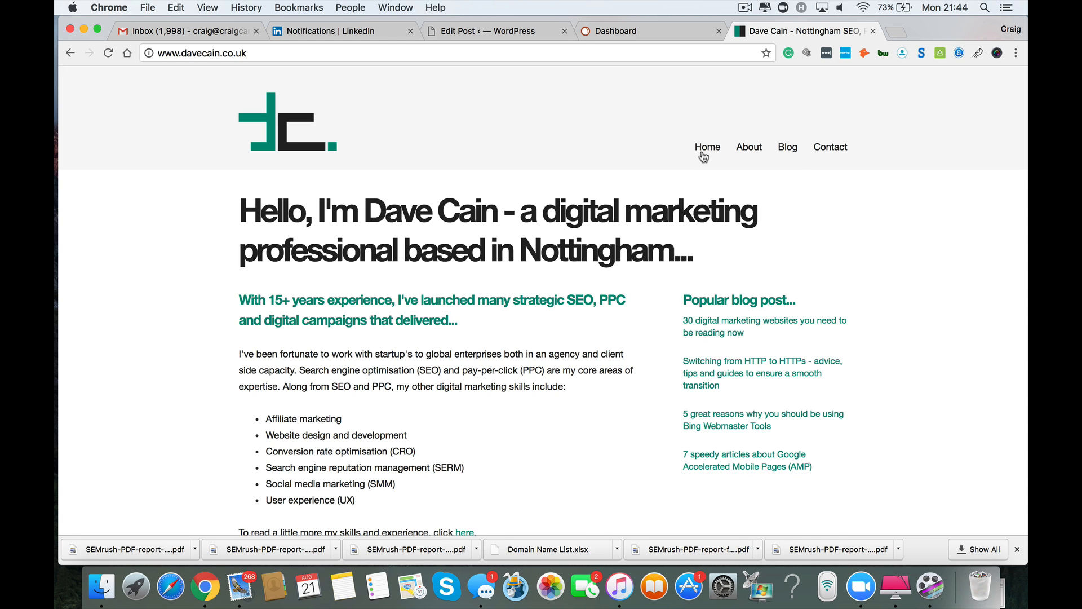
left_click(787, 147)
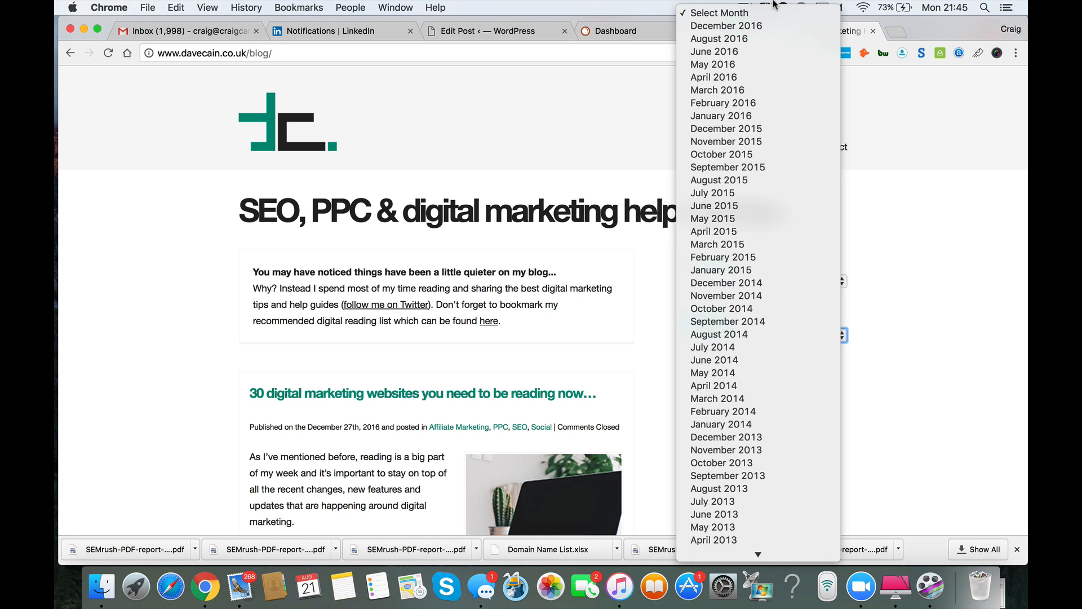
mouse_move(537, 141)
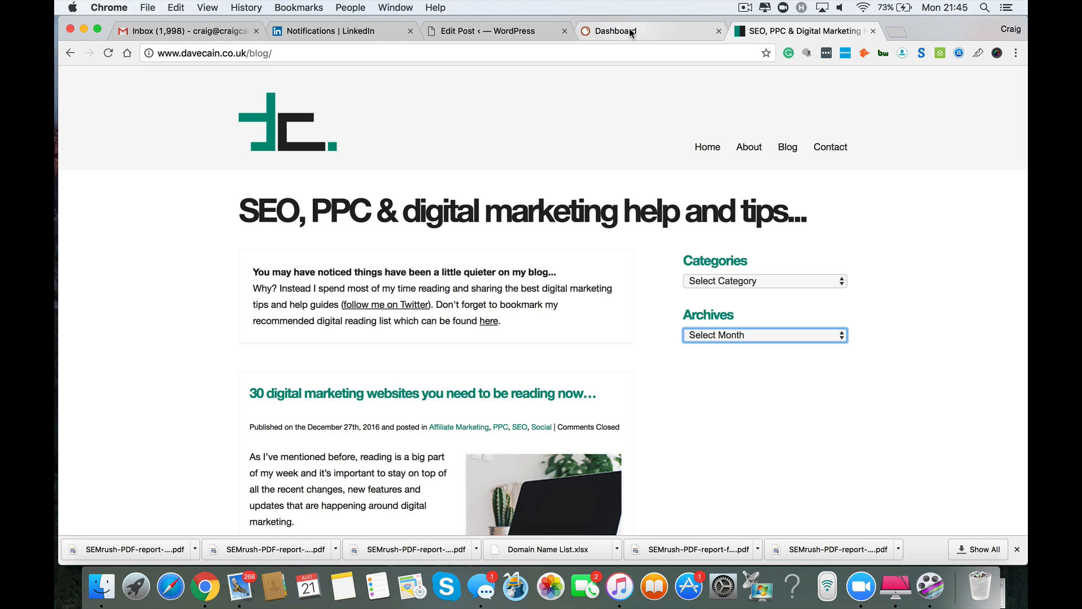
mouse_move(630, 31)
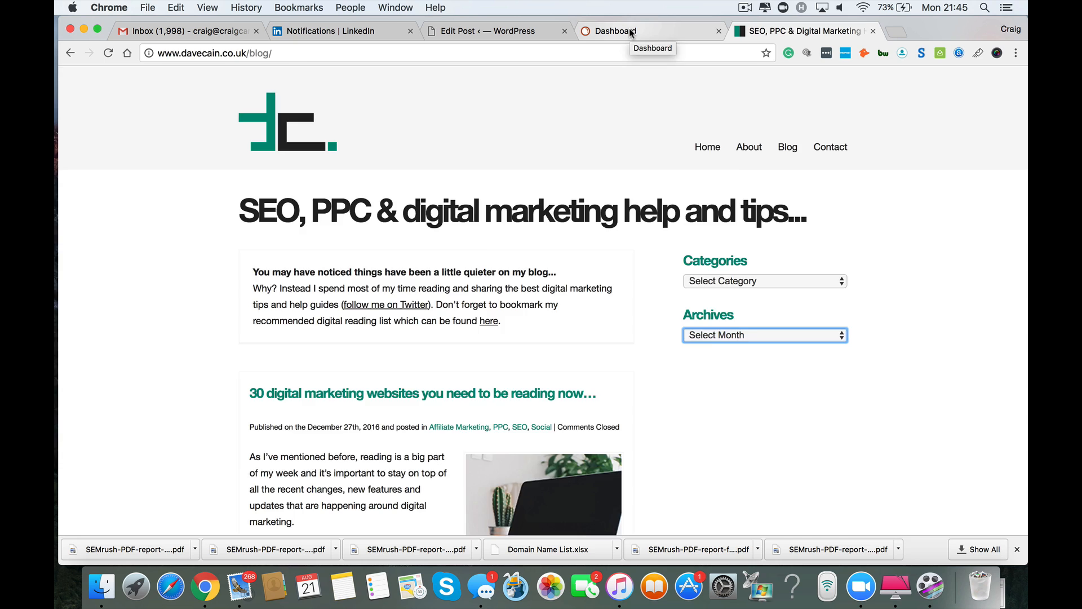
Return to SEMrush and open the full projects list
left_click(648, 31)
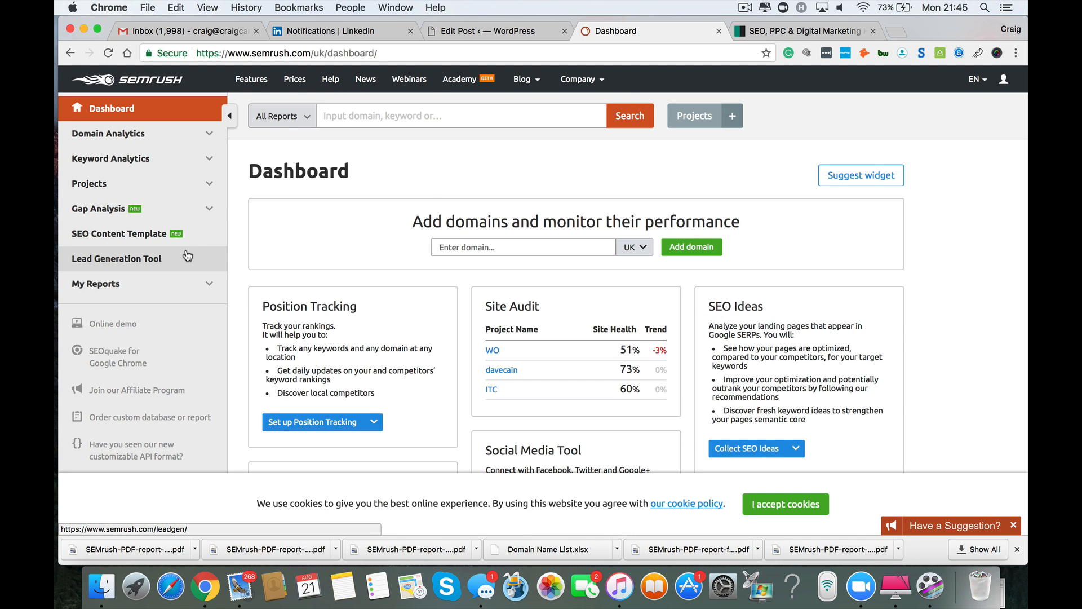
mouse_move(136, 199)
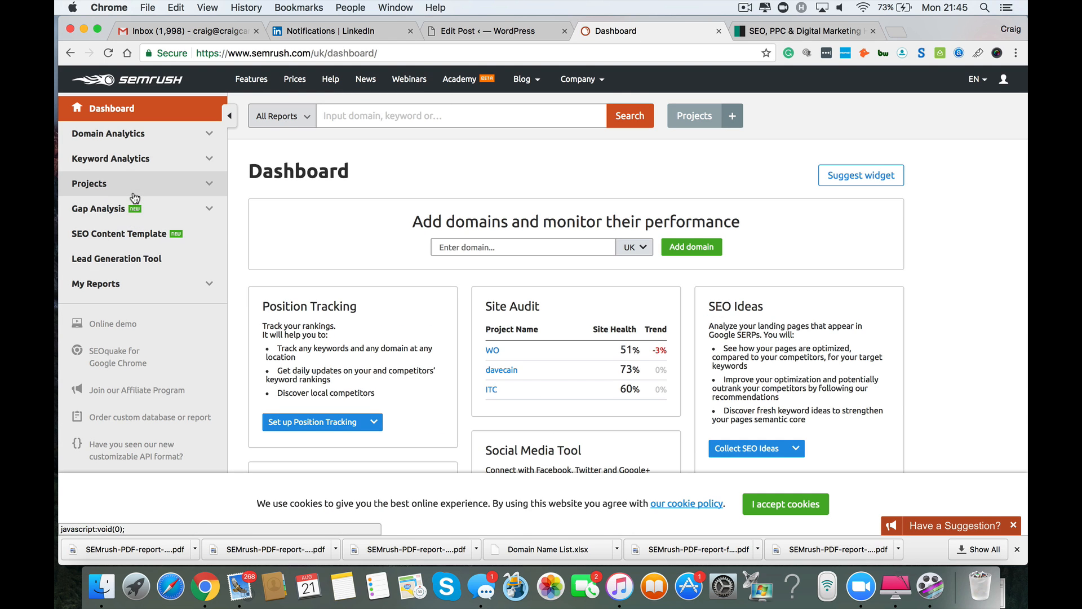
mouse_move(117, 193)
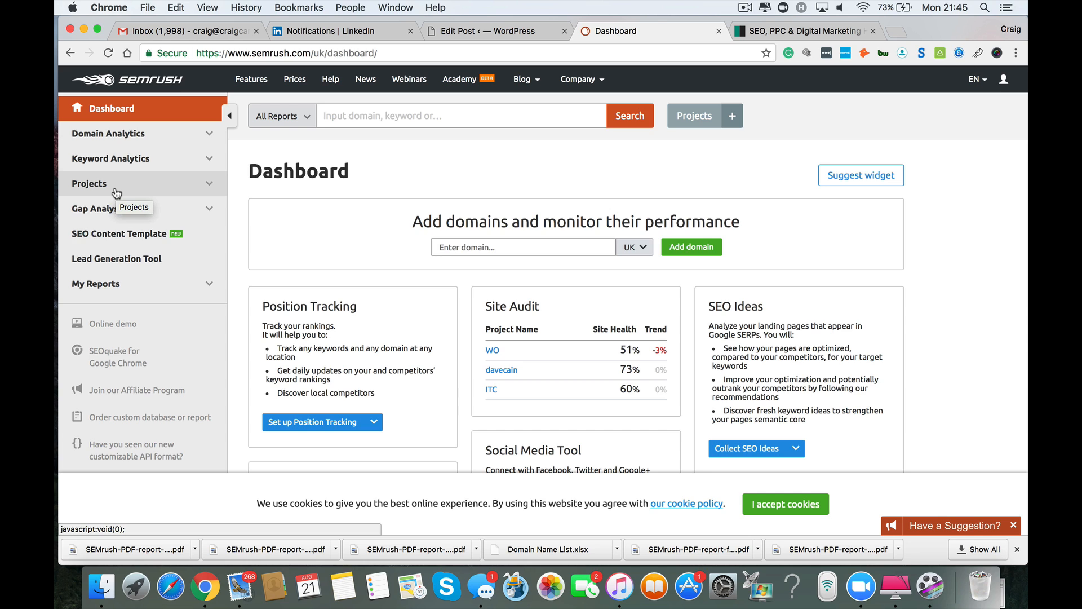
left_click(89, 183)
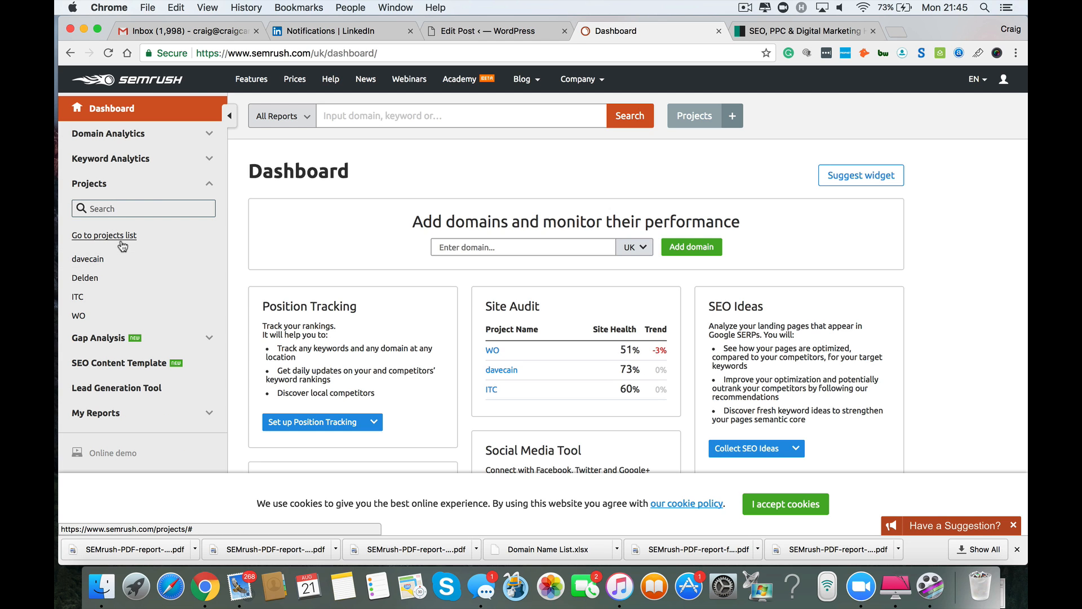
left_click(104, 235)
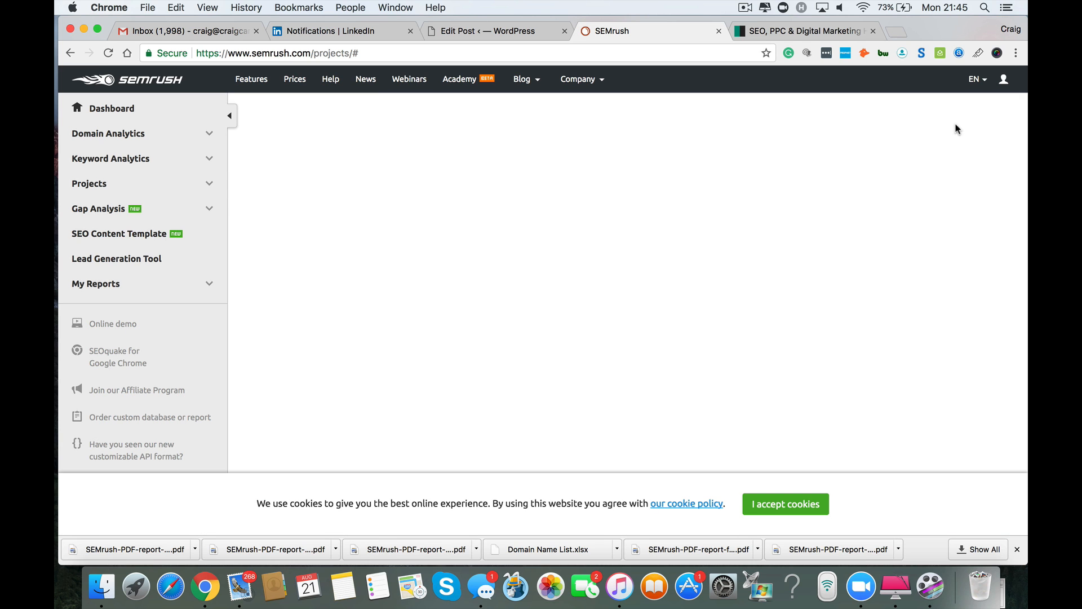
left_click(968, 150)
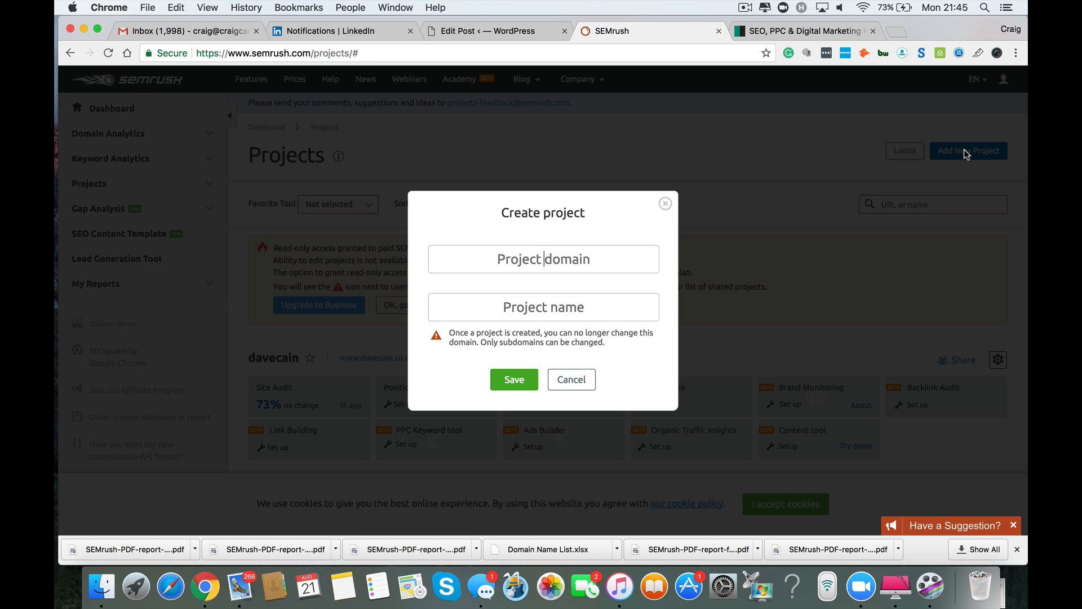
type("www.")
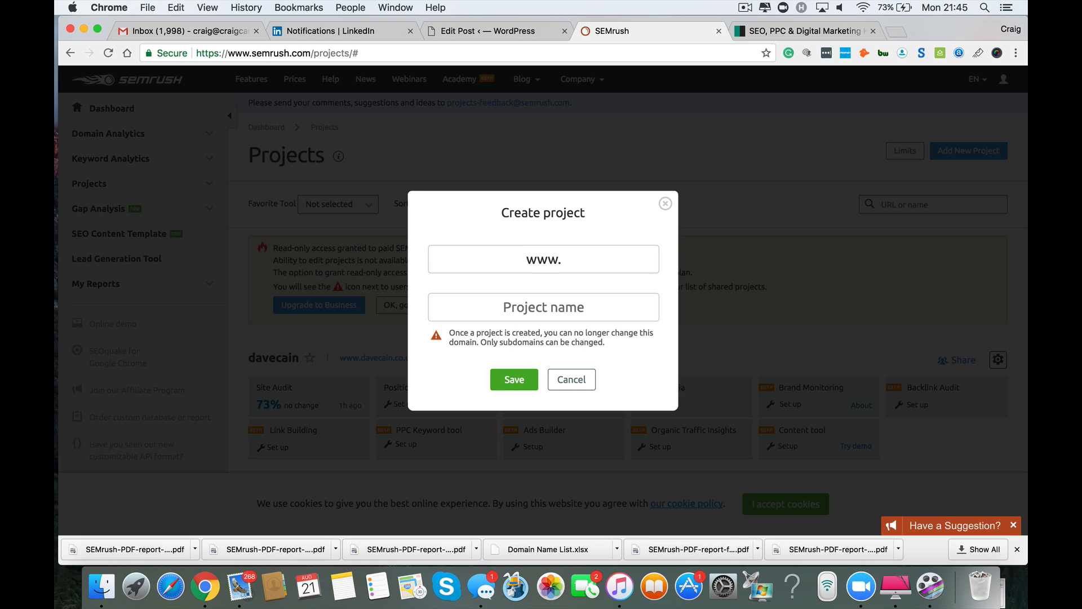
type("davecain")
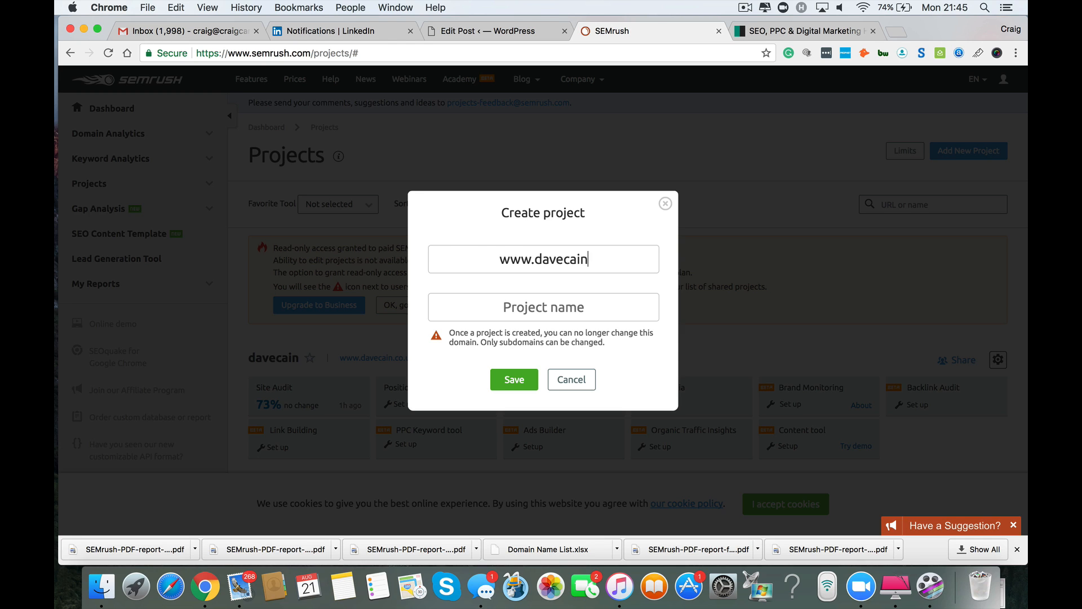
type(".co.uk")
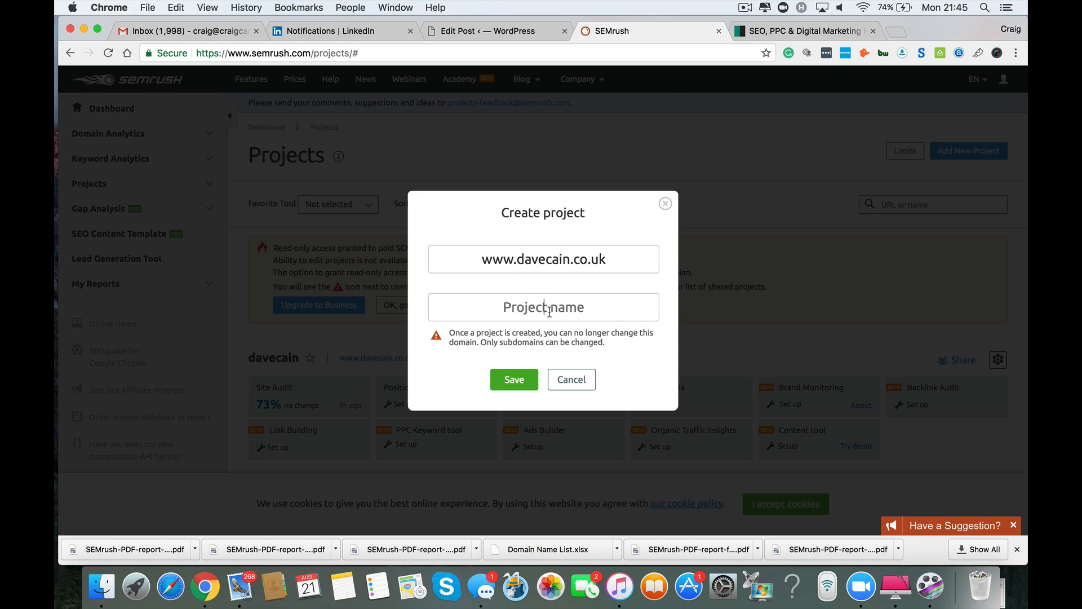
type("Big")
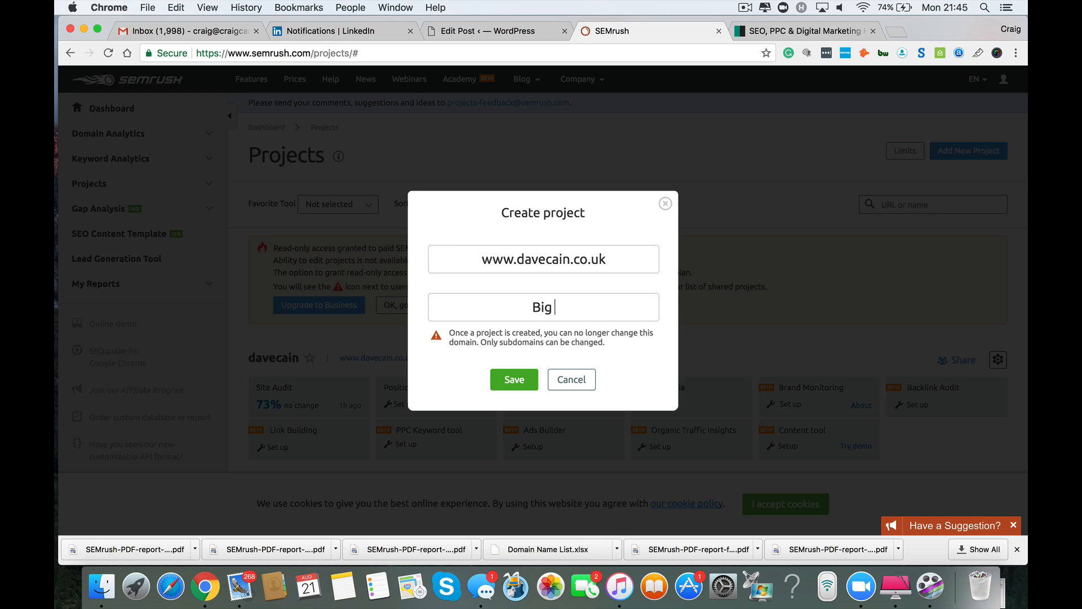
type("Dave Cain")
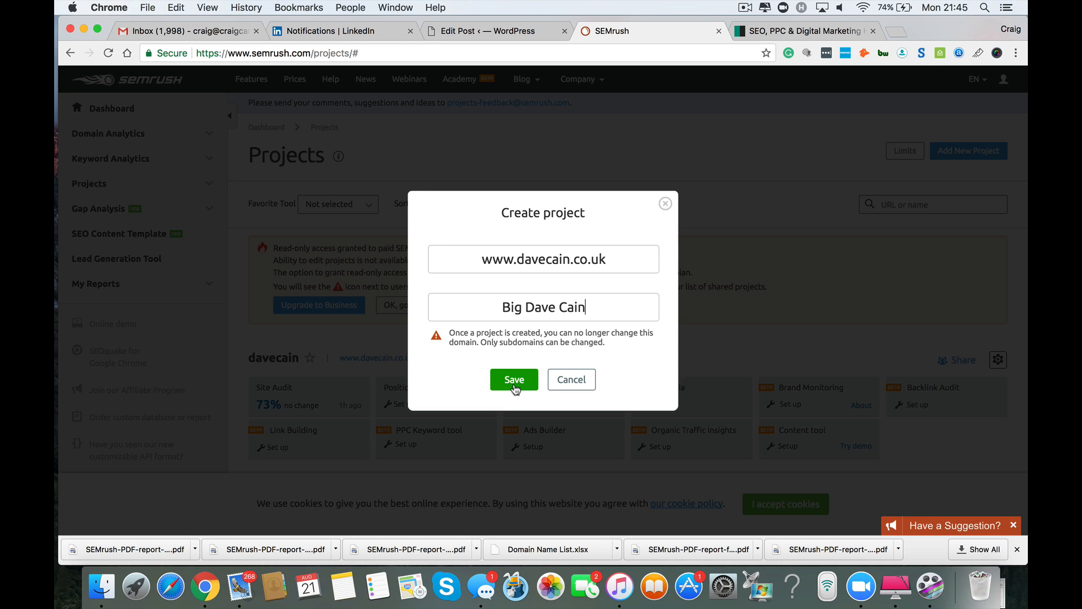
left_click(514, 379)
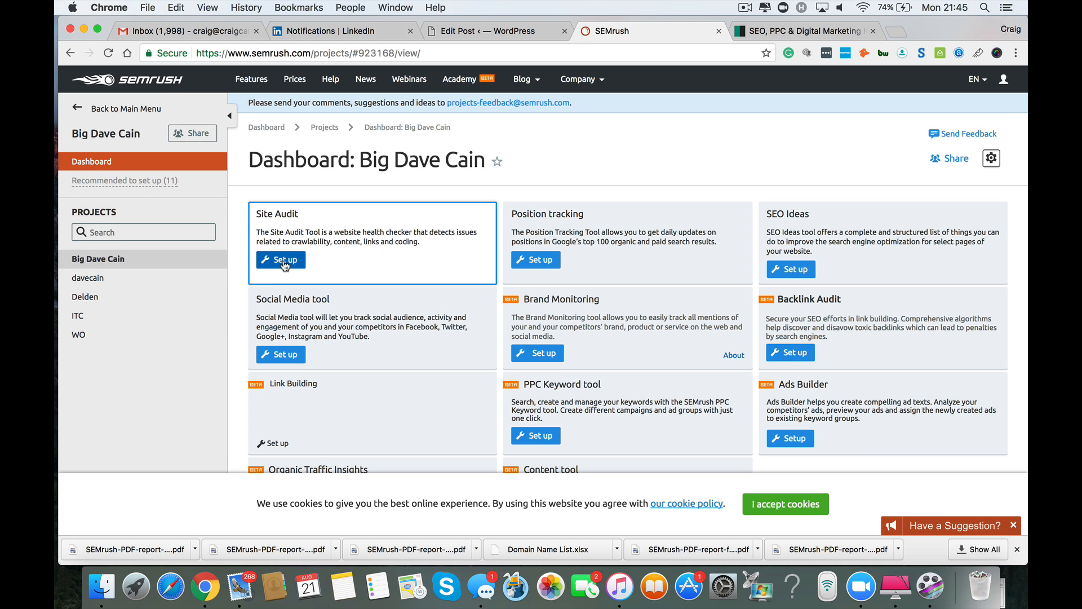
Set up the project's Site Audit with a 500-page limit and continue
left_click(280, 260)
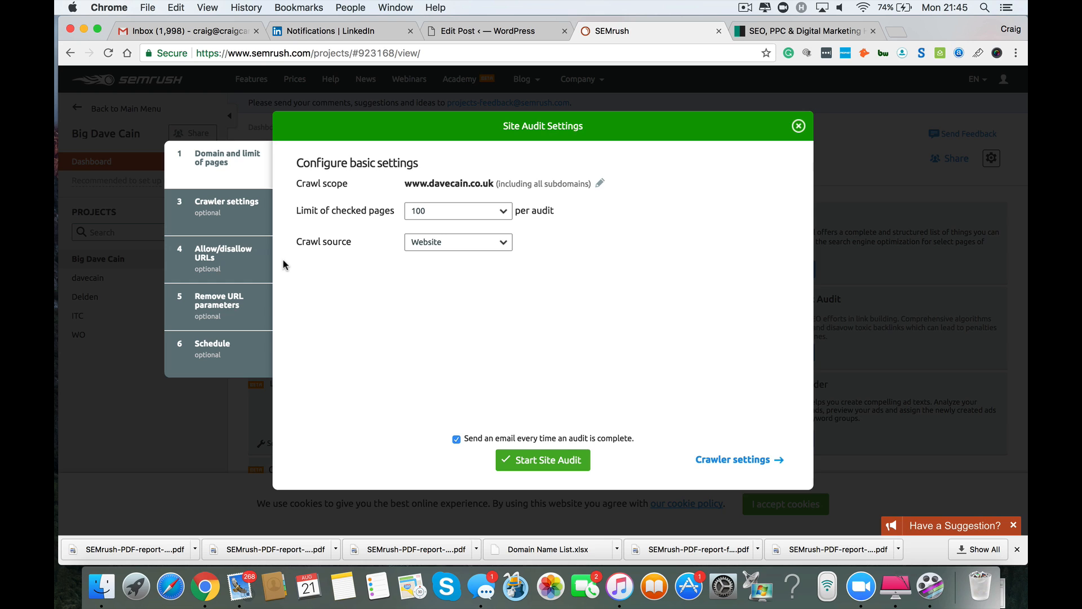
left_click(458, 210)
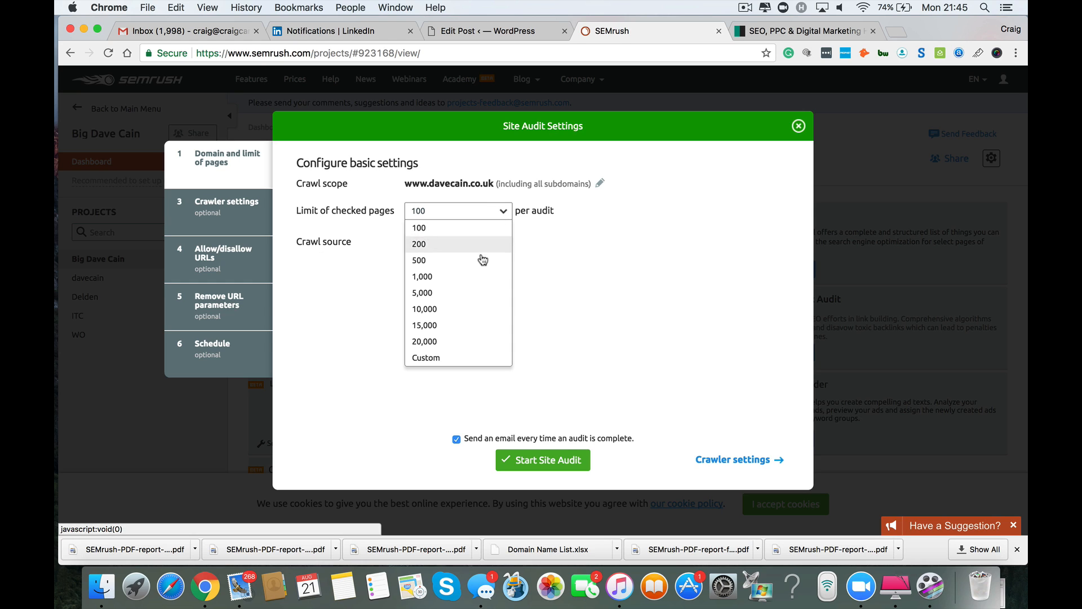
left_click(418, 261)
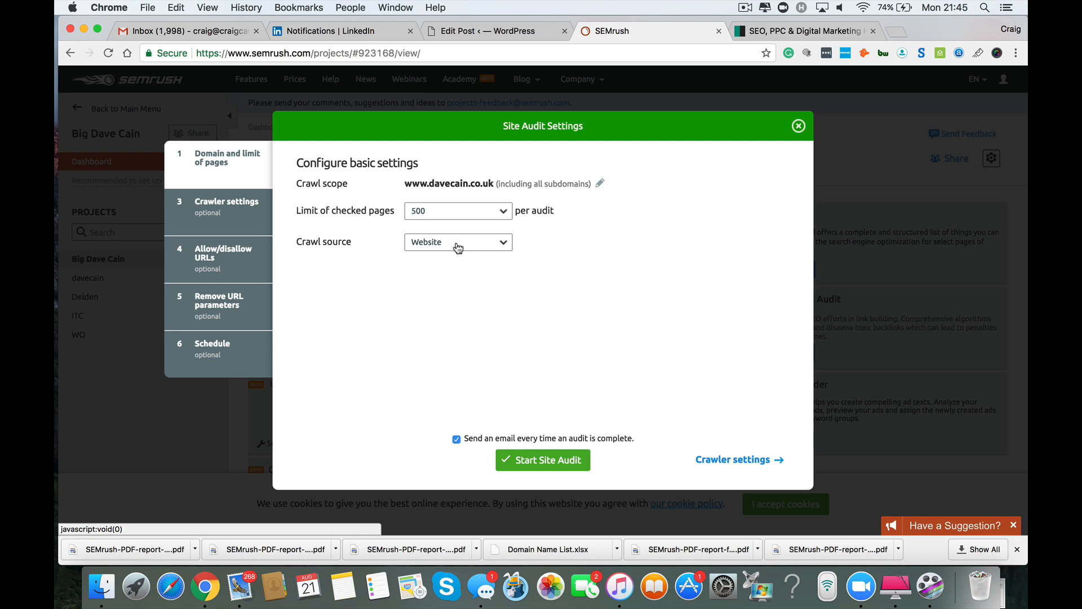
mouse_move(456, 248)
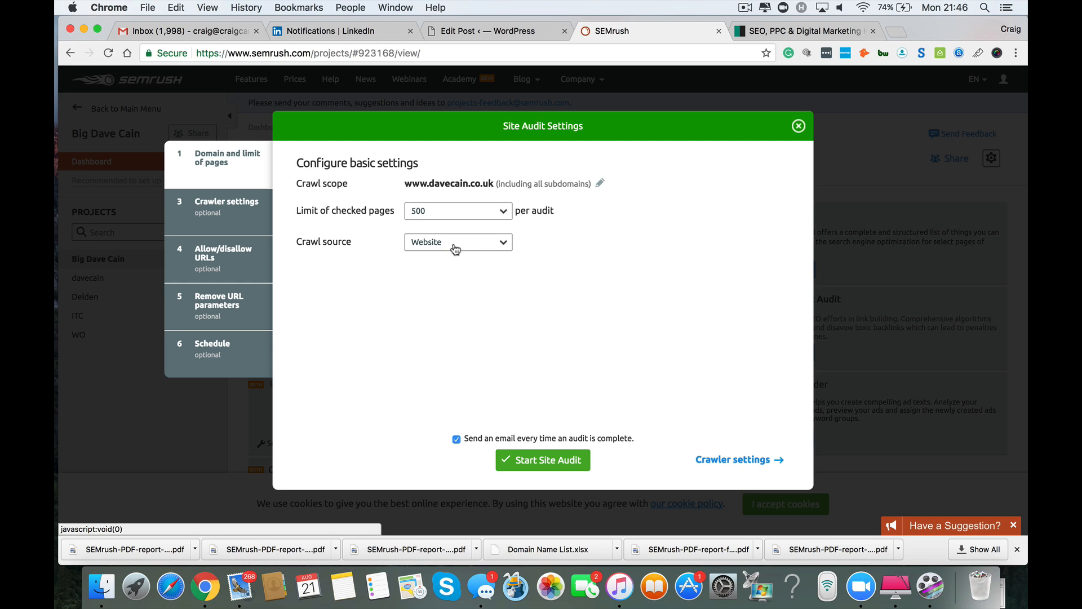
mouse_move(459, 475)
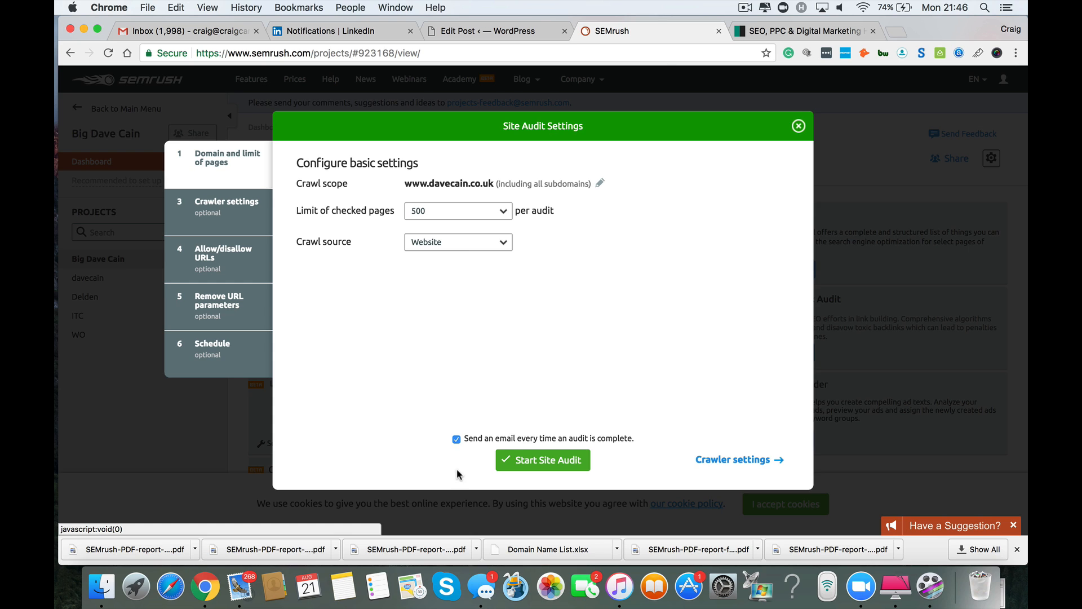
left_click(456, 439)
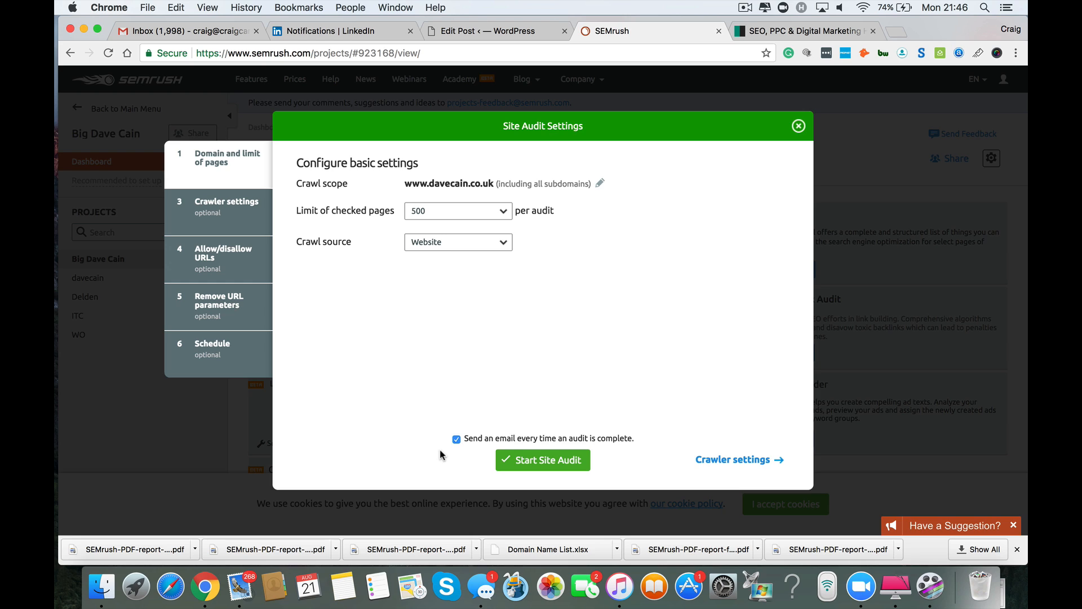
mouse_move(434, 456)
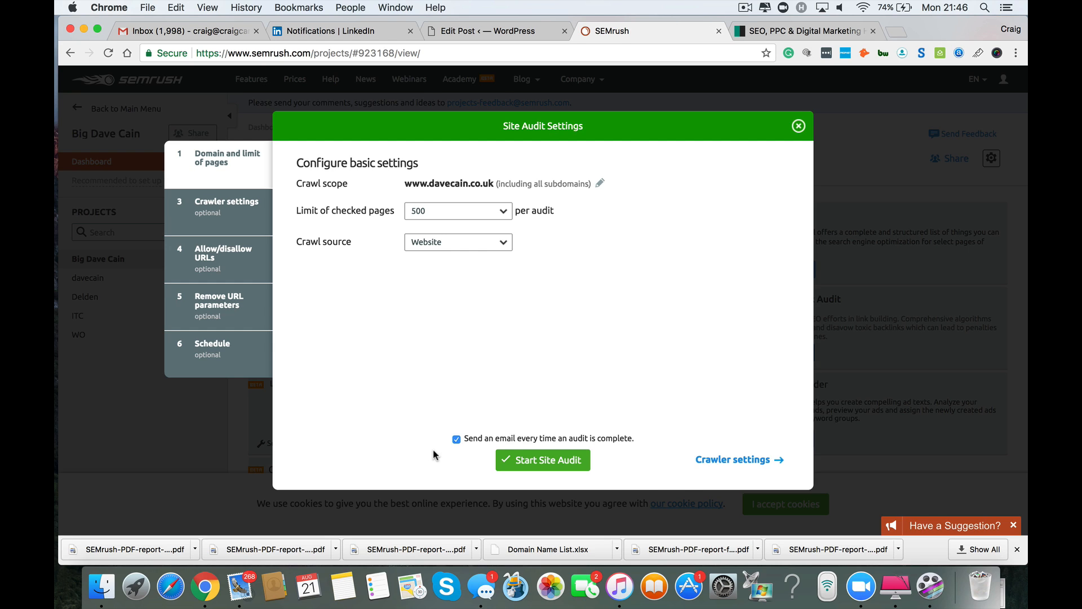
mouse_move(750, 459)
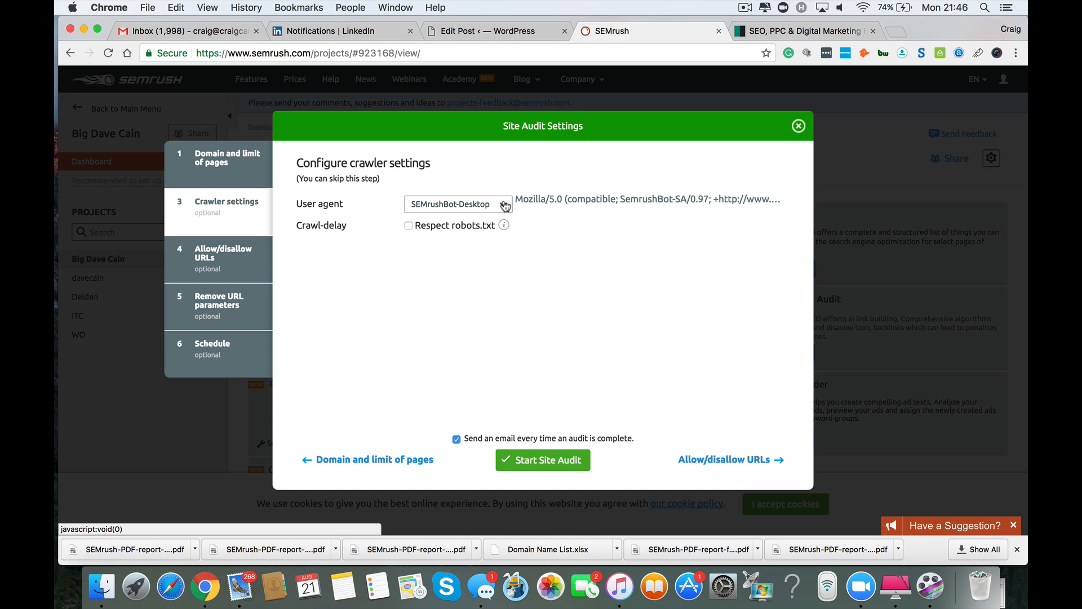
Show the crawler user agent options, with SEMrushBot-Desktop currently selected
left_click(458, 203)
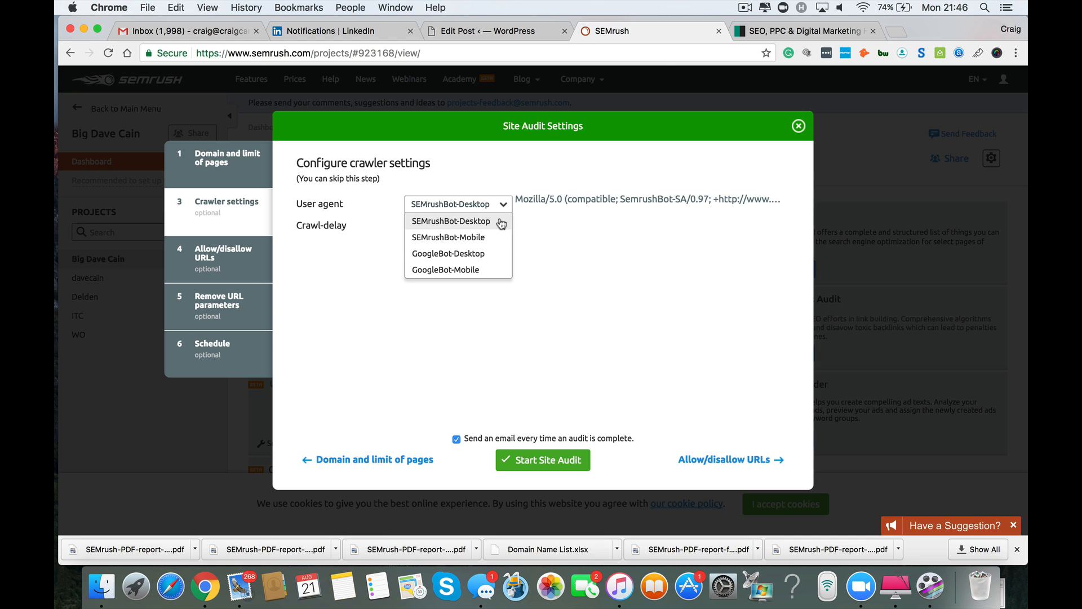
mouse_move(457, 253)
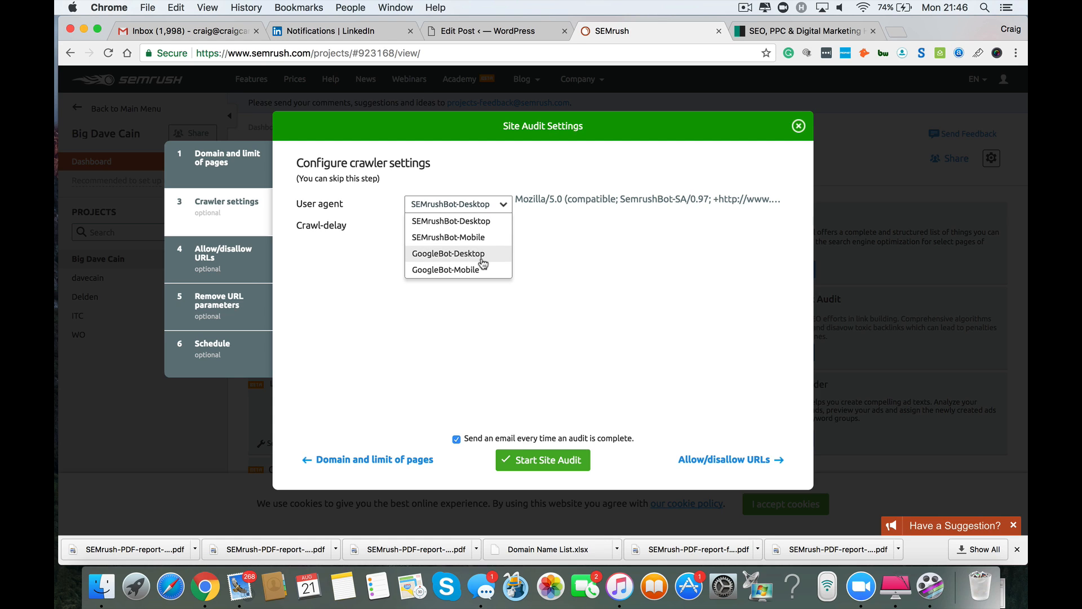
mouse_move(446, 270)
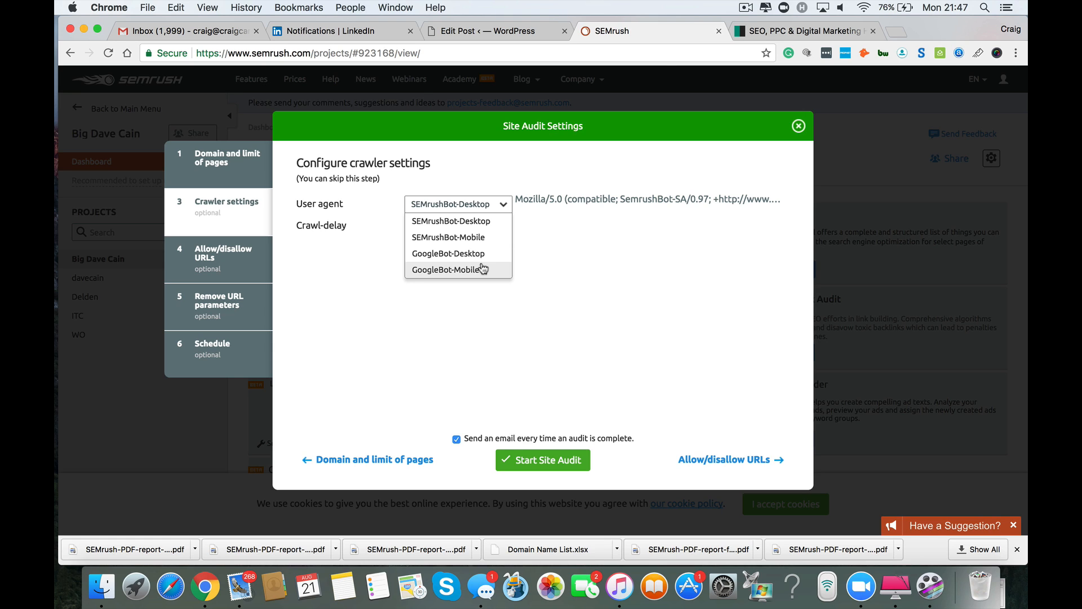
mouse_move(448, 253)
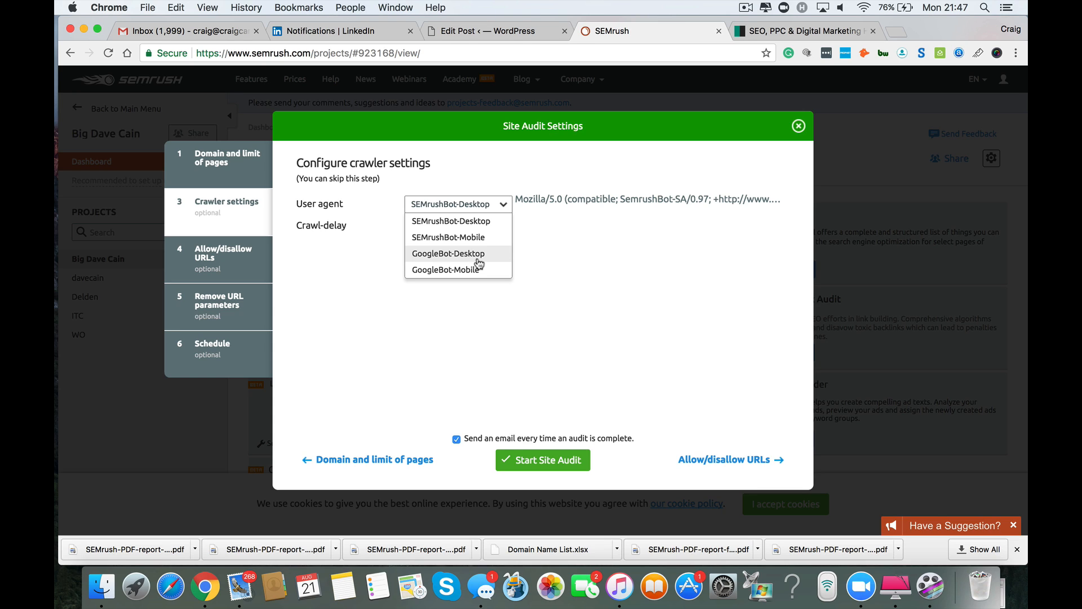
mouse_move(474, 249)
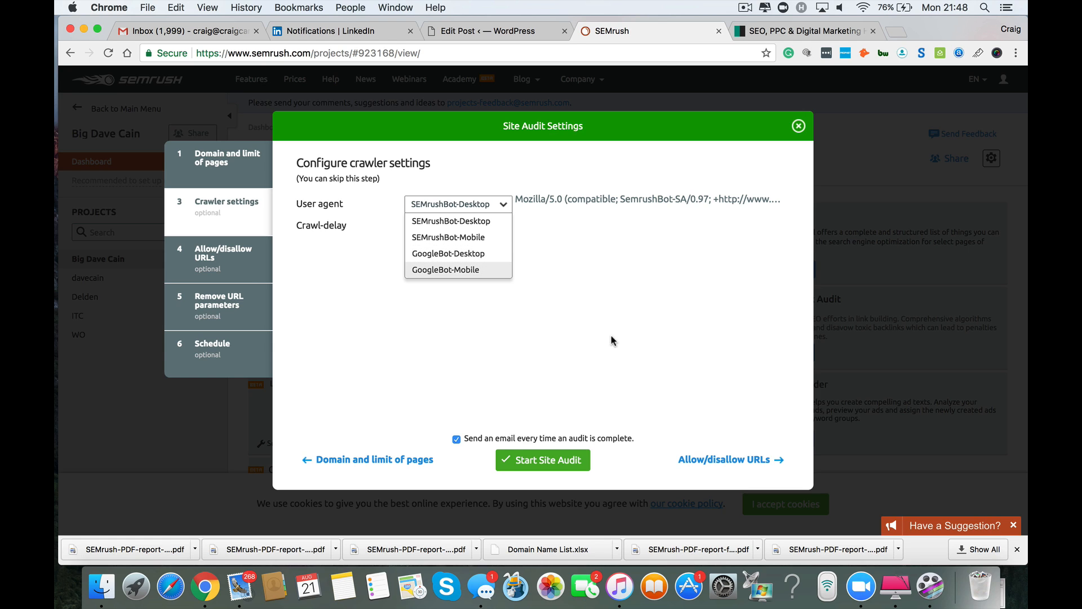
mouse_move(750, 463)
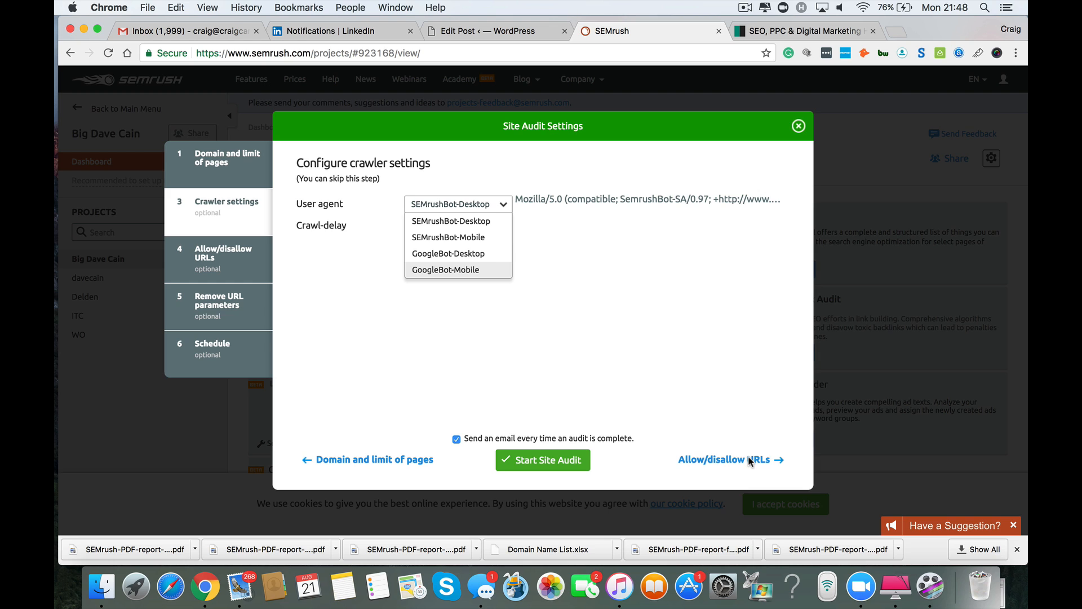
Skip past allow/disallow URLs, start the Big Dave Cain audit crawl, and dismiss the preparation dialog
left_click(725, 459)
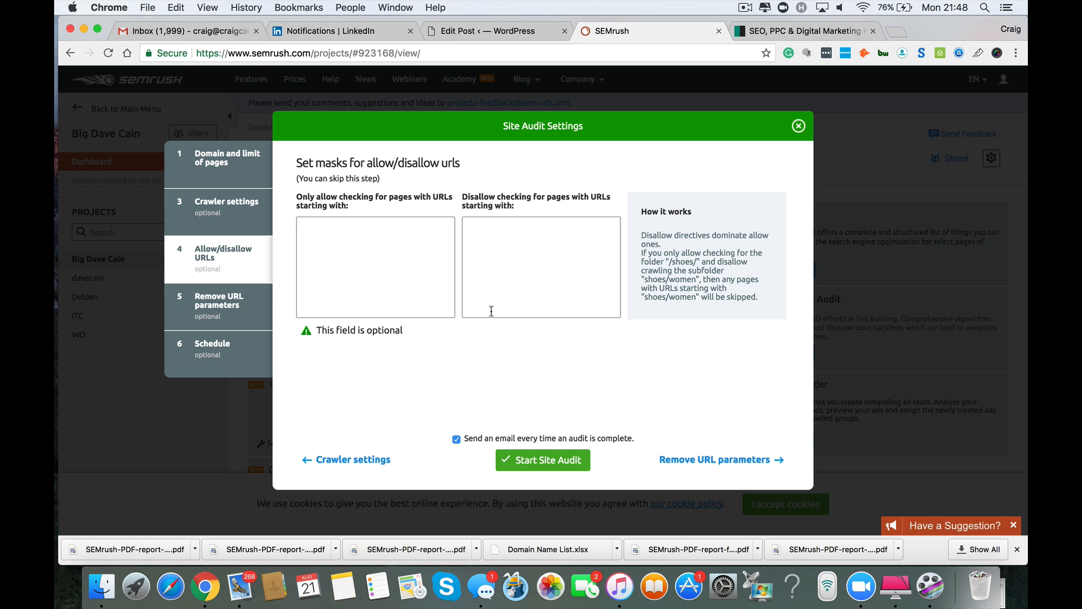
mouse_move(400, 230)
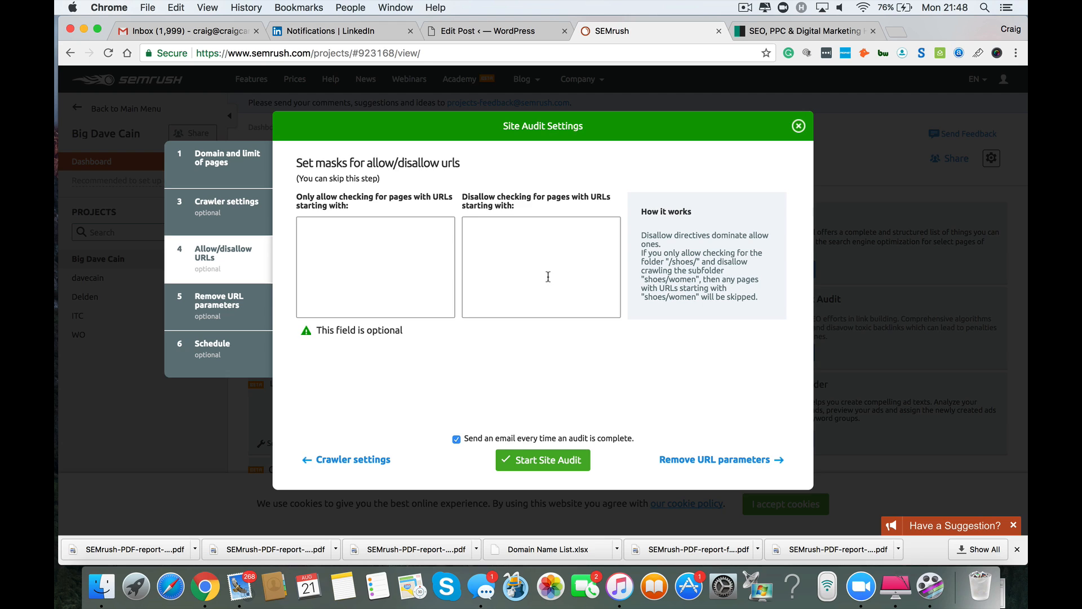
mouse_move(477, 229)
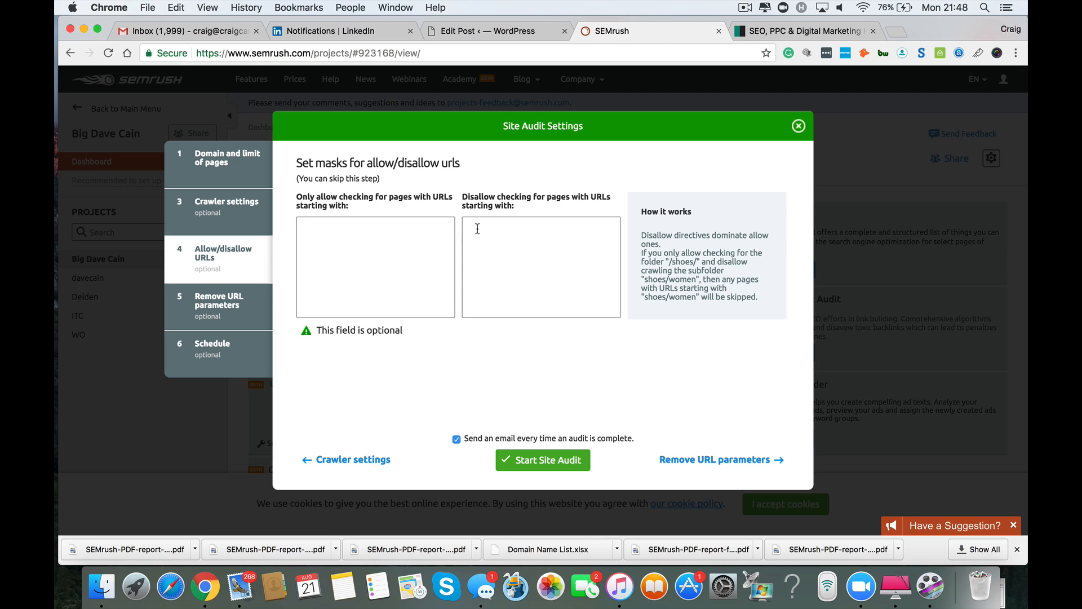
mouse_move(539, 302)
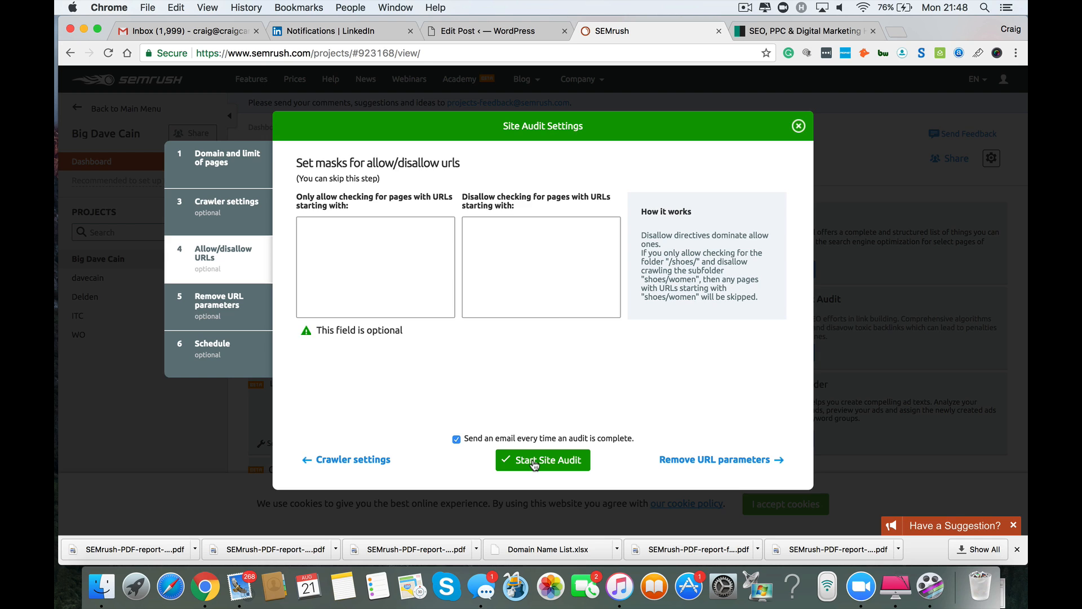
left_click(543, 460)
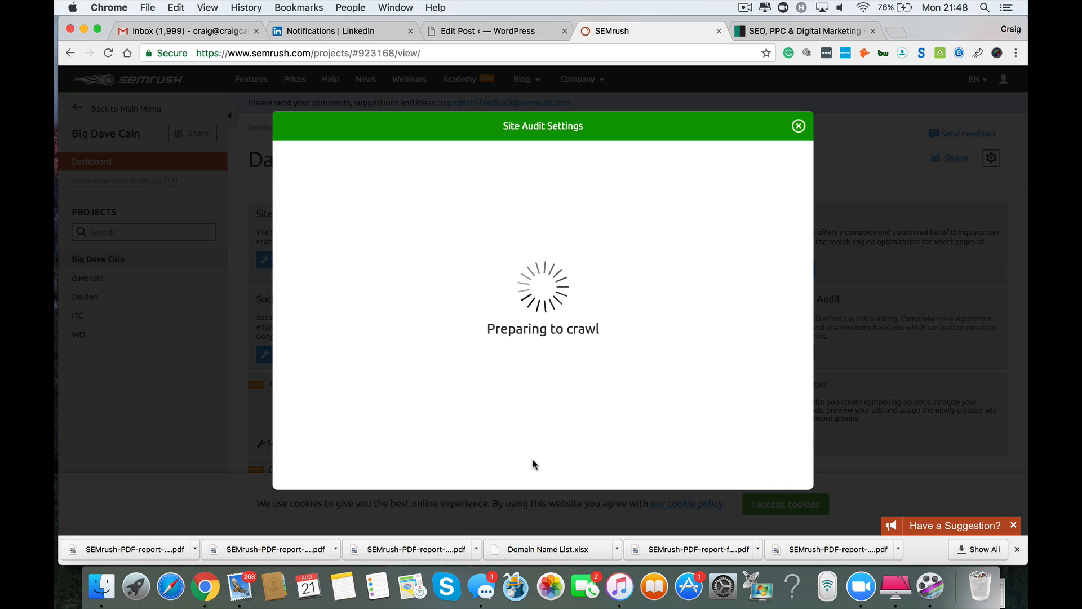
left_click(798, 125)
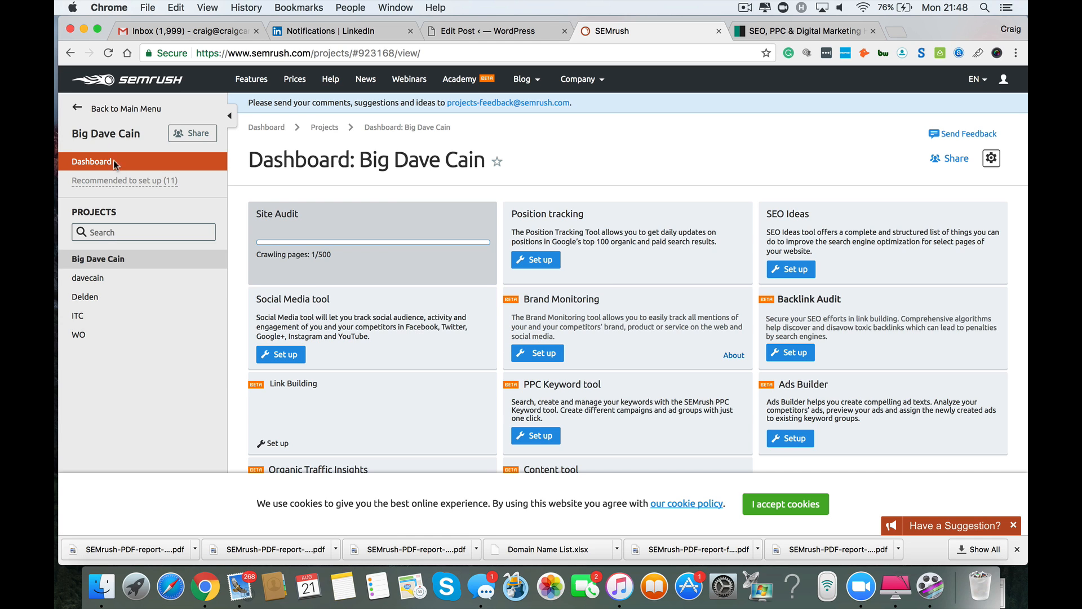
Switch to the already-audited davecain project with its 73% Site Audit score
left_click(88, 296)
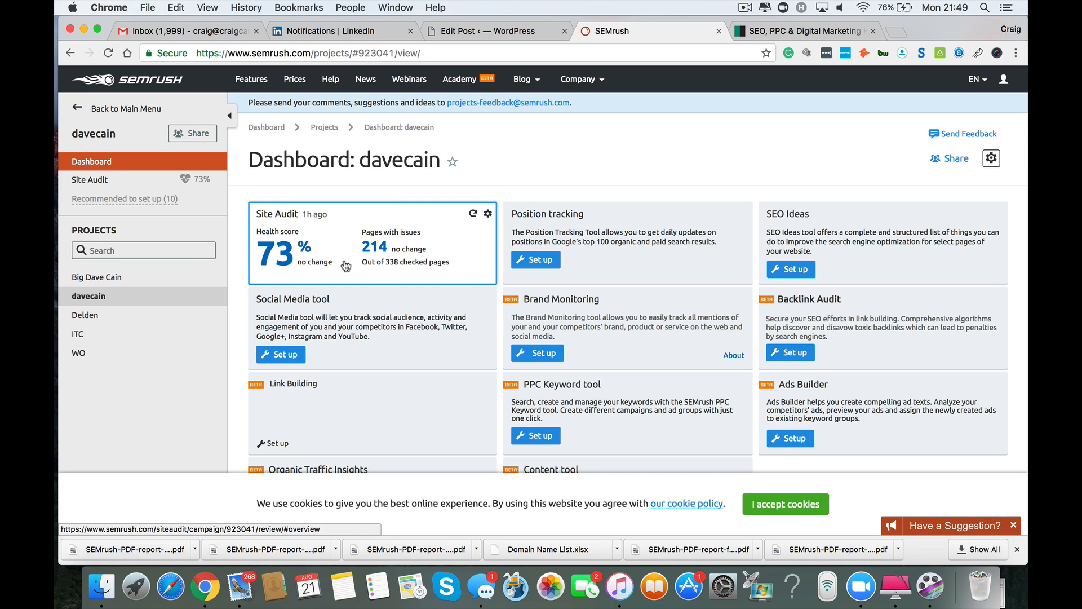
mouse_move(292, 258)
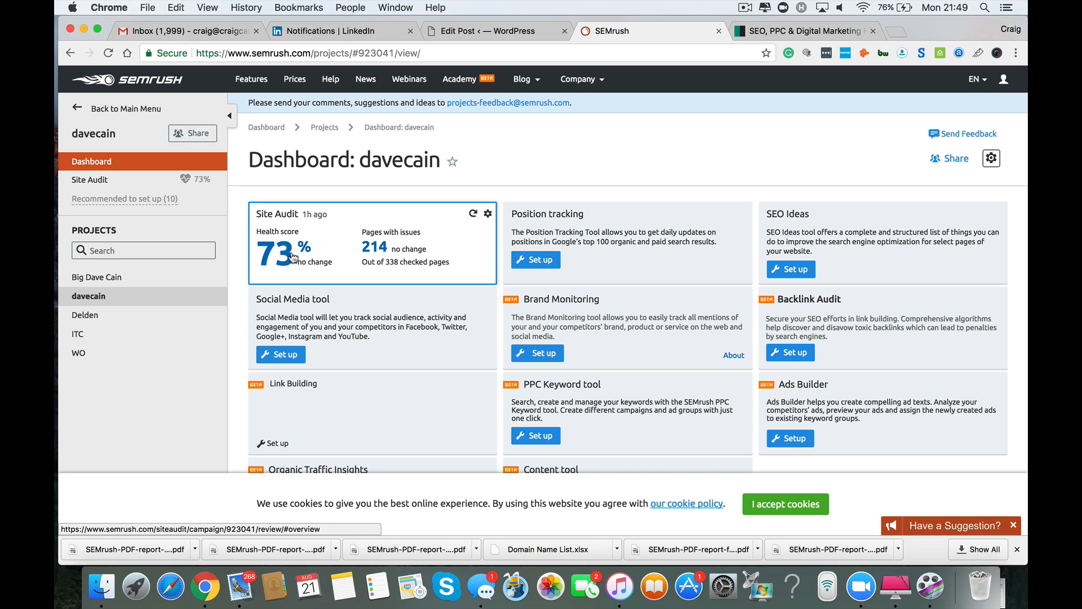
mouse_move(265, 241)
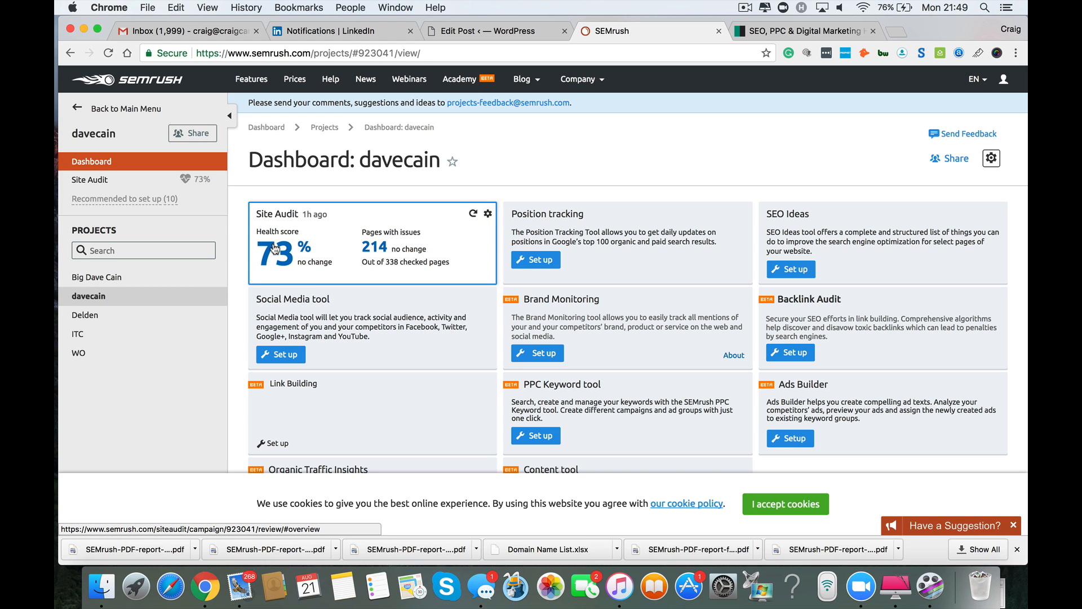
mouse_move(399, 242)
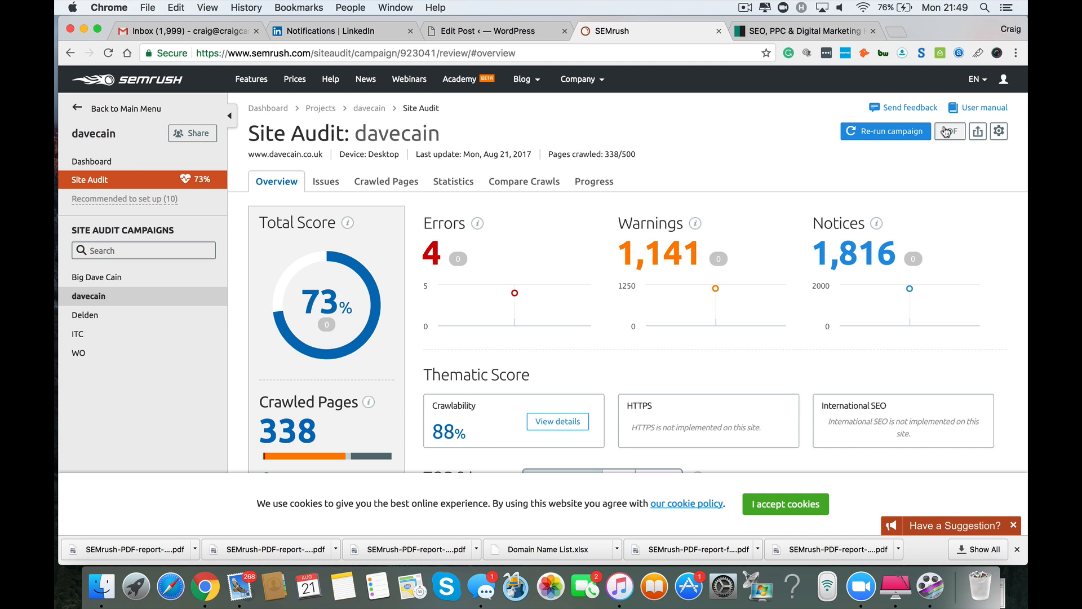
left_click(951, 131)
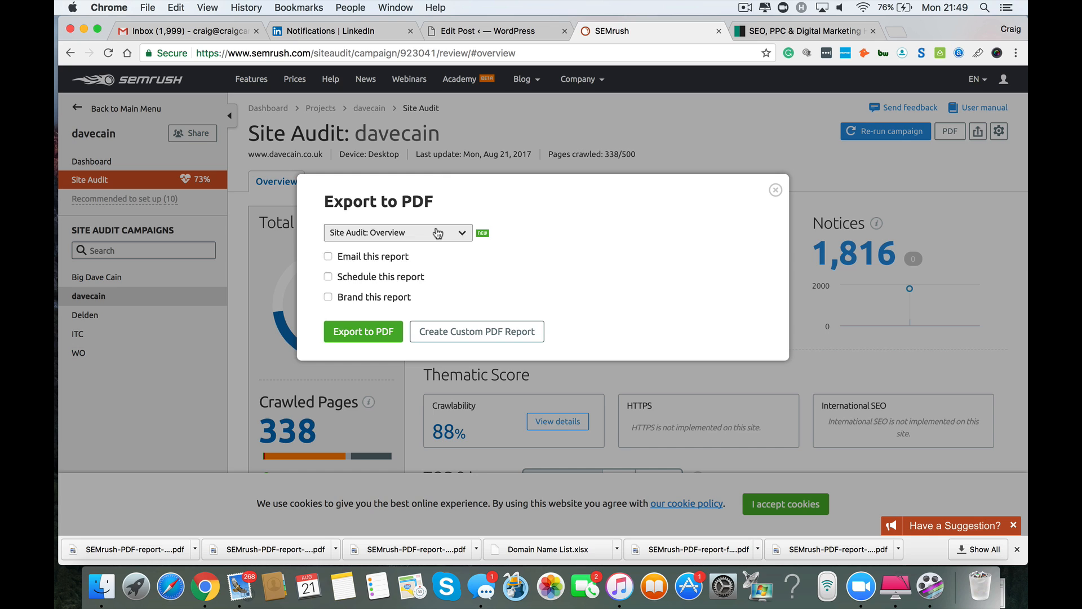
left_click(397, 232)
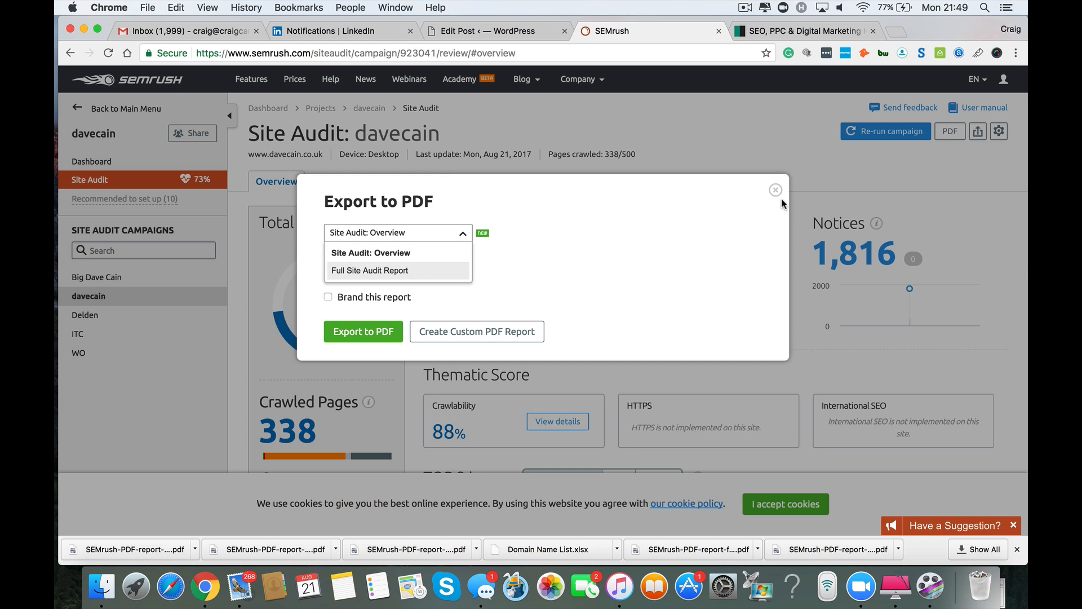
left_click(775, 190)
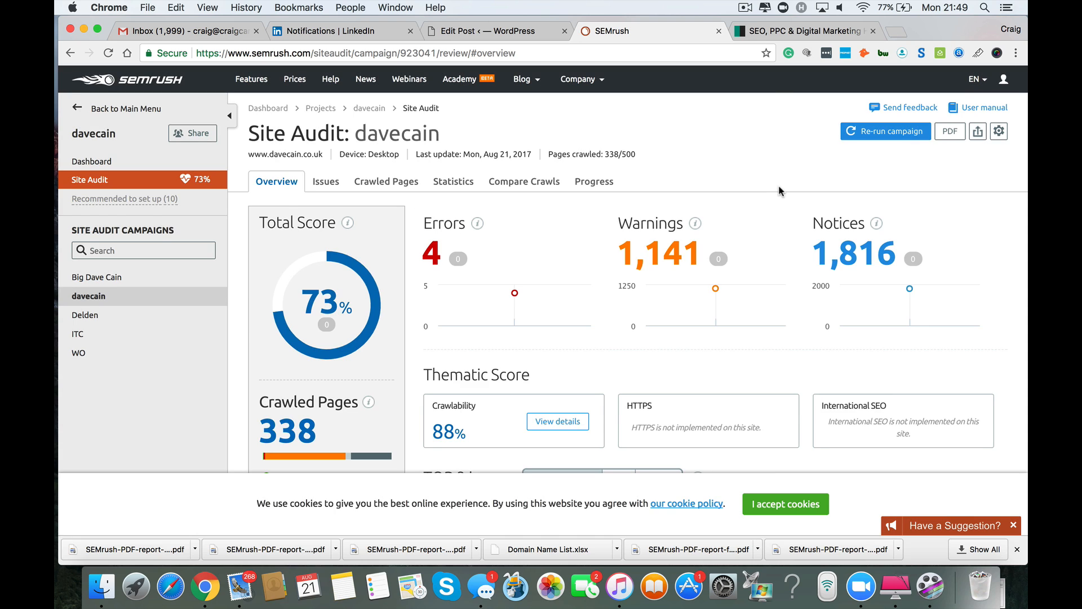
mouse_move(769, 182)
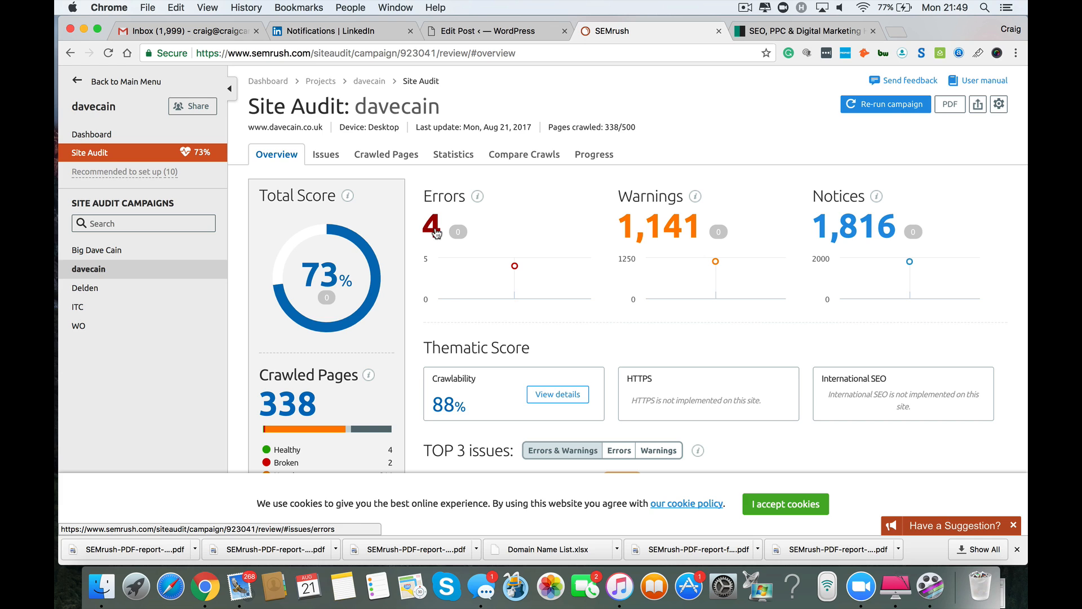
mouse_move(854, 226)
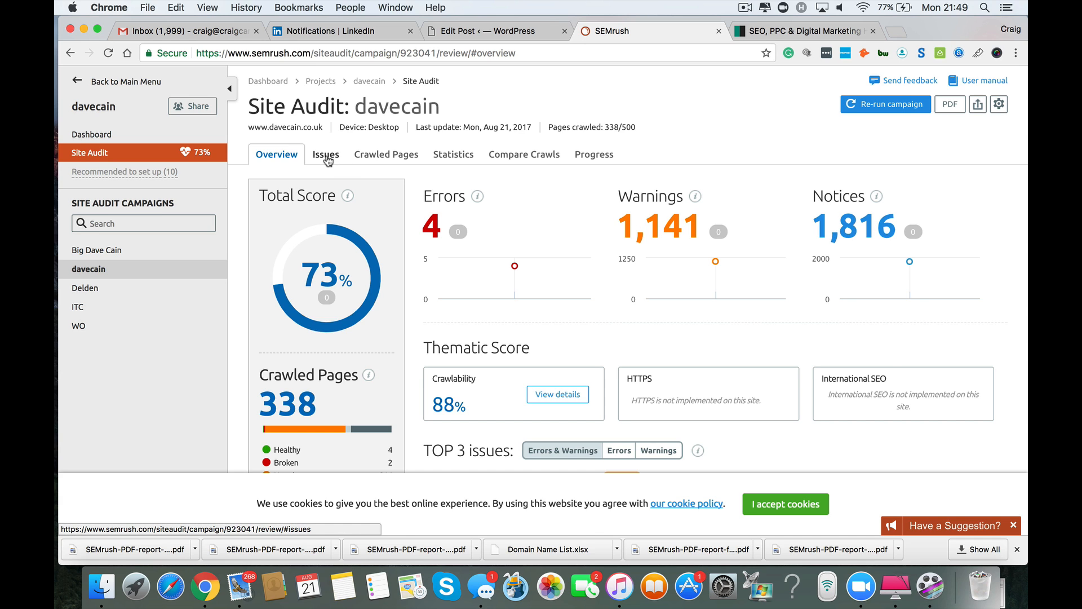
Browse the audit issues and the crawled pages shown as a directory structure
left_click(326, 154)
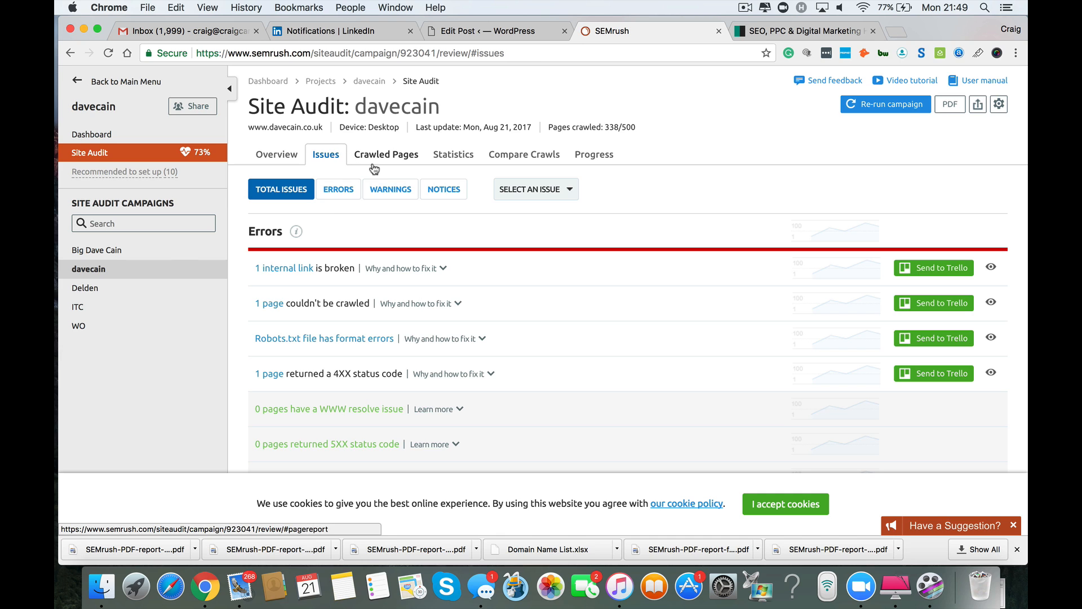
left_click(386, 154)
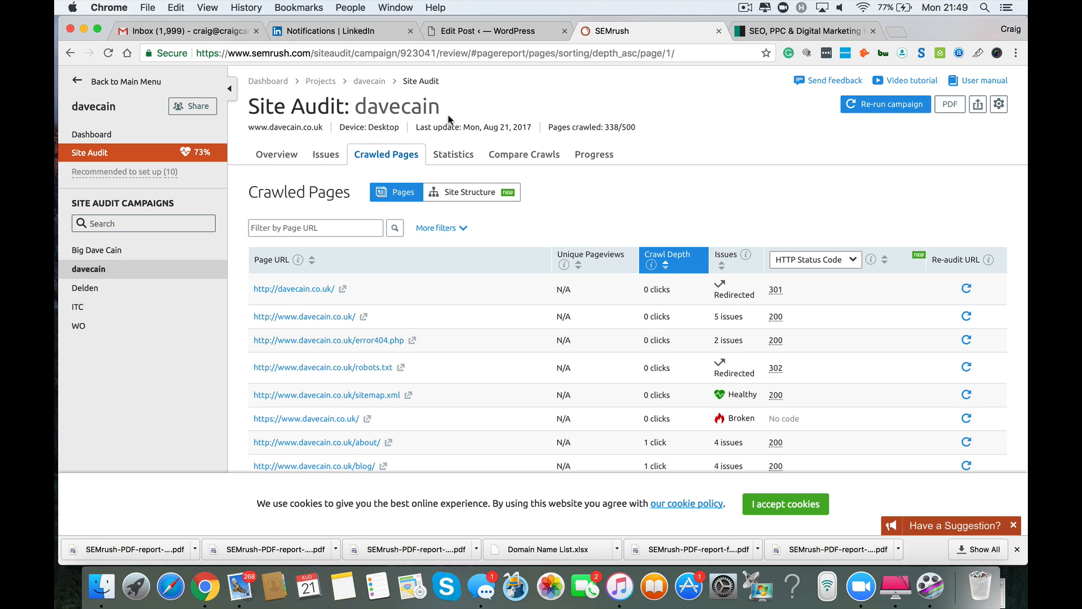
left_click(471, 191)
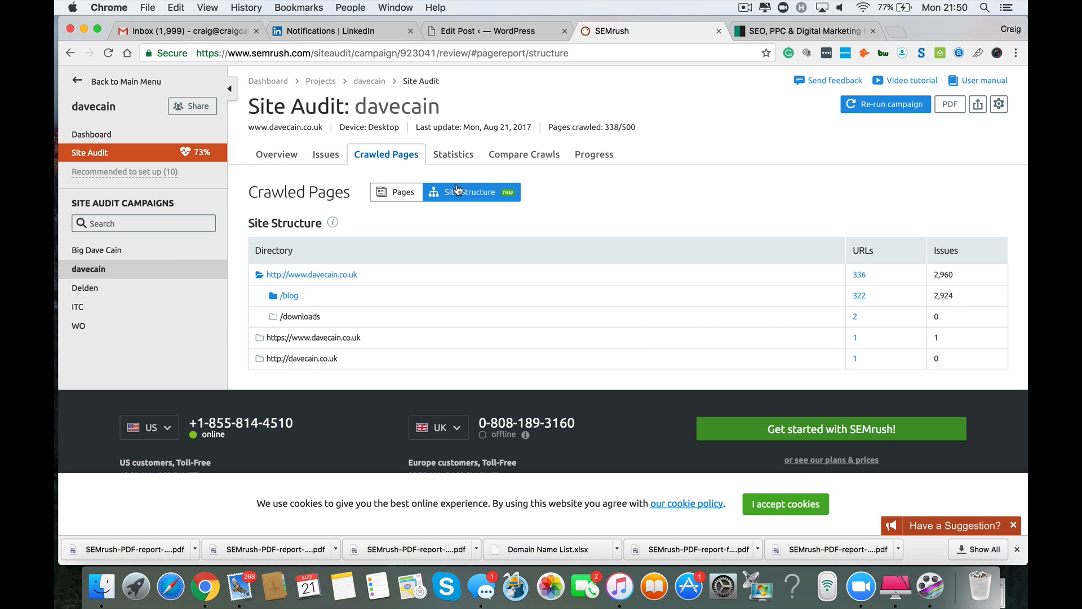
mouse_move(453, 154)
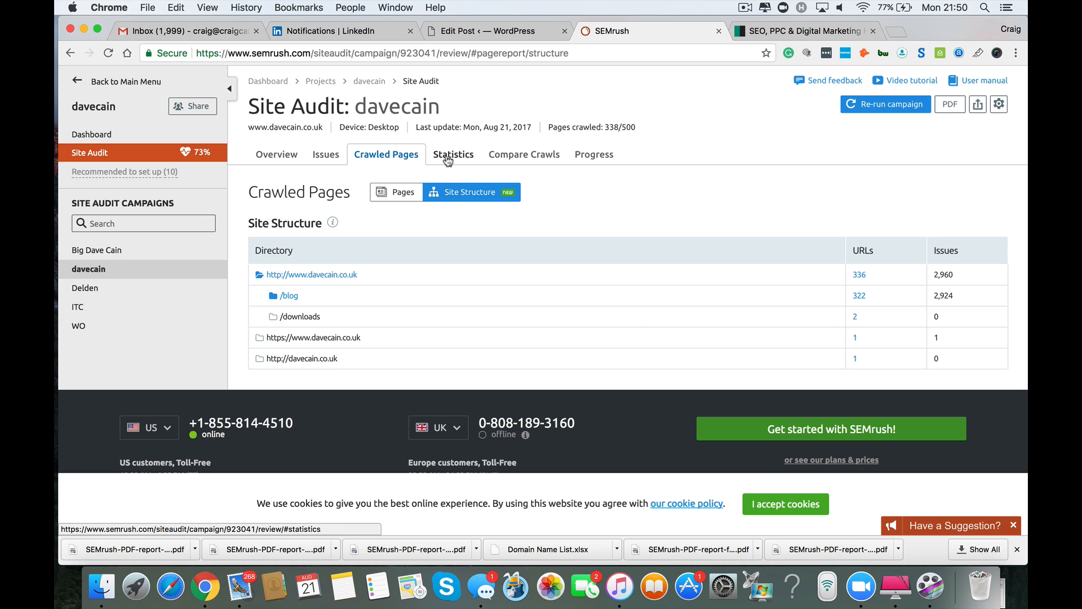
View audit statistics, crawl comparison and the 2,961-issue progress chart, then return to Overview
left_click(453, 154)
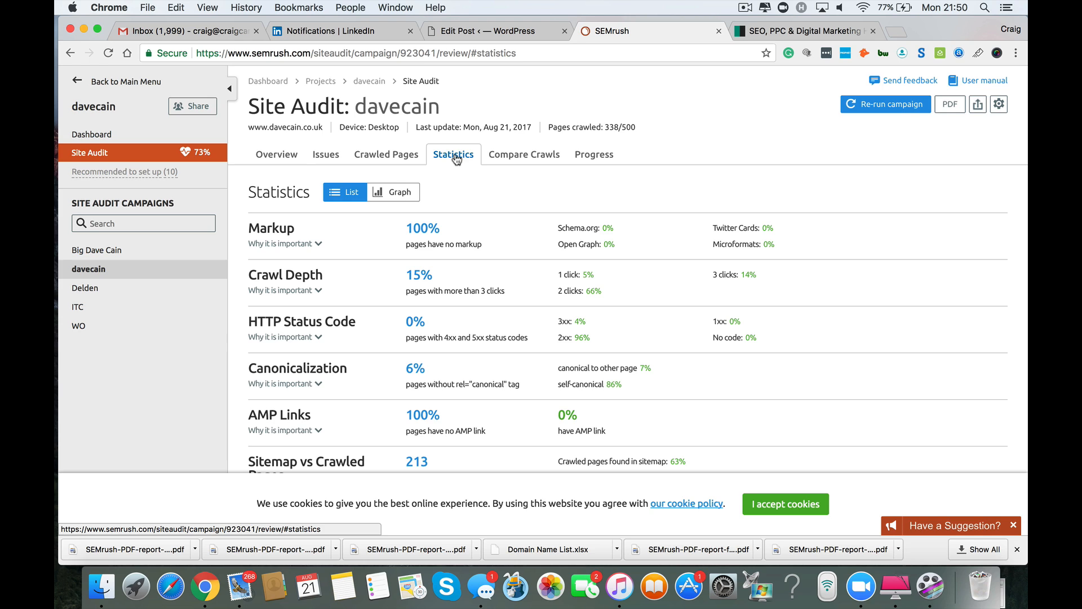
mouse_move(483, 159)
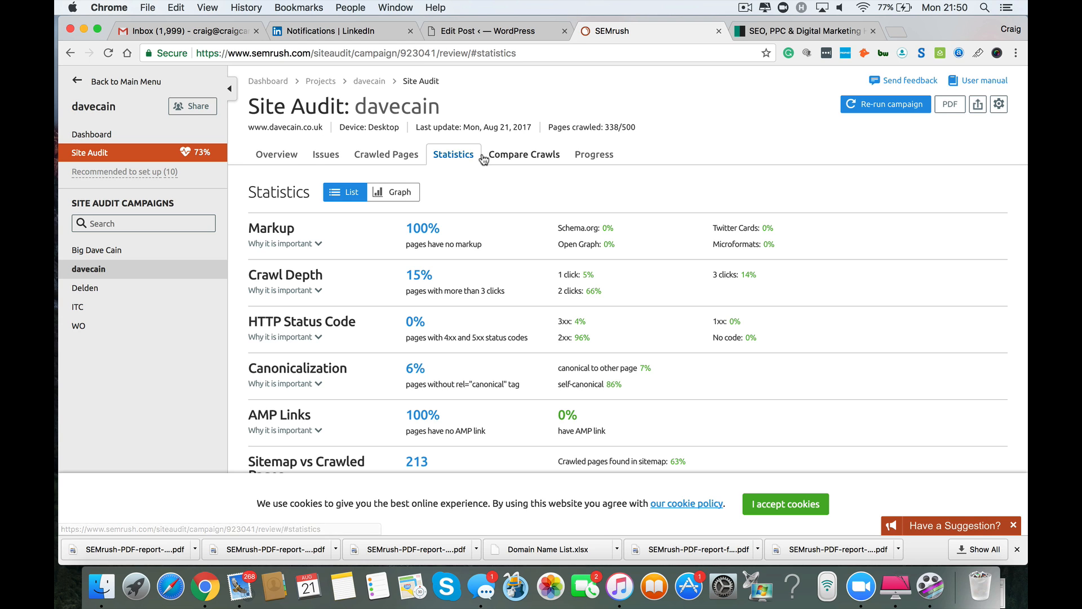
left_click(524, 154)
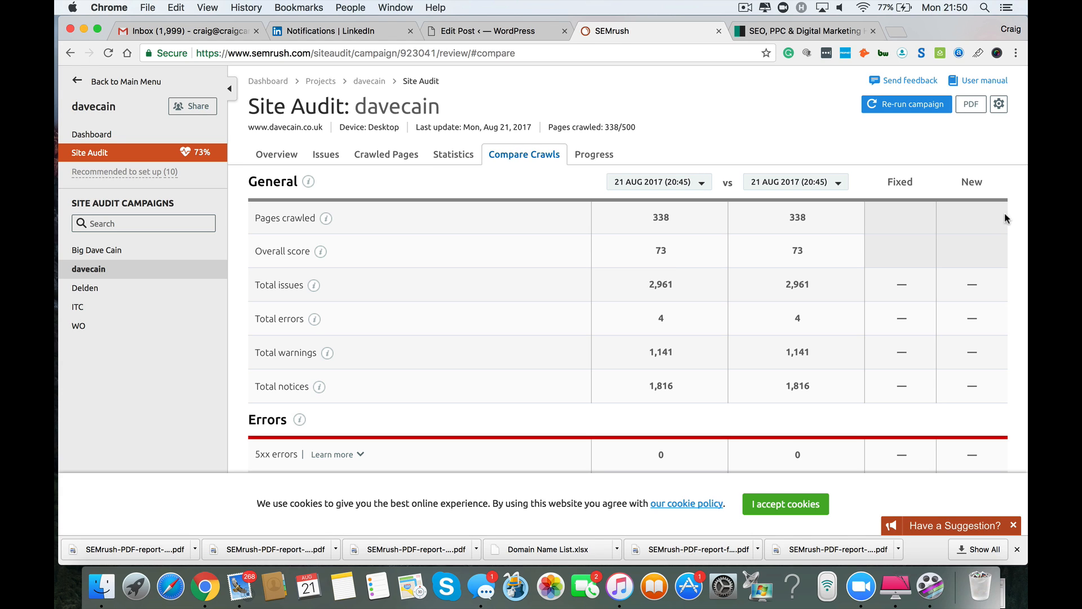
mouse_move(558, 318)
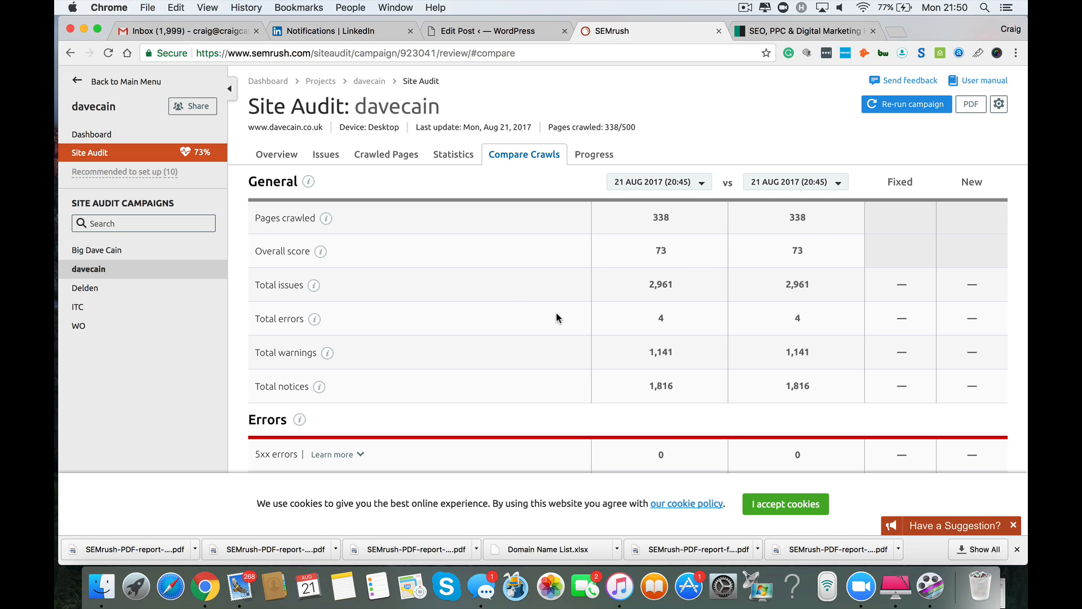
mouse_move(703, 302)
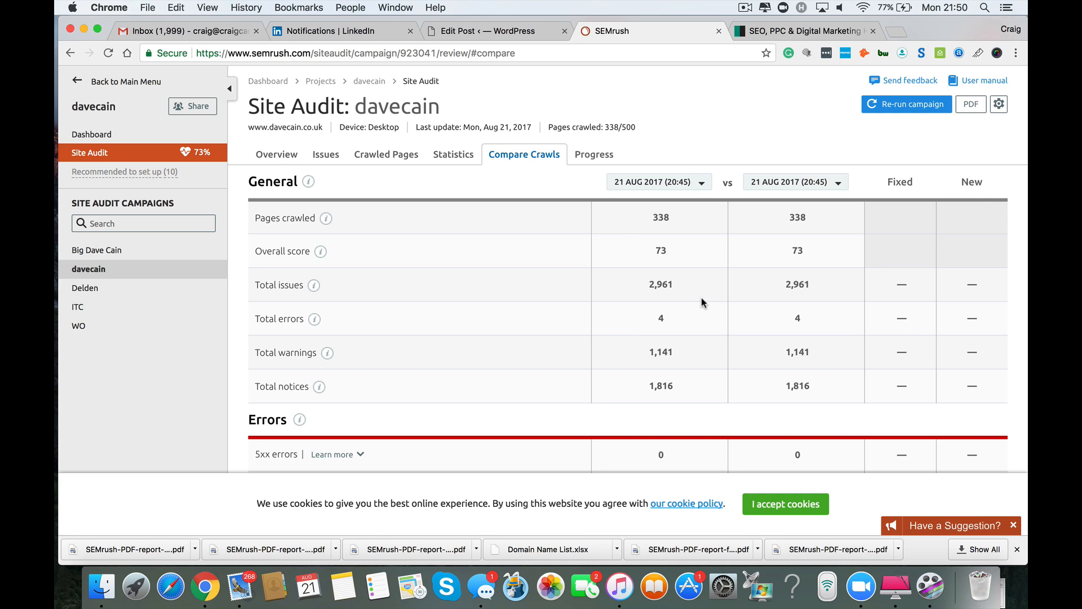
left_click(593, 154)
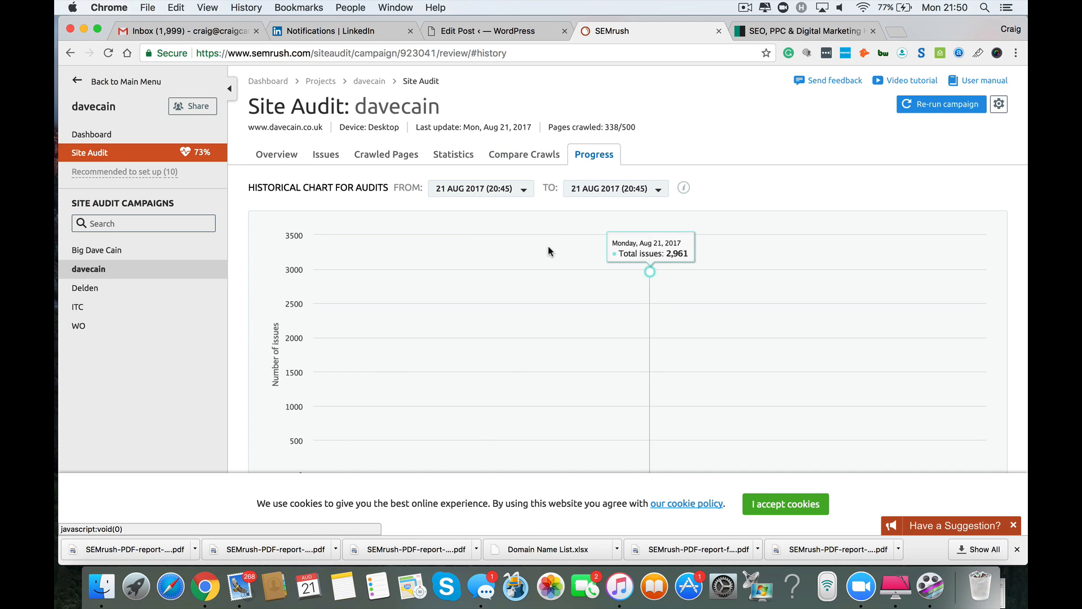
mouse_move(481, 430)
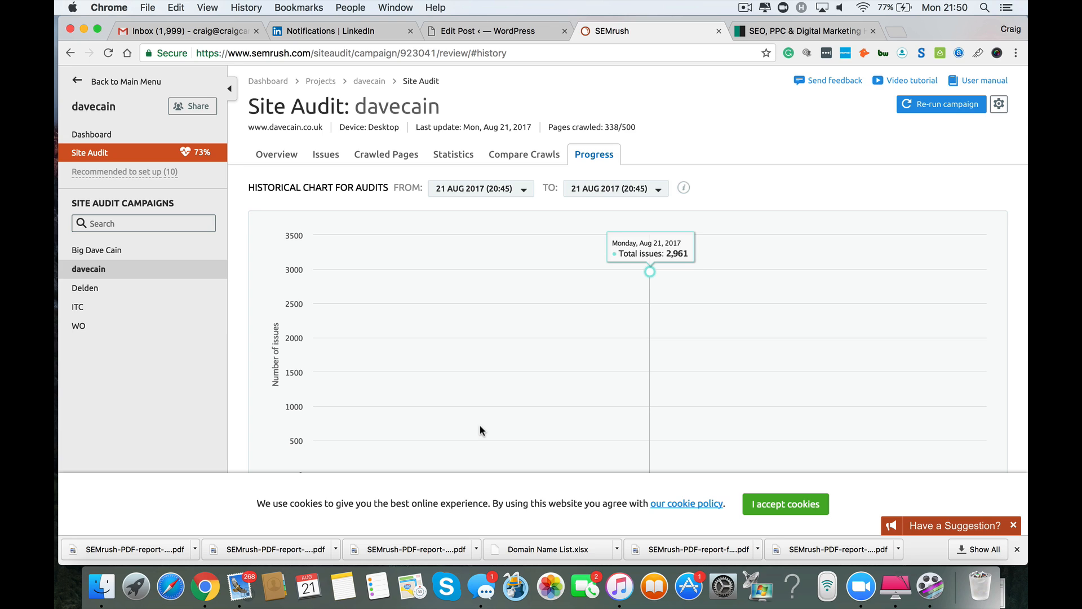
mouse_move(545, 342)
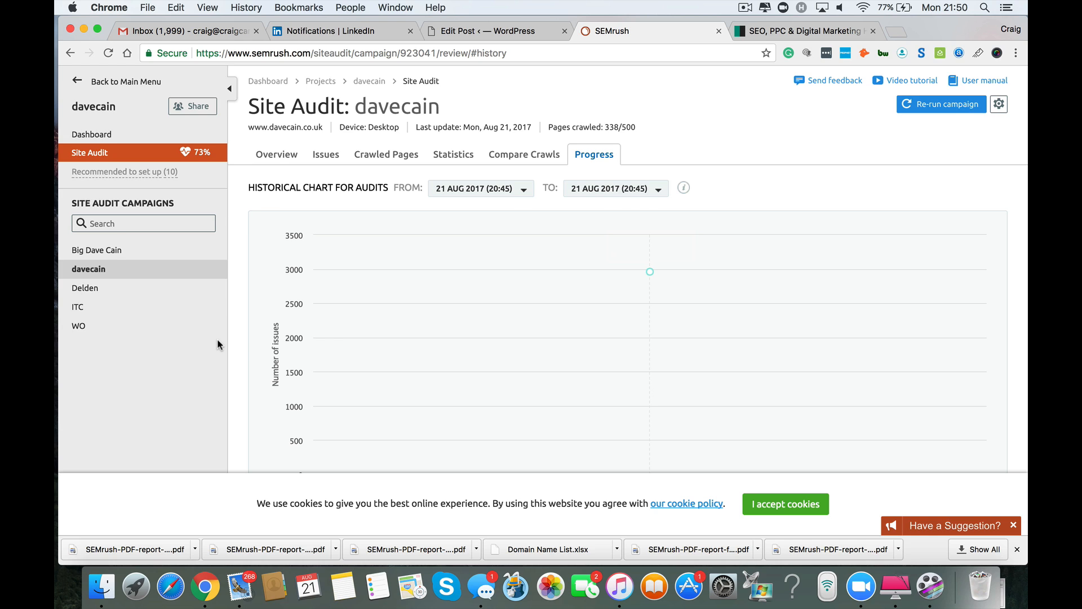
left_click(276, 154)
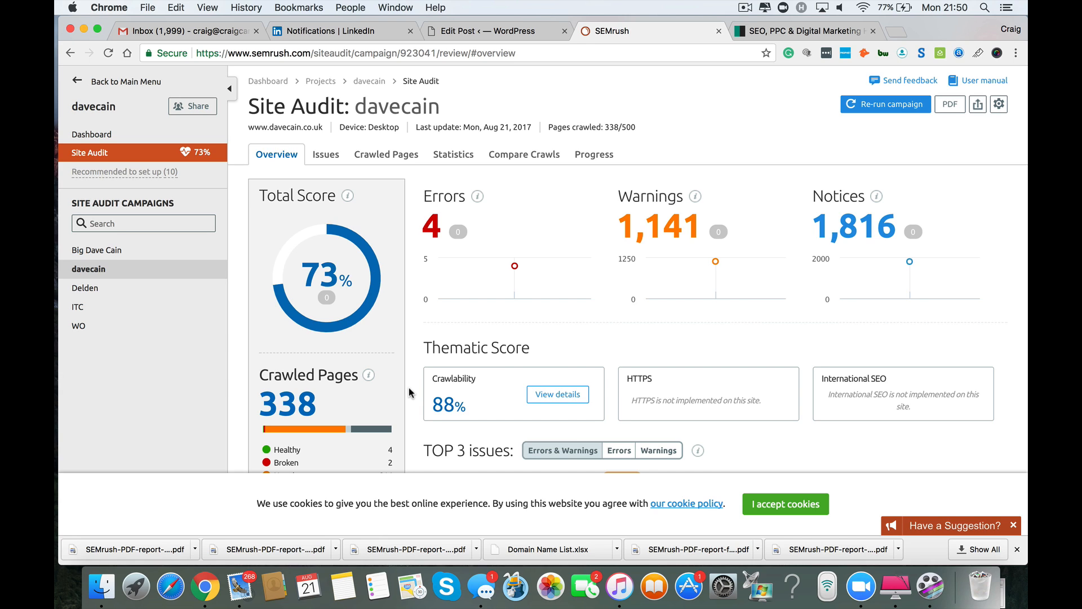
mouse_move(519, 379)
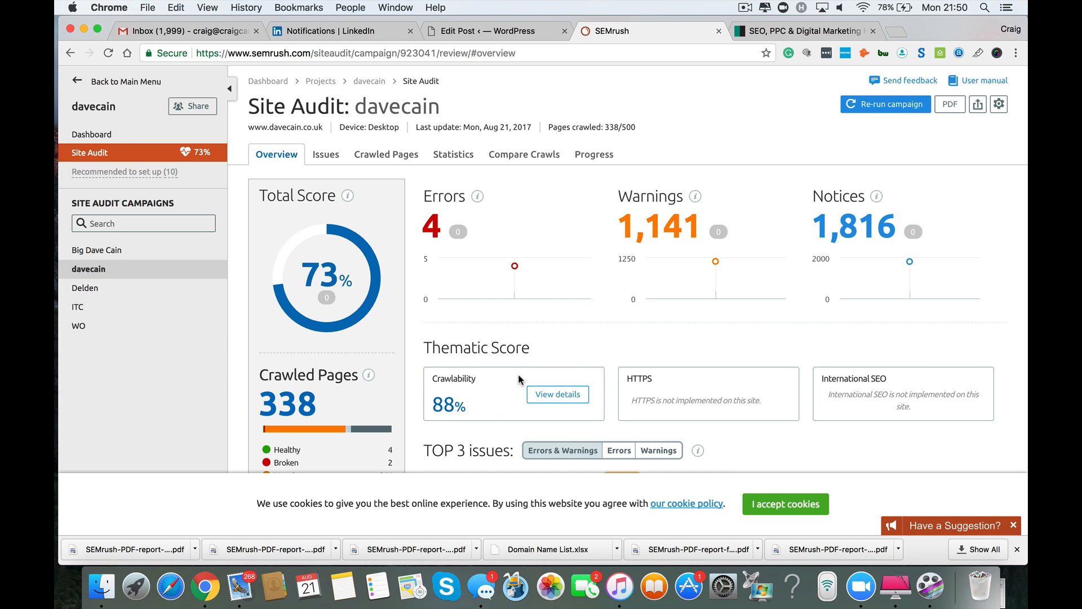
mouse_move(559, 393)
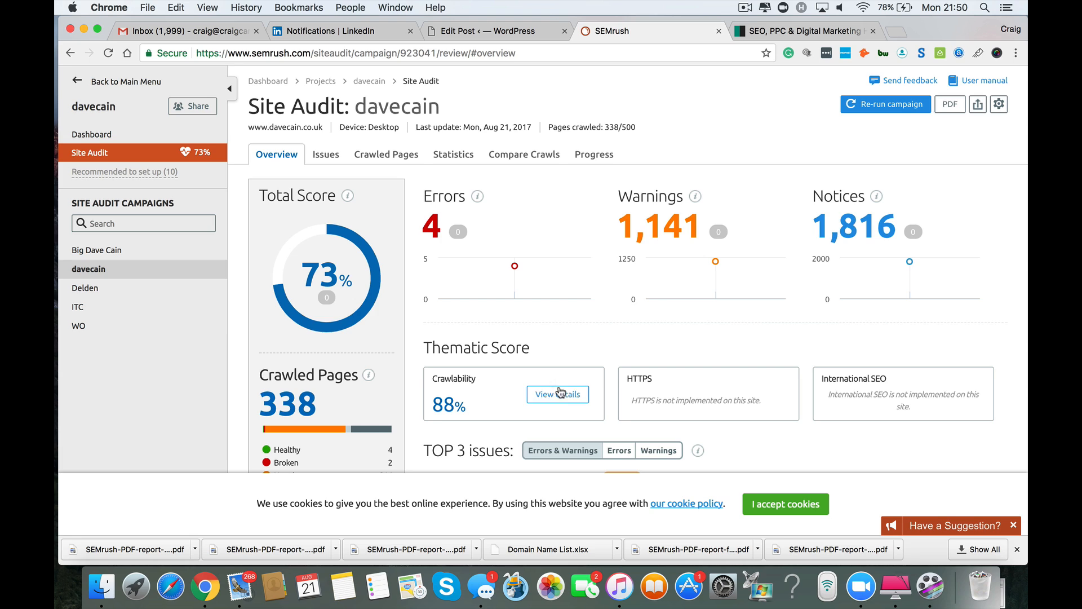
mouse_move(447, 414)
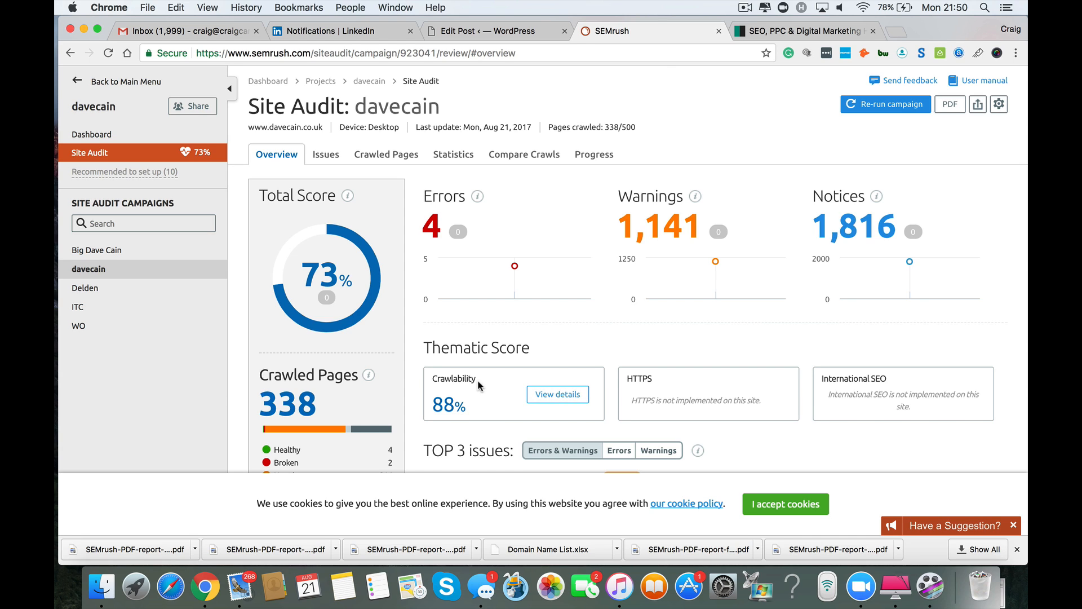
mouse_move(671, 389)
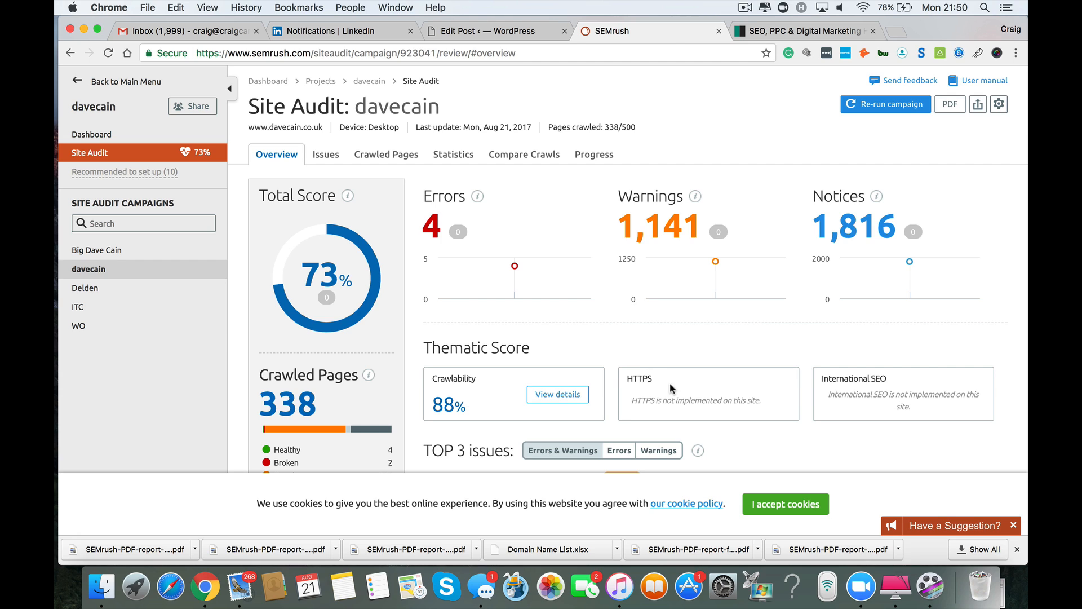
mouse_move(661, 391)
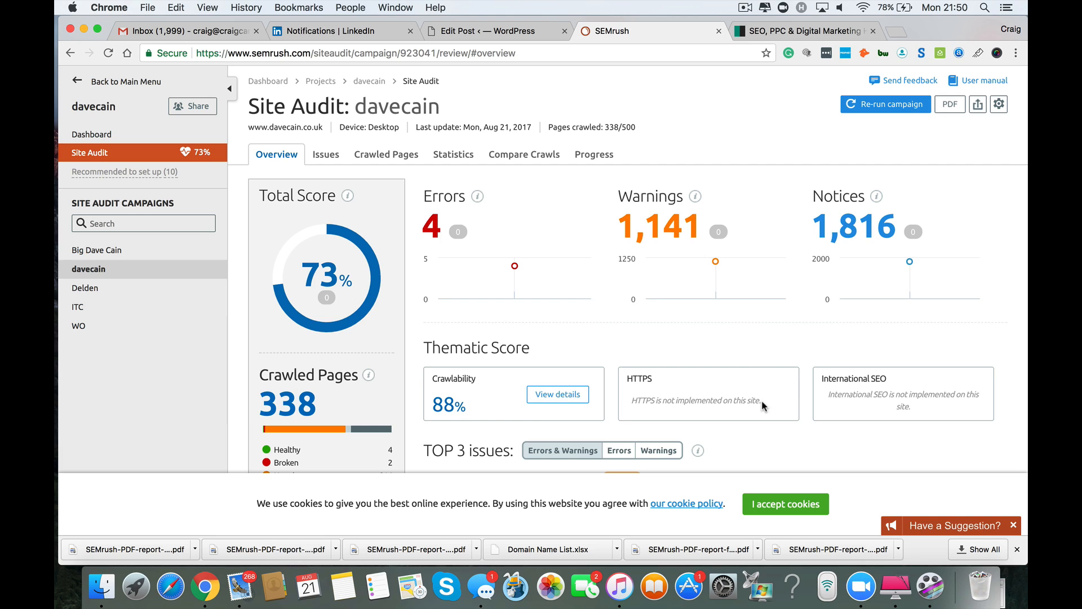
mouse_move(943, 390)
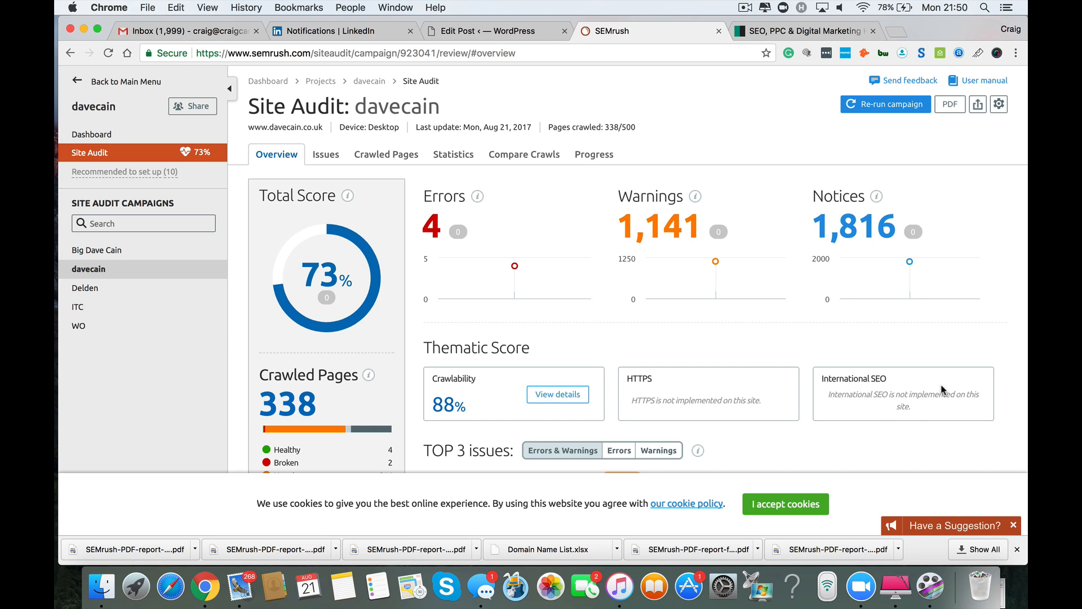
mouse_move(928, 418)
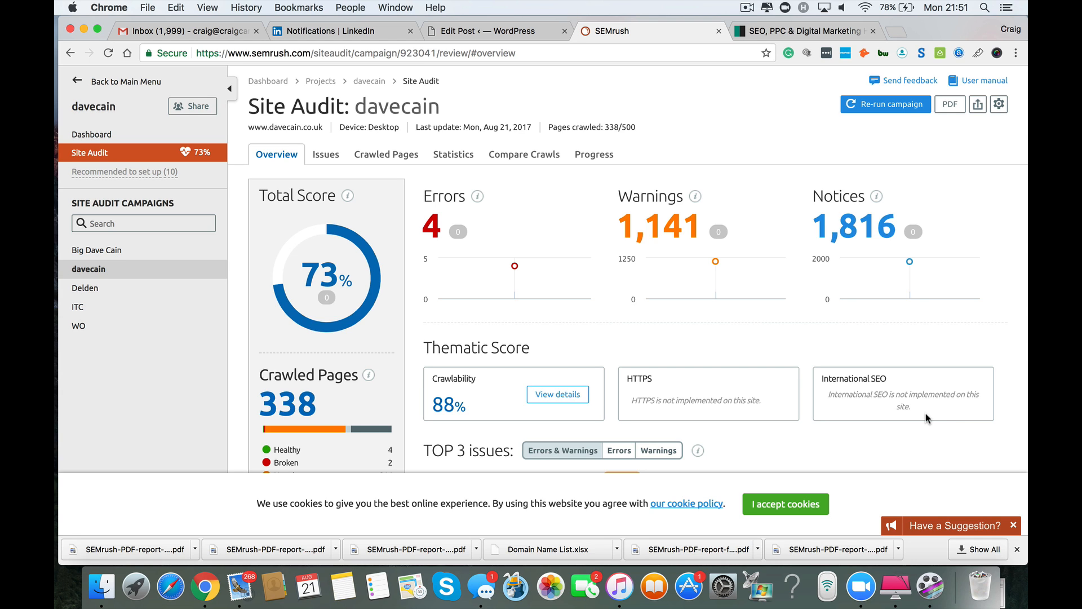
mouse_move(330, 178)
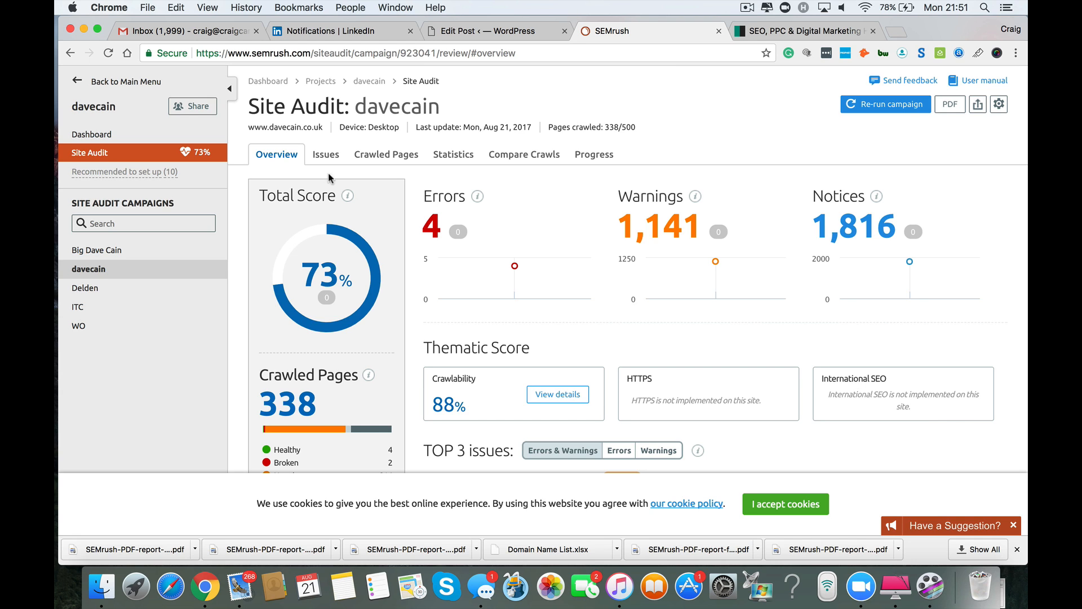
Inspect the broken internal link from a blog article to a 404 page
left_click(325, 154)
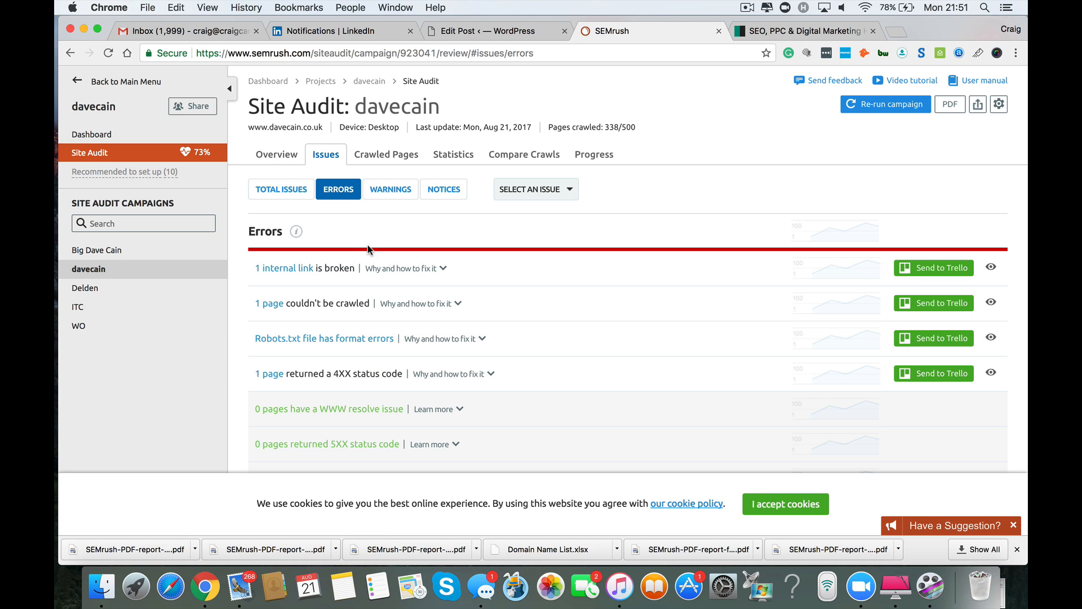
mouse_move(488, 278)
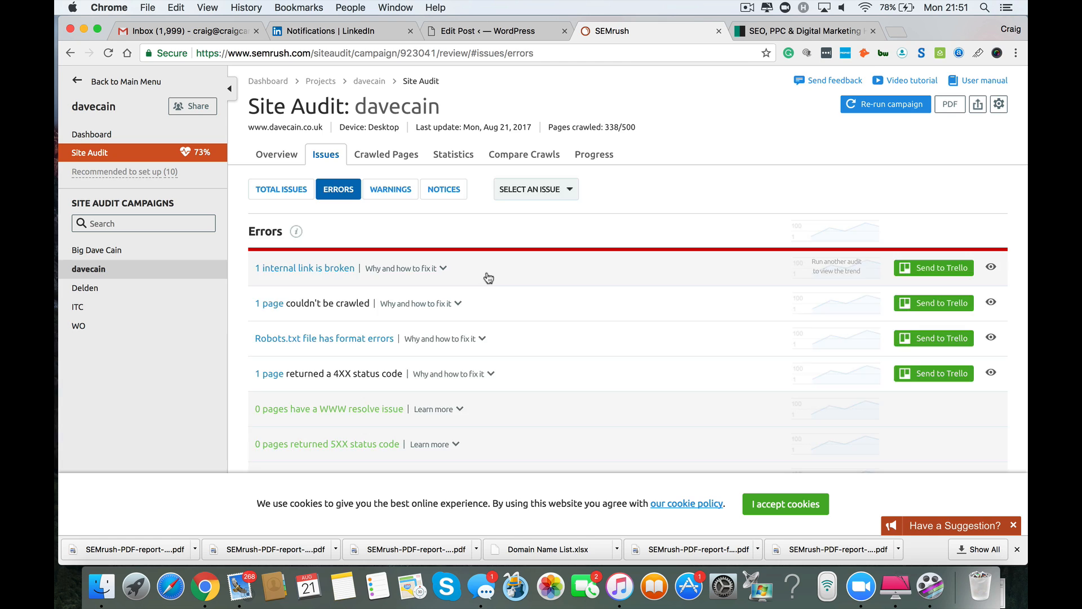
left_click(305, 268)
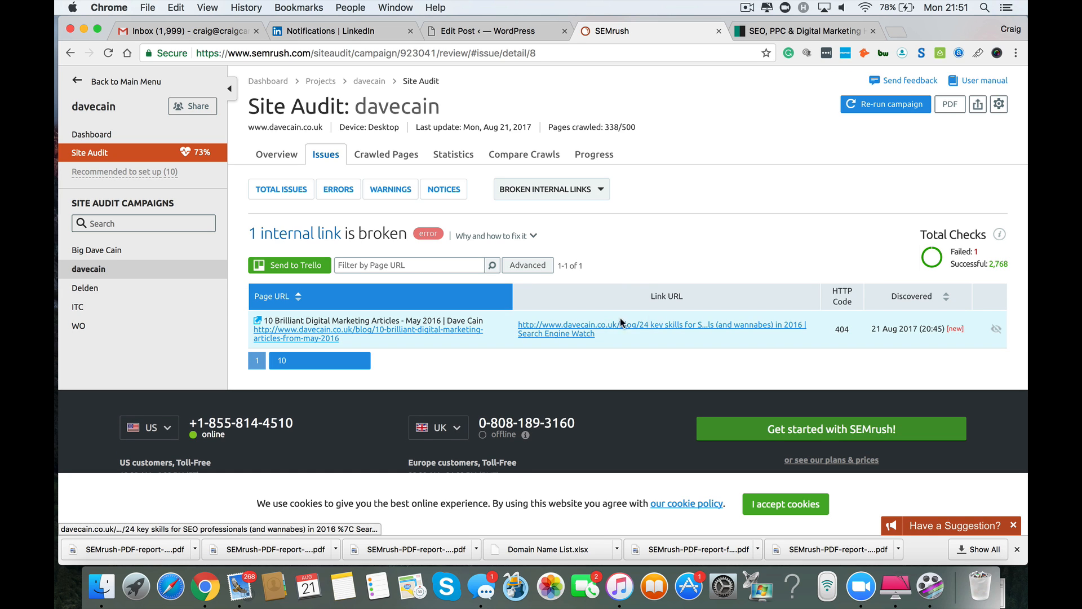
mouse_move(843, 326)
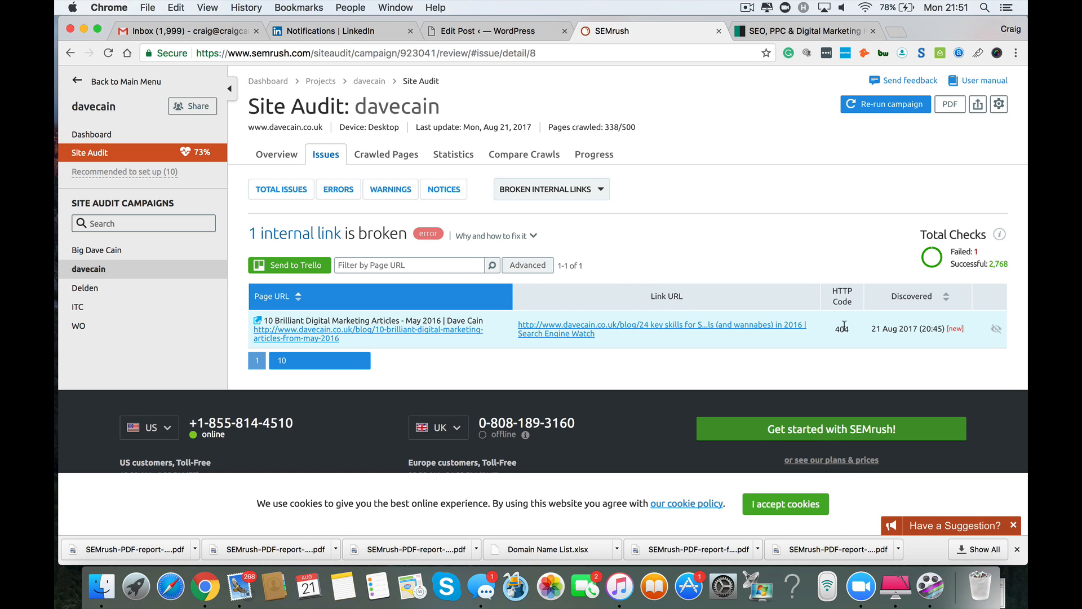
mouse_move(841, 326)
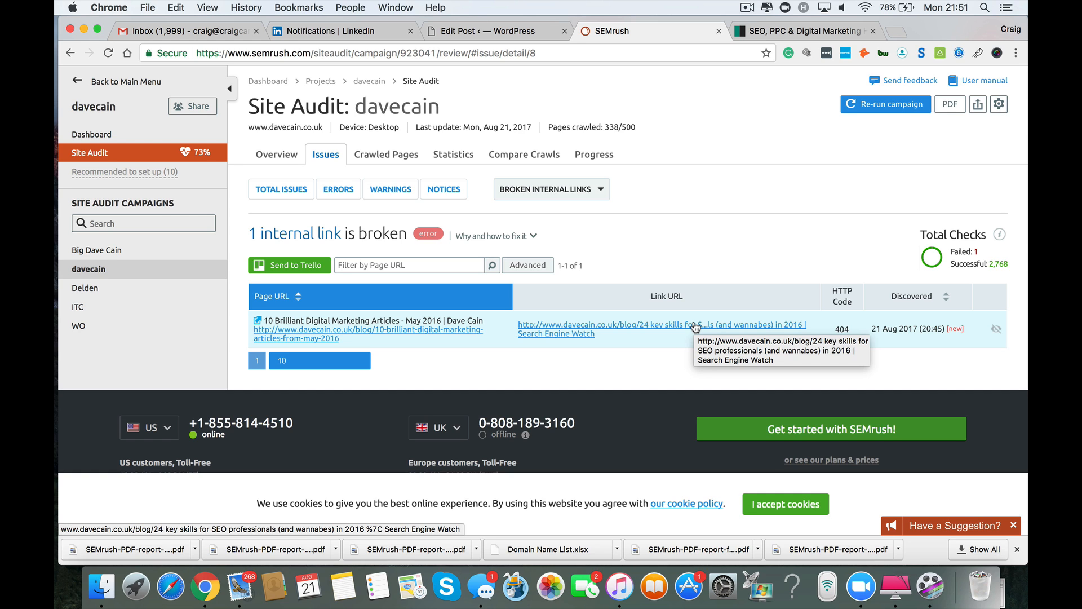
left_click(338, 189)
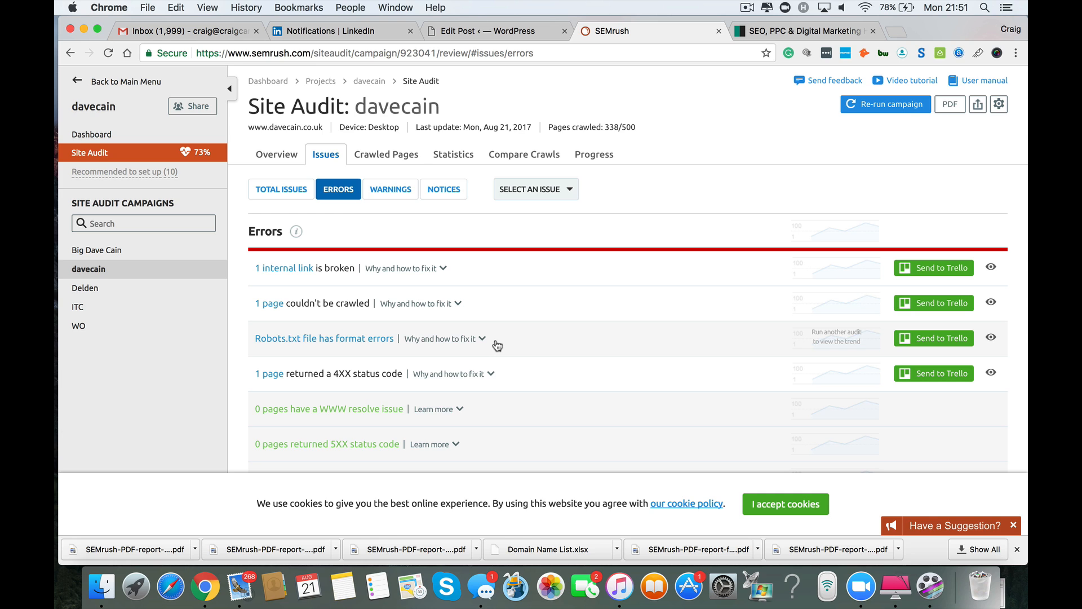
Check the robots.txt format error on error404.php and the 4XX blog page
left_click(323, 338)
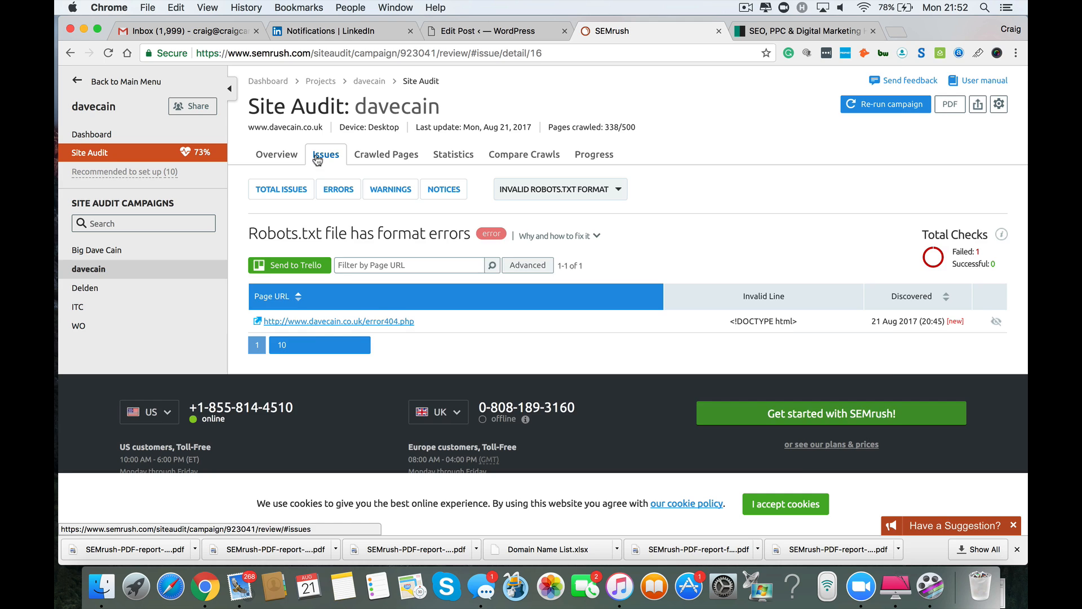
left_click(280, 189)
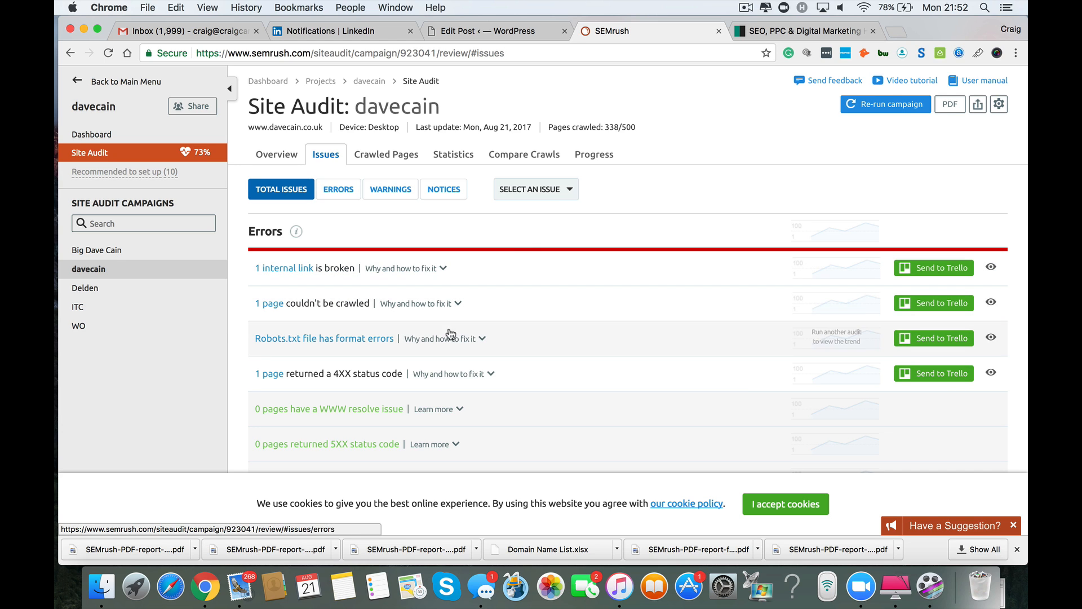
left_click(328, 373)
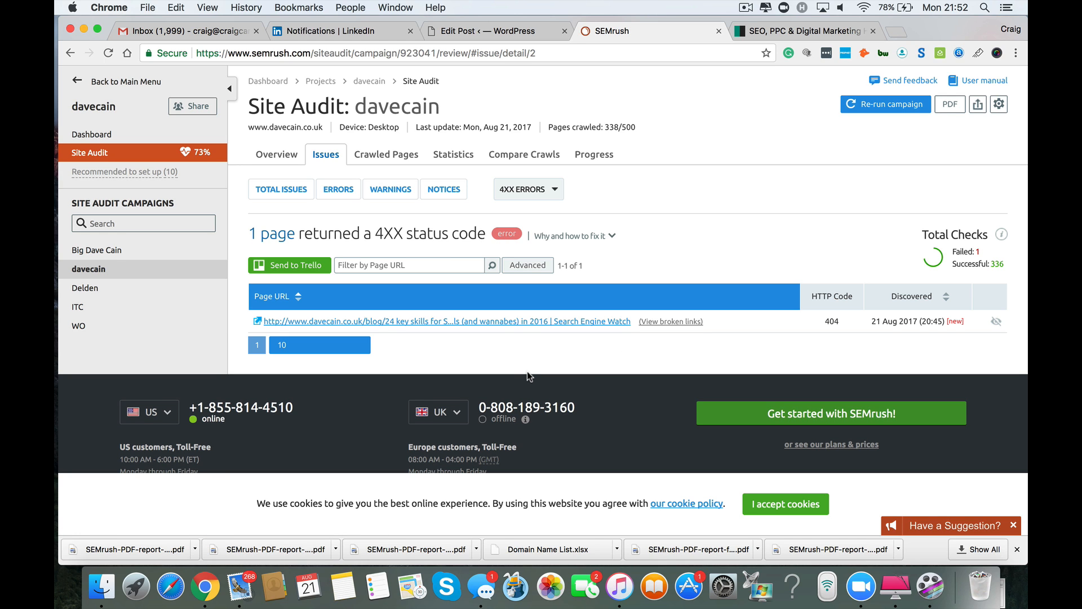
mouse_move(485, 359)
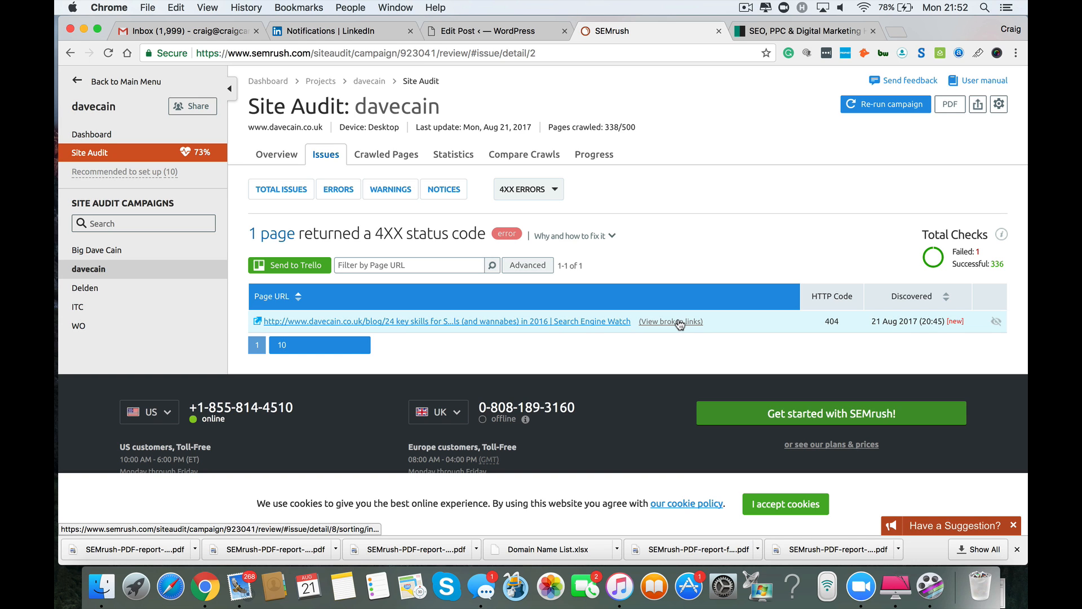
mouse_move(669, 321)
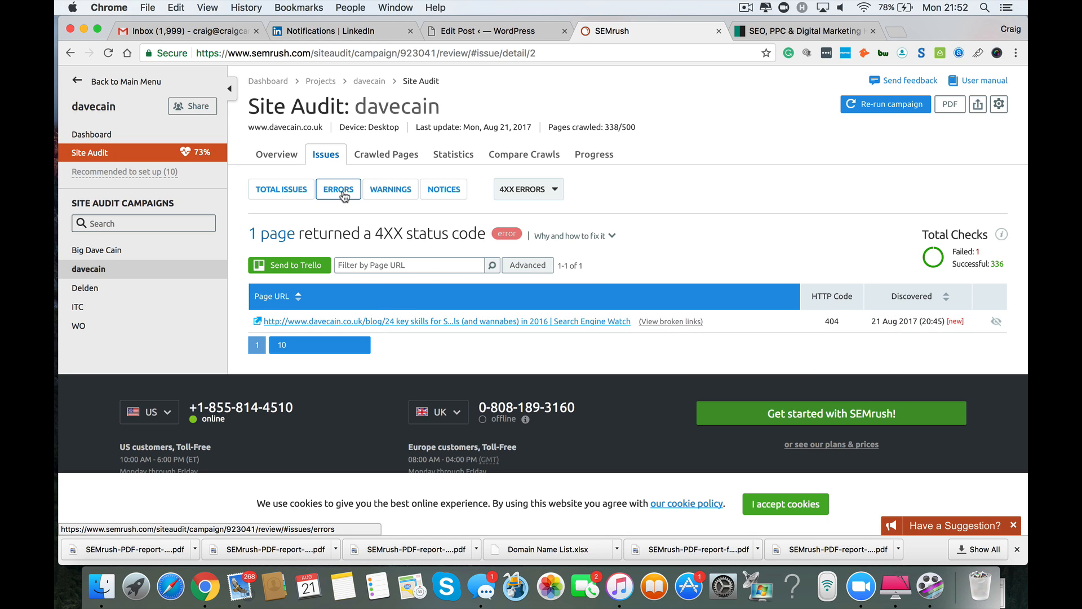
left_click(338, 188)
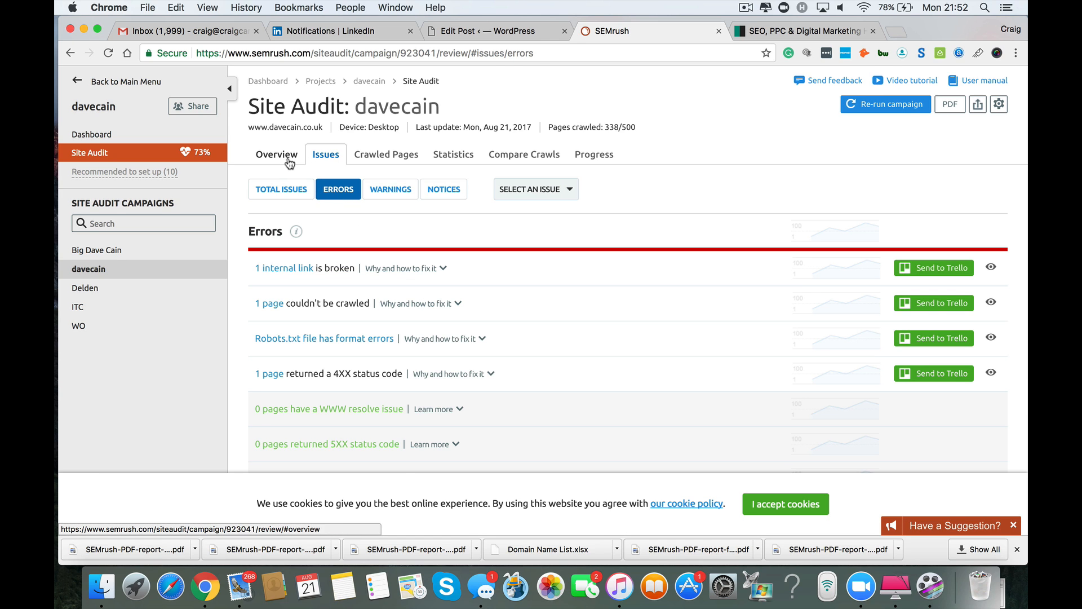
left_click(276, 153)
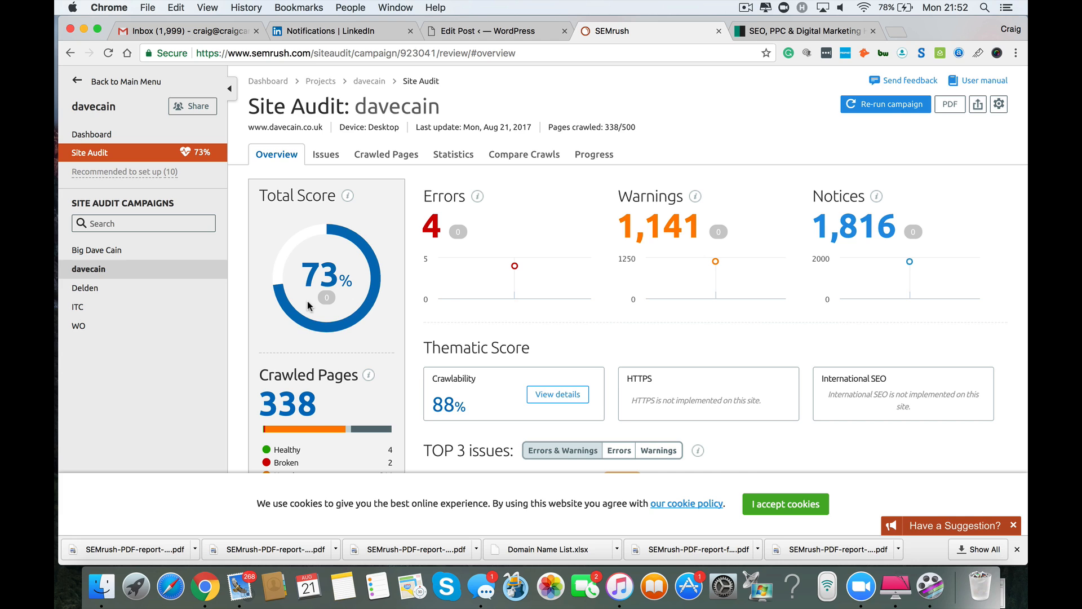
mouse_move(431, 226)
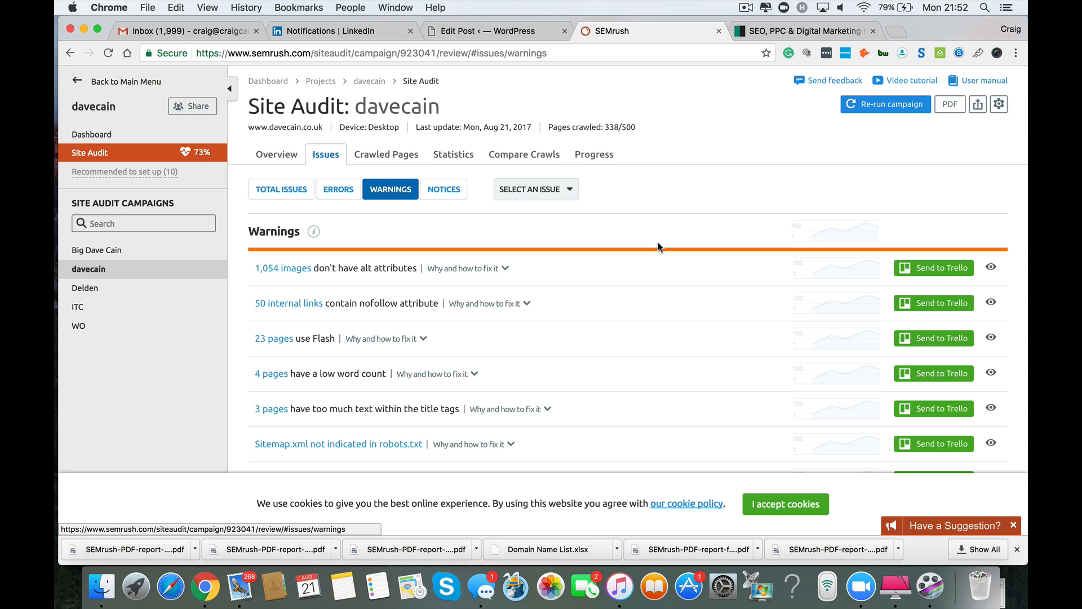
Scroll the warnings list showing 1,054 images without alt attributes and 50 nofollow internal links
scroll("down", 3)
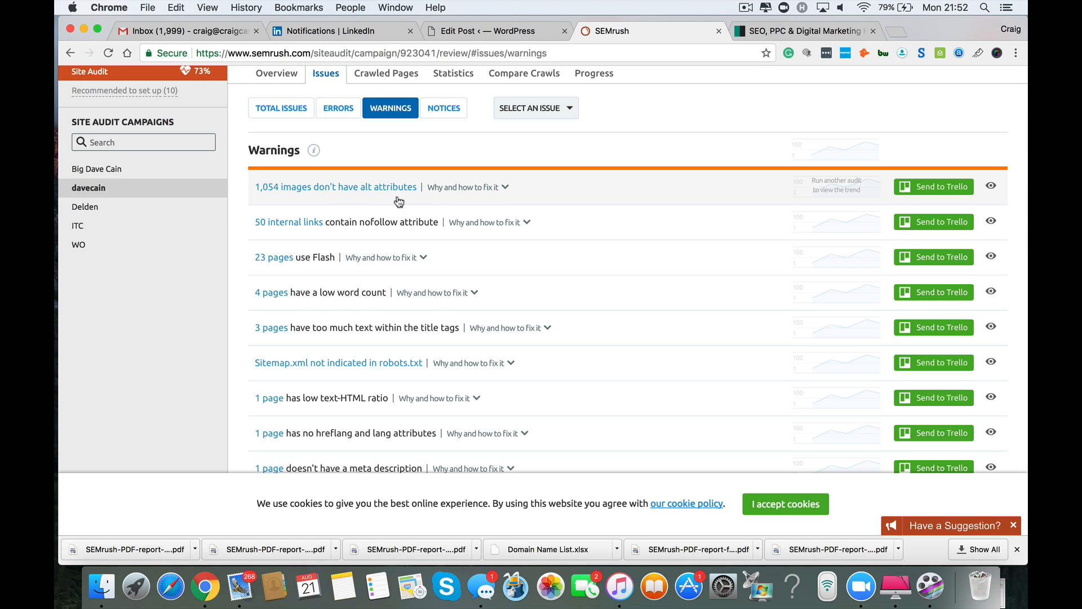
mouse_move(415, 203)
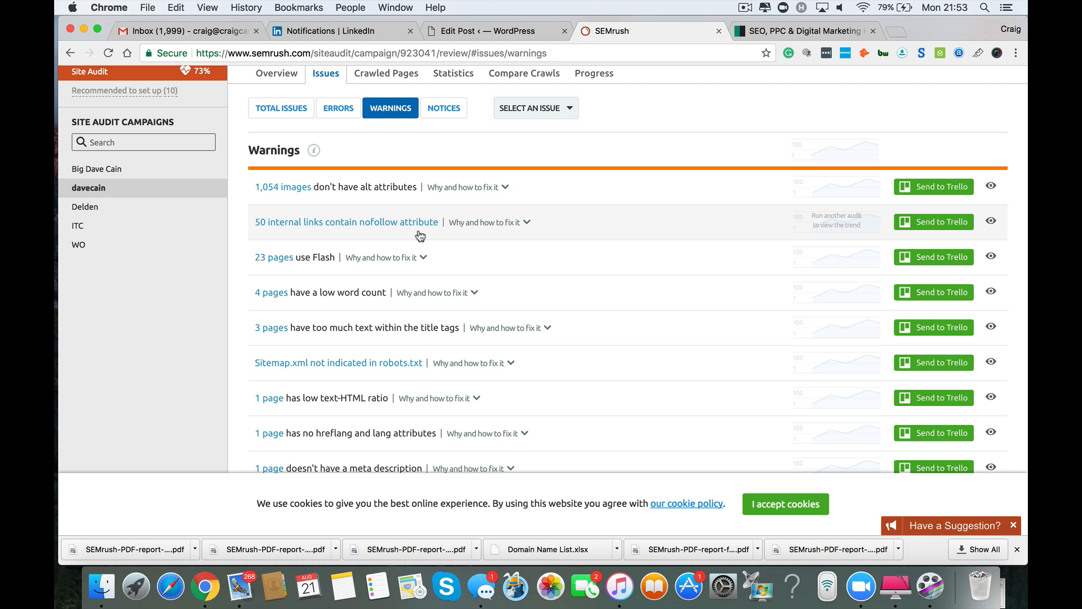
List the 50 internal links with nofollow and read why and how to fix it
left_click(347, 221)
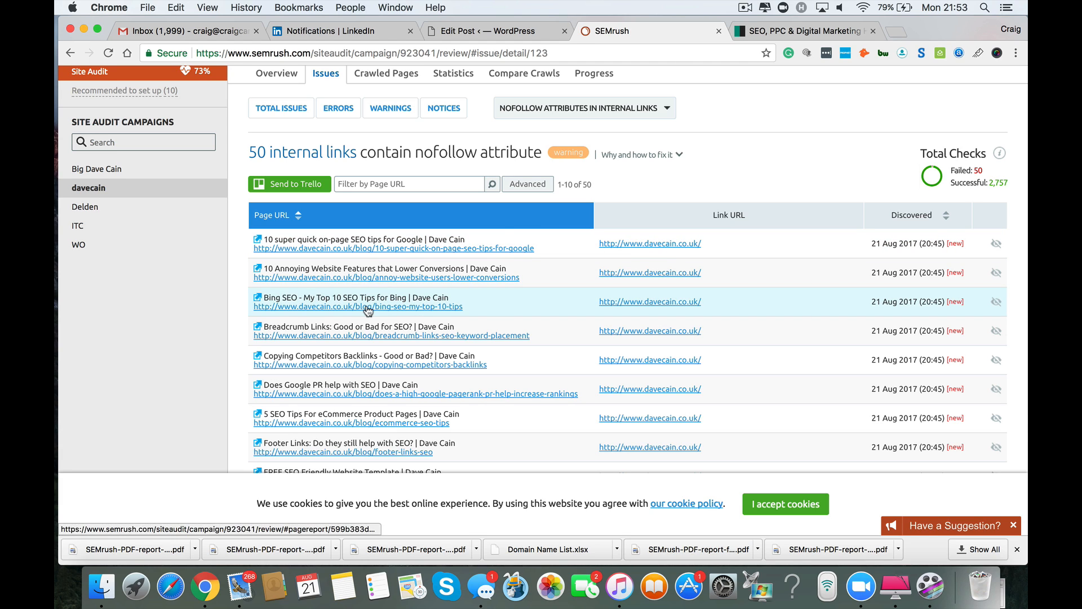
mouse_move(498, 369)
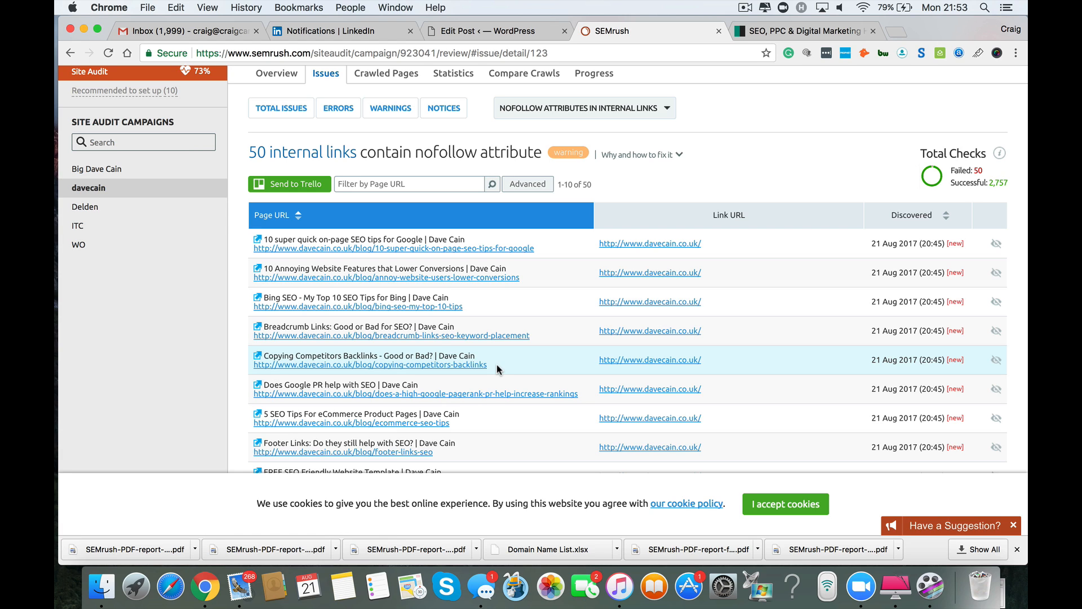
left_click(636, 154)
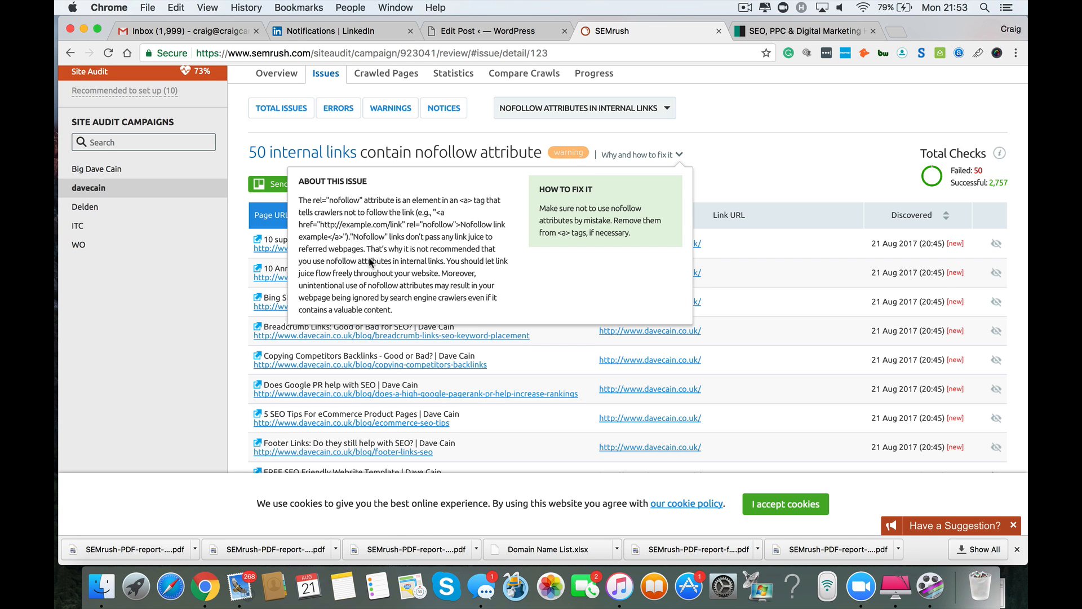
mouse_move(422, 258)
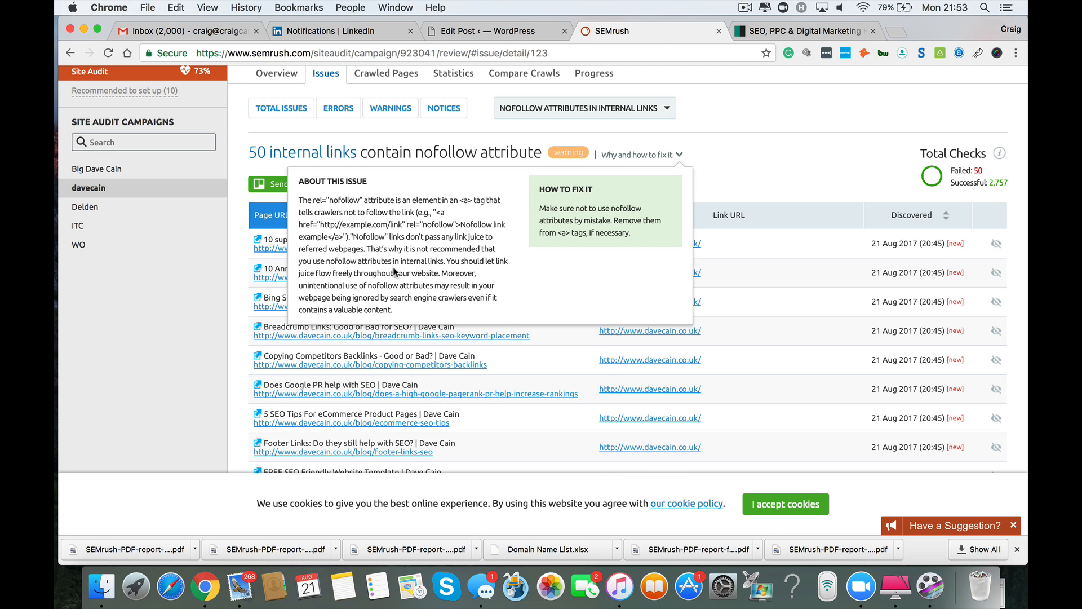
mouse_move(745, 160)
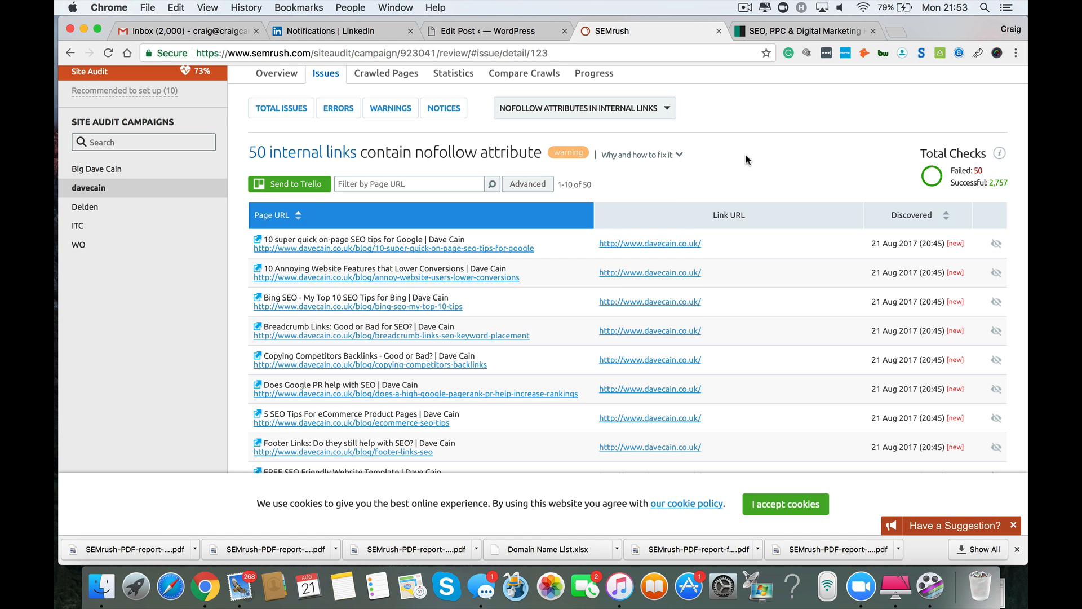
mouse_move(70, 53)
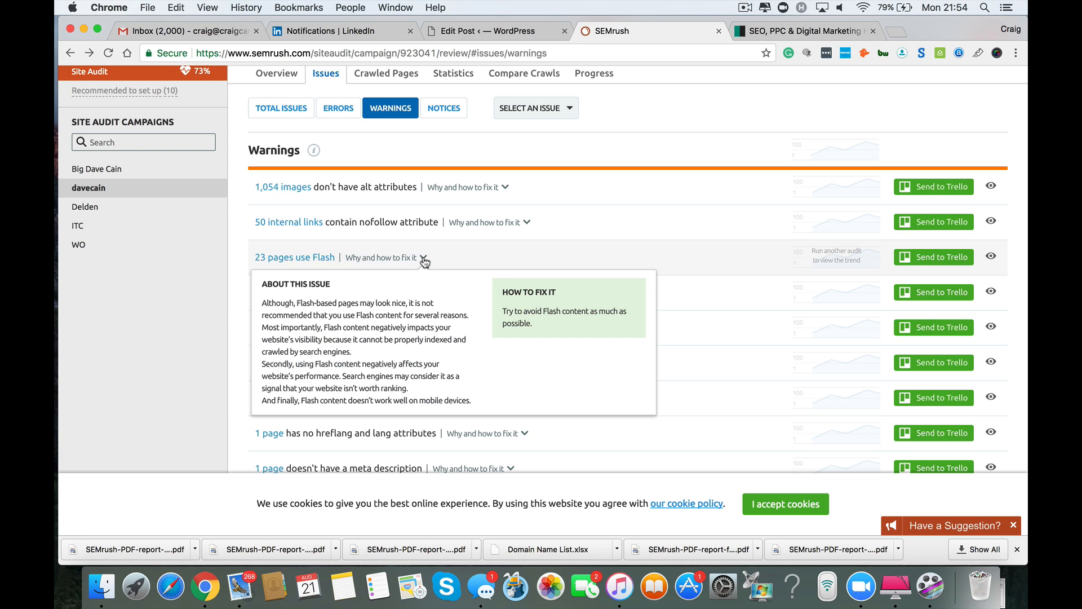
mouse_move(354, 339)
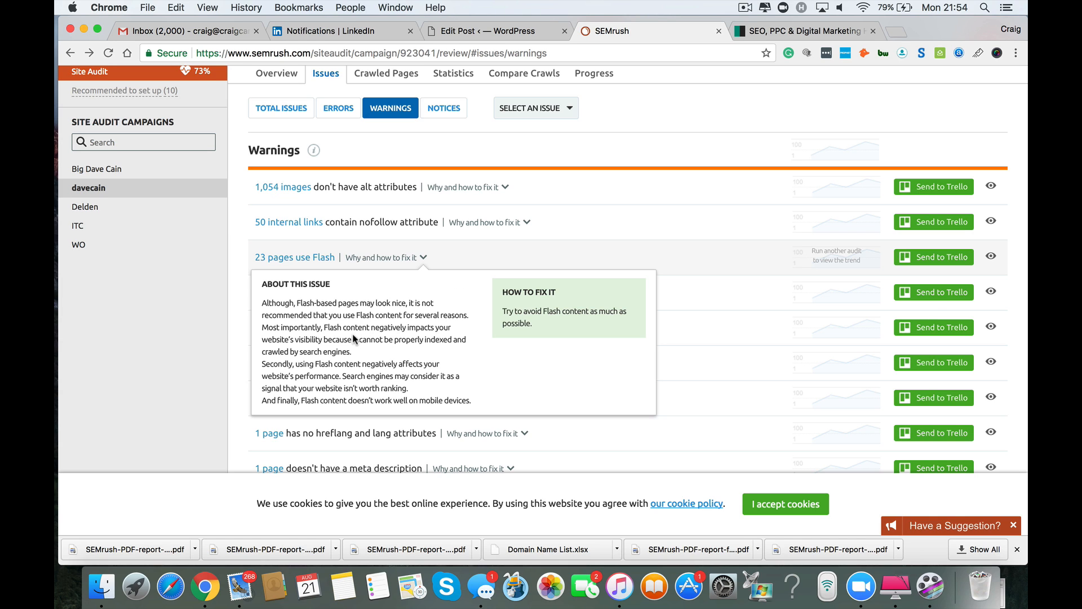
mouse_move(395, 363)
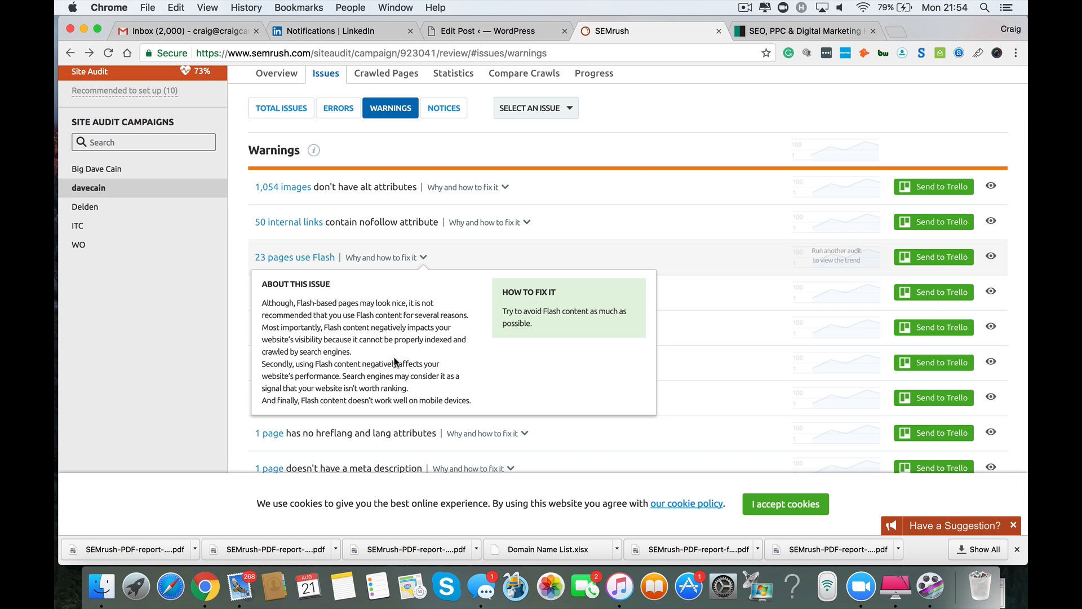
mouse_move(371, 358)
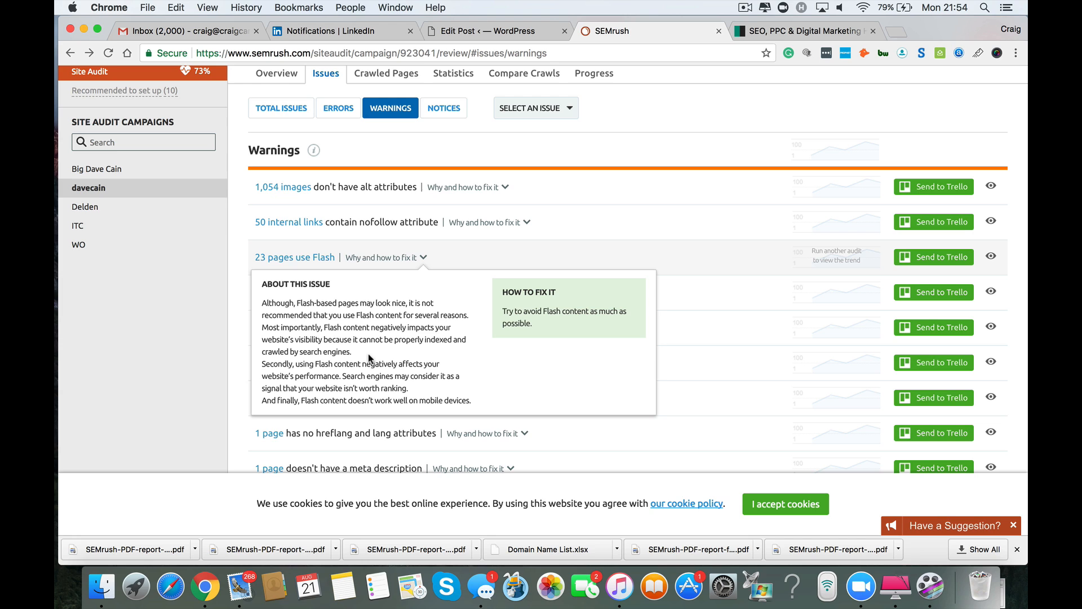
mouse_move(340, 384)
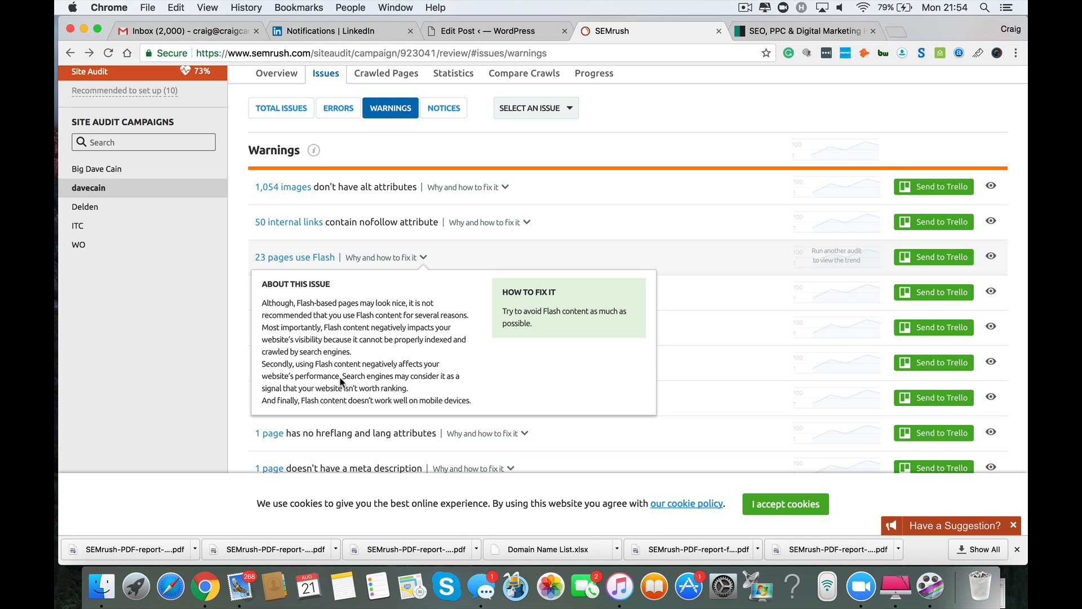
mouse_move(407, 373)
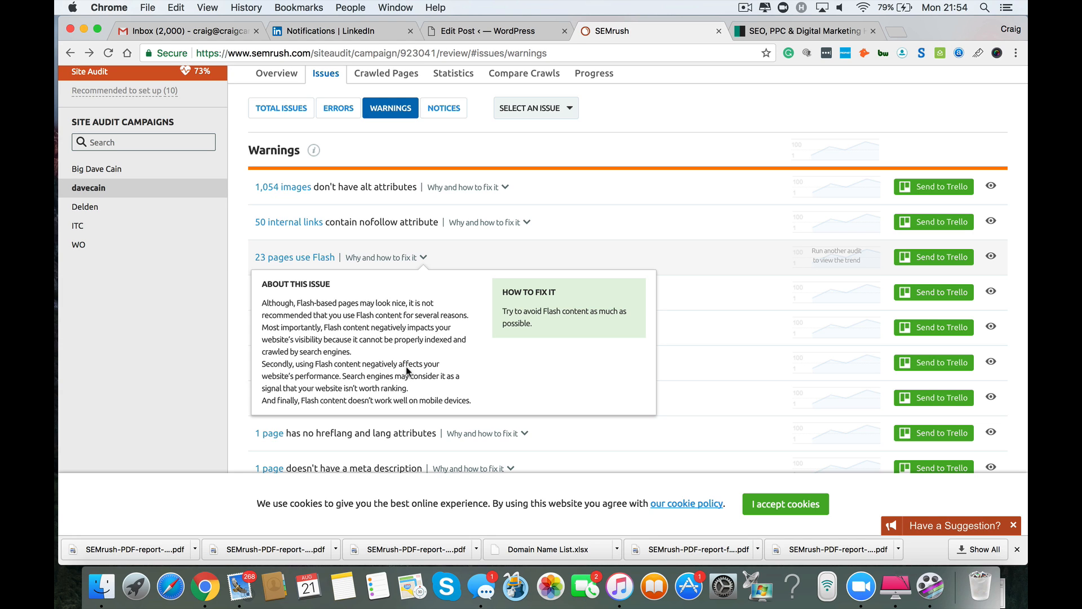
mouse_move(394, 384)
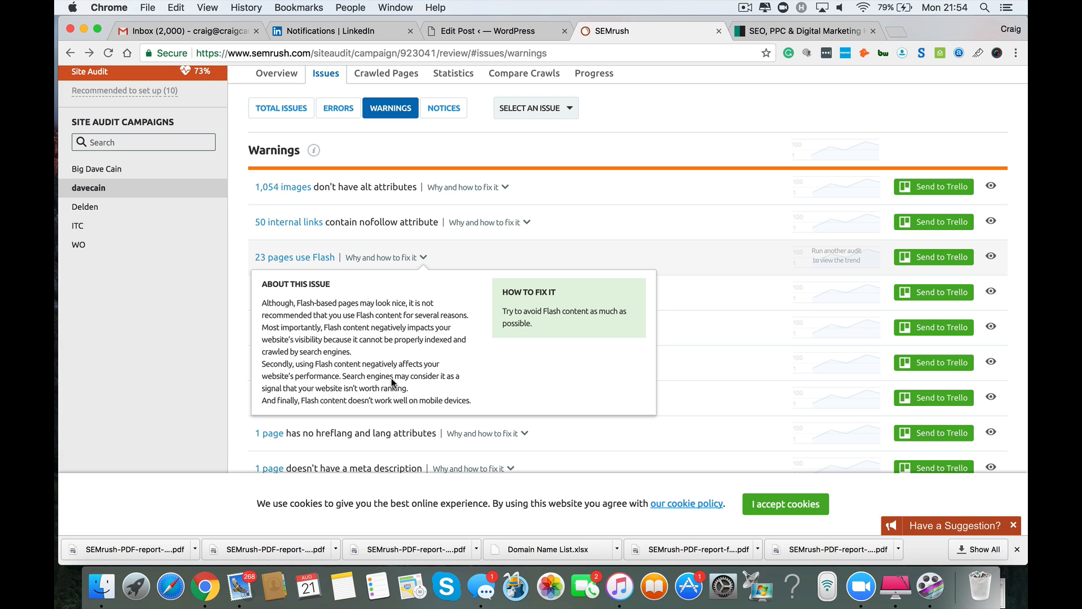
mouse_move(421, 388)
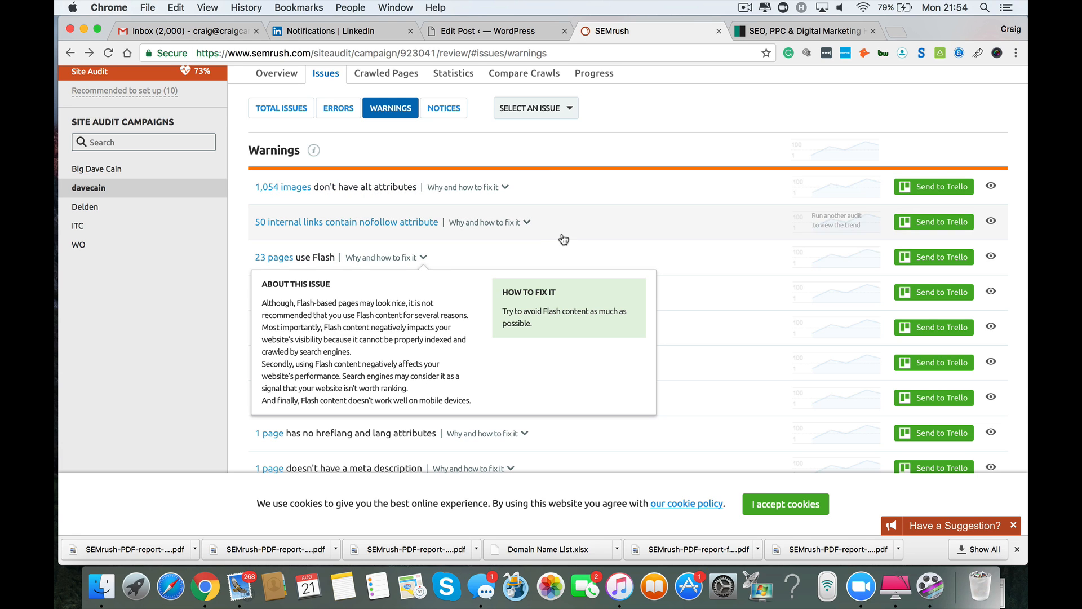
mouse_move(645, 139)
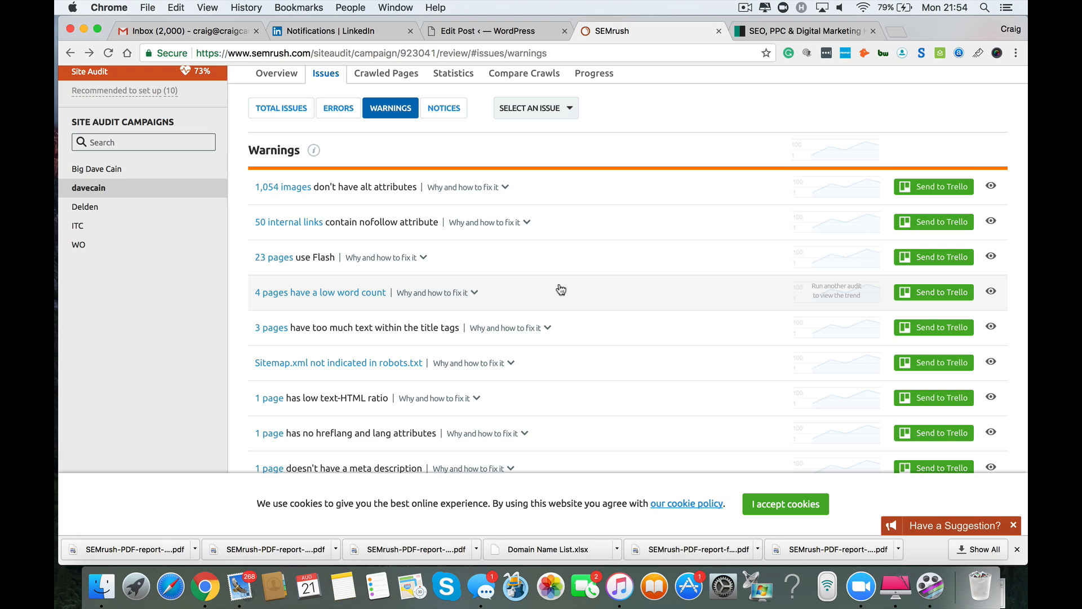
mouse_move(543, 289)
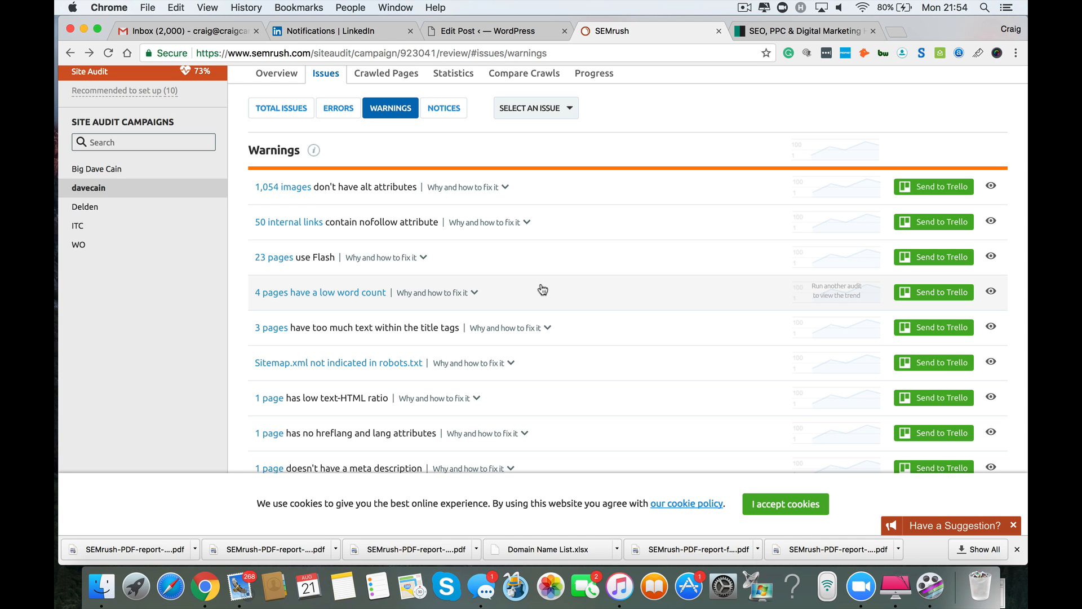
left_click(319, 292)
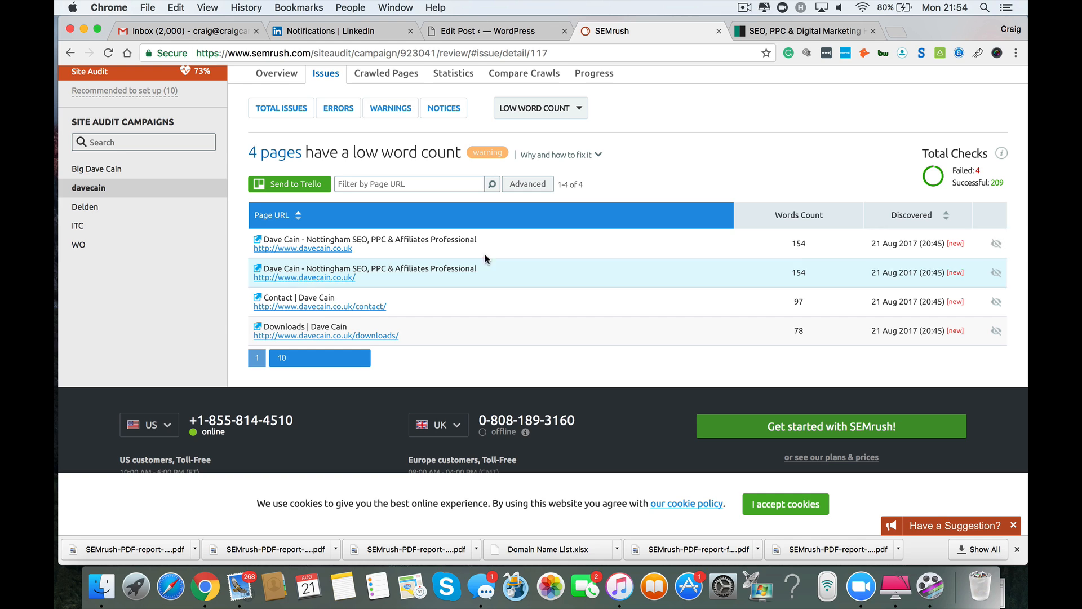
mouse_move(302, 248)
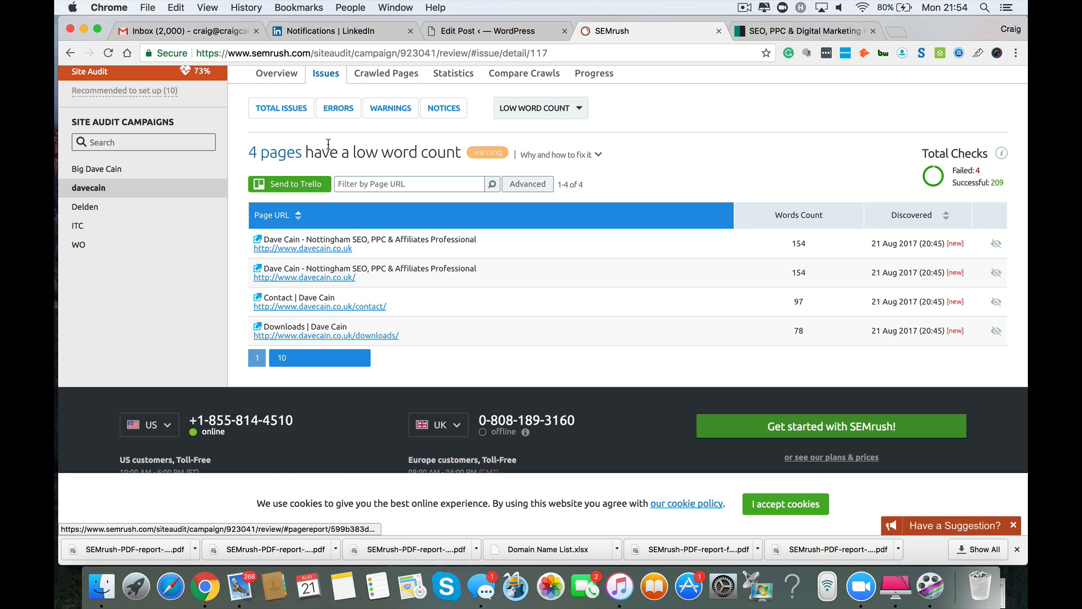
mouse_move(399, 304)
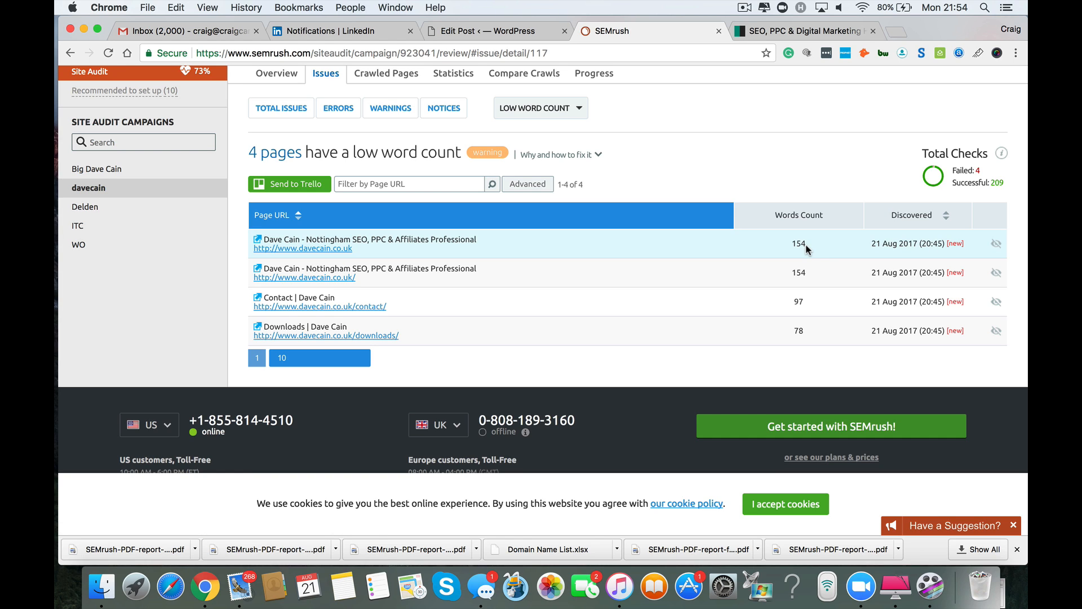
mouse_move(804, 250)
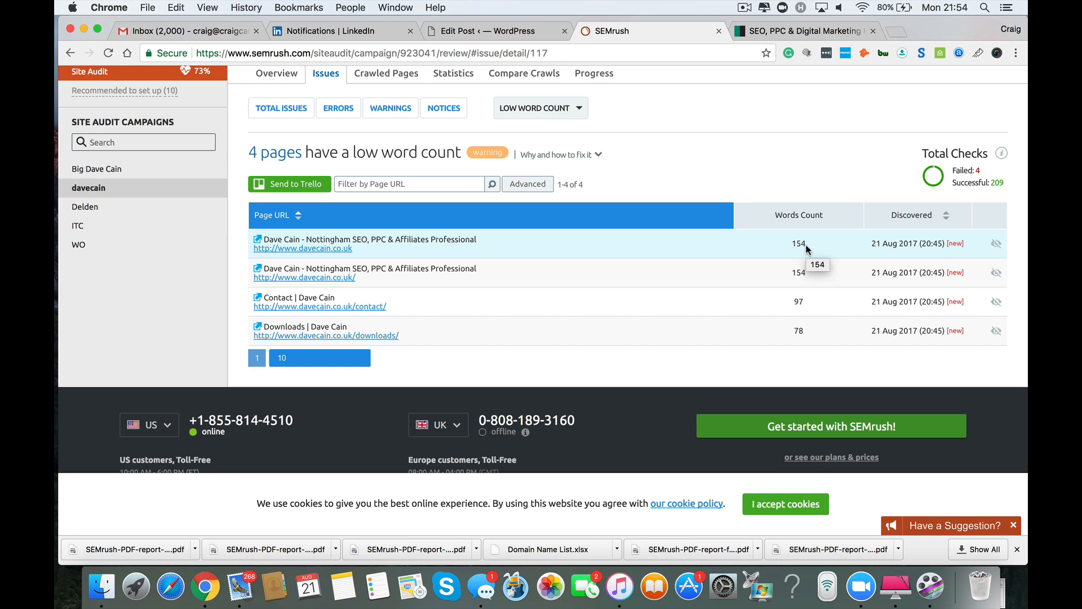
mouse_move(366, 286)
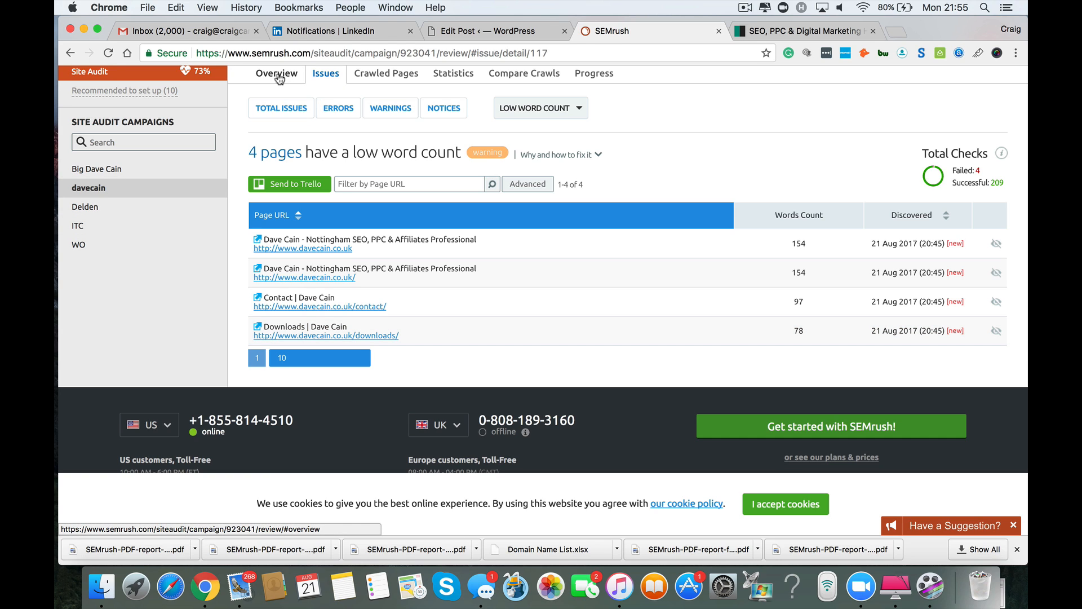
left_click(277, 73)
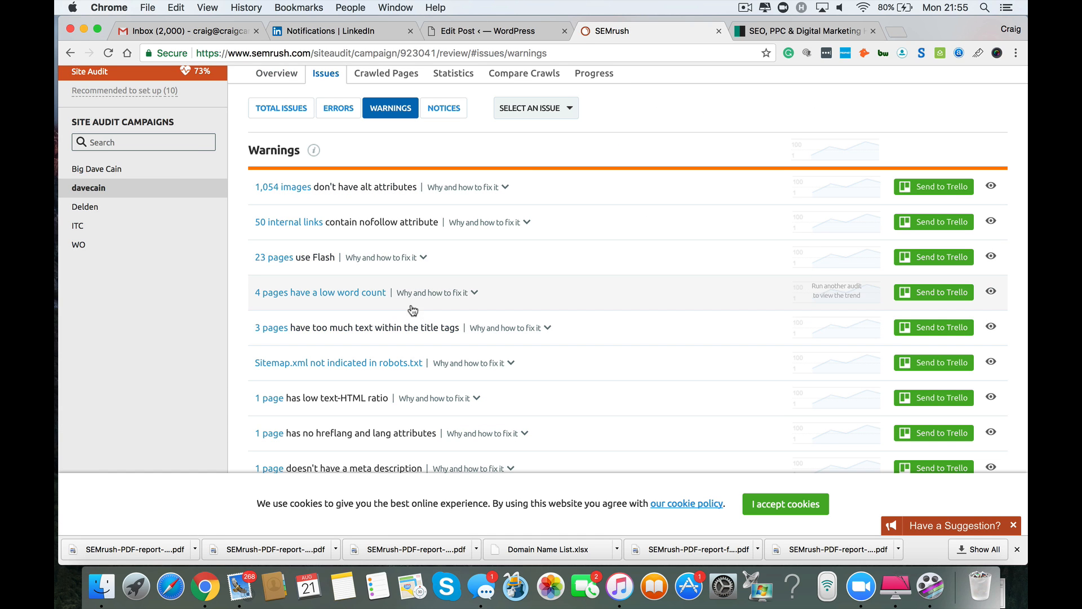
mouse_move(544, 339)
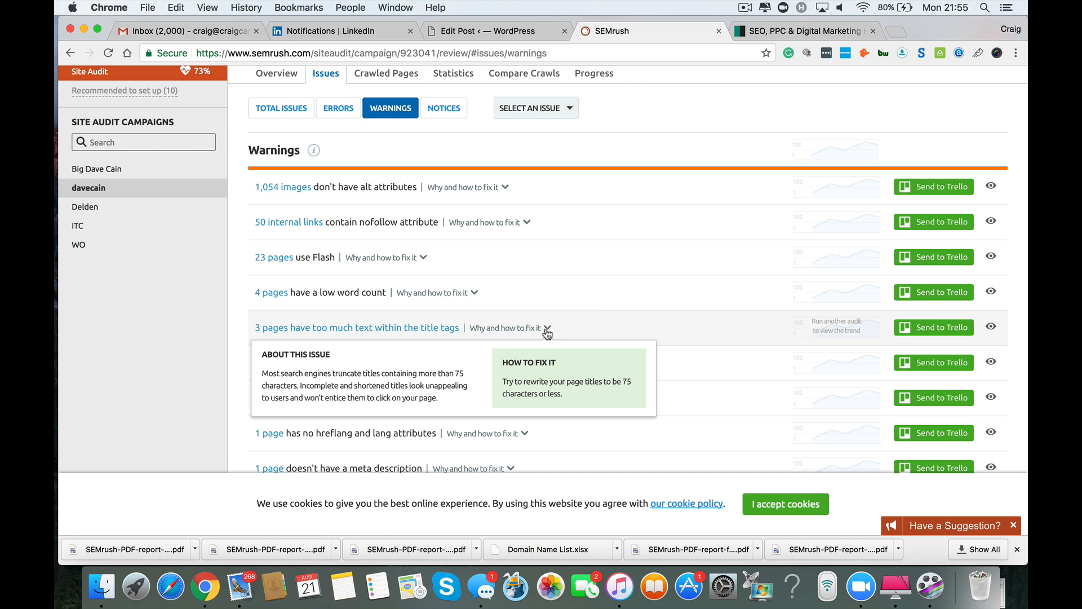
mouse_move(363, 376)
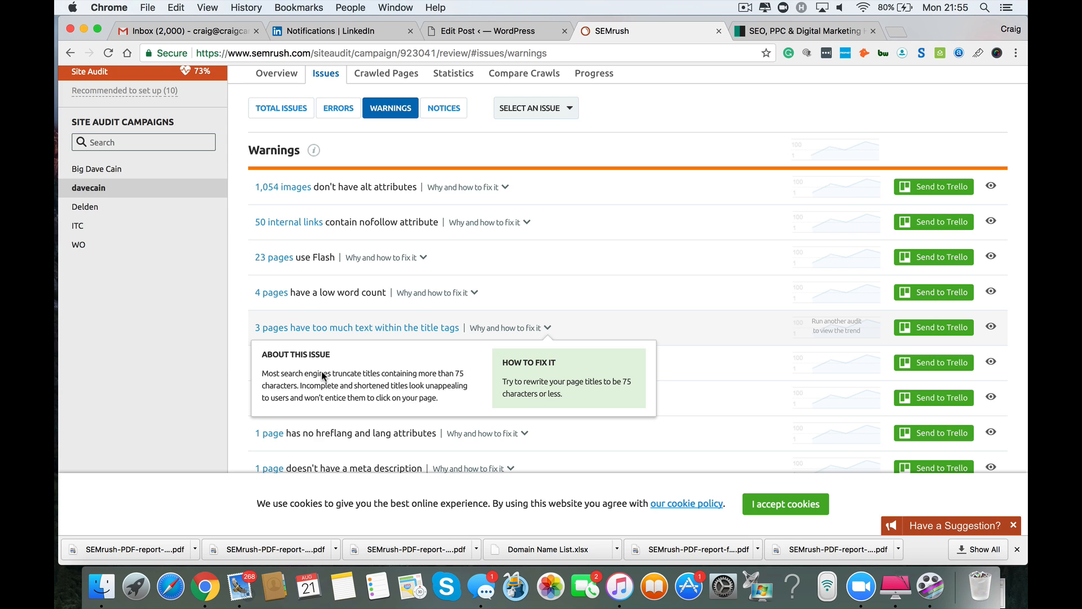
mouse_move(615, 393)
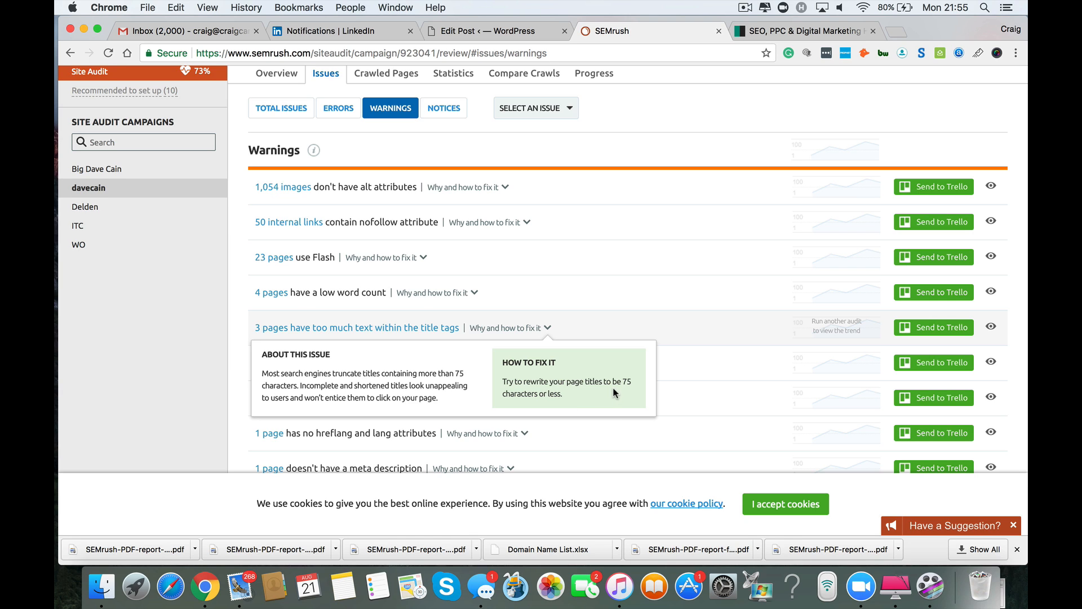
mouse_move(557, 331)
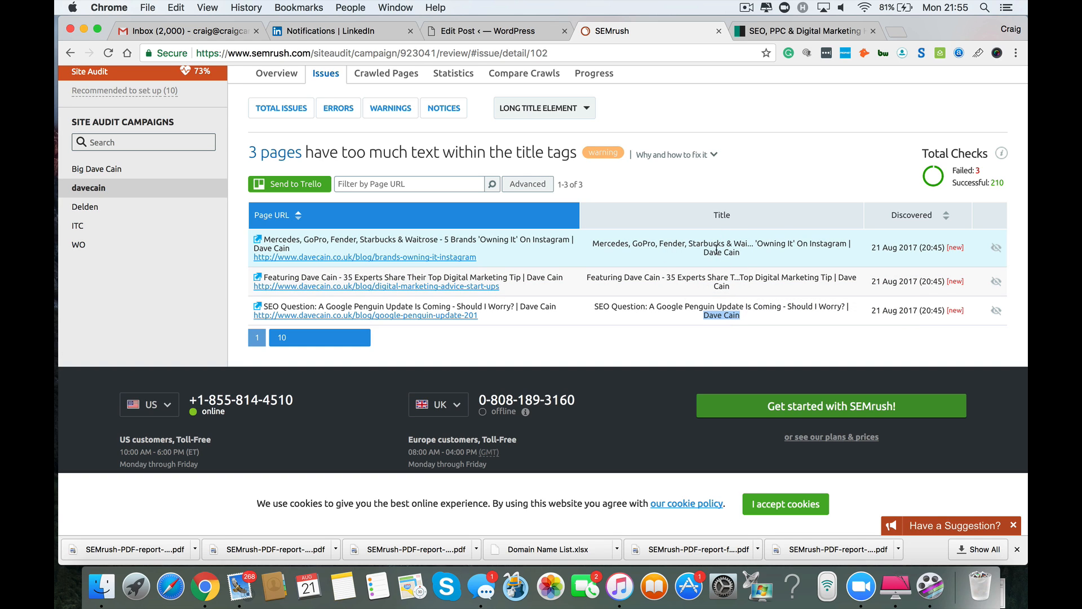
mouse_move(338, 97)
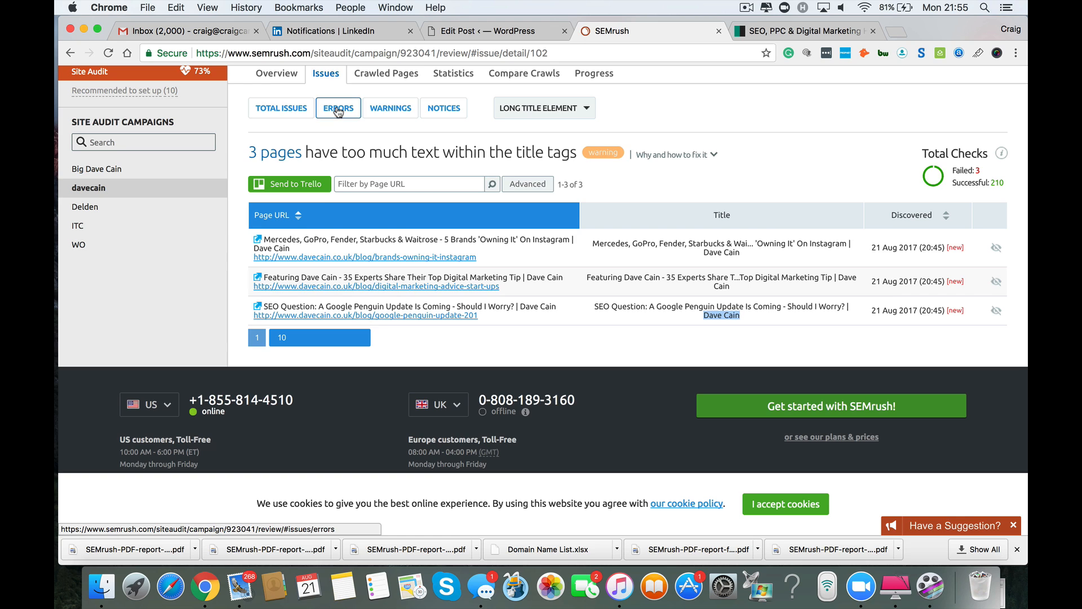
left_click(391, 108)
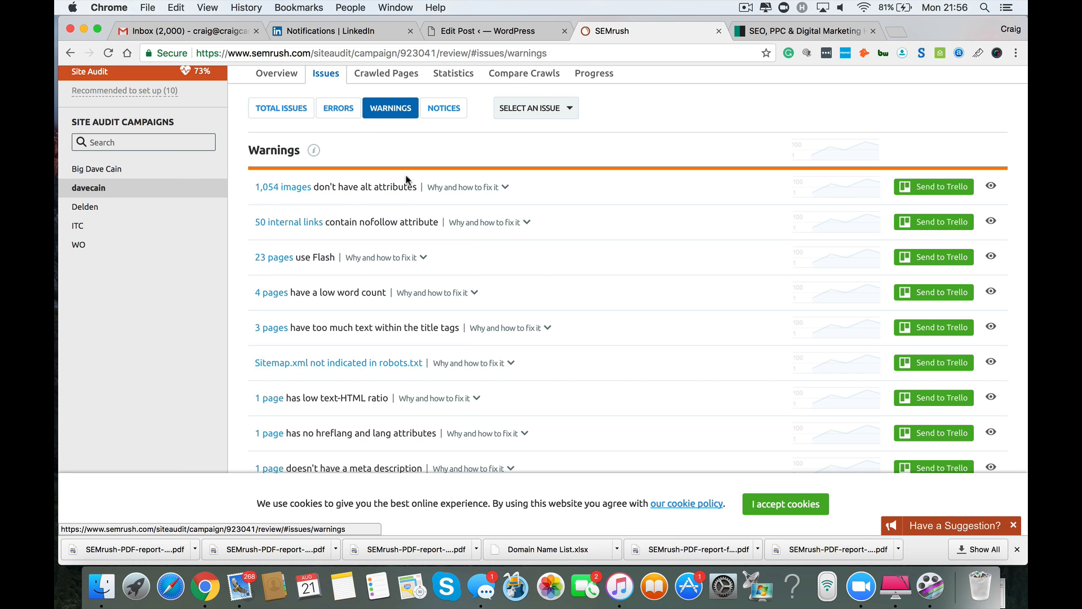
mouse_move(551, 363)
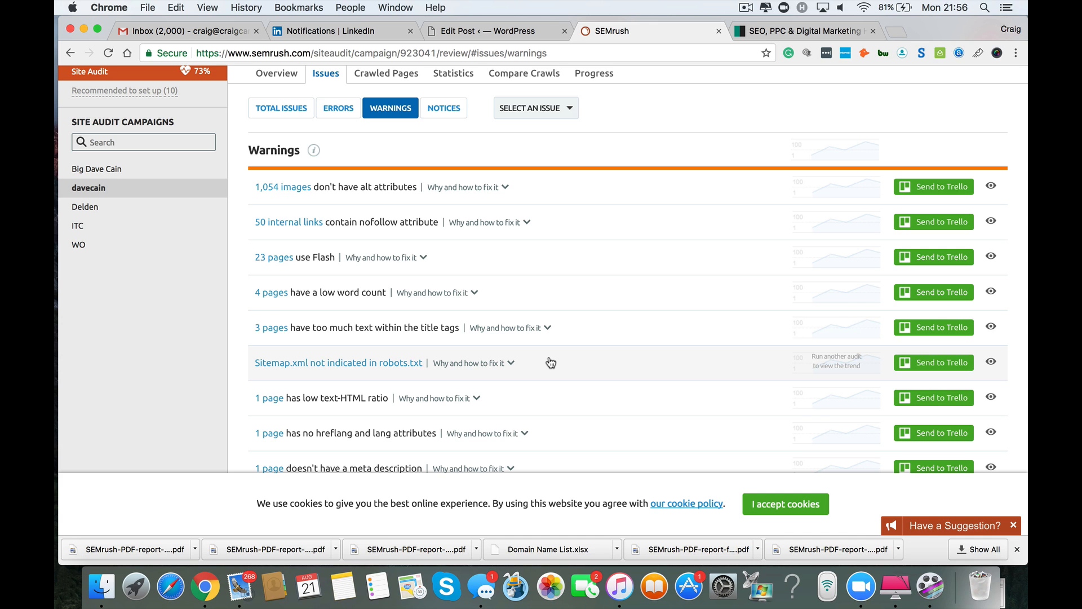
scroll("down", 3)
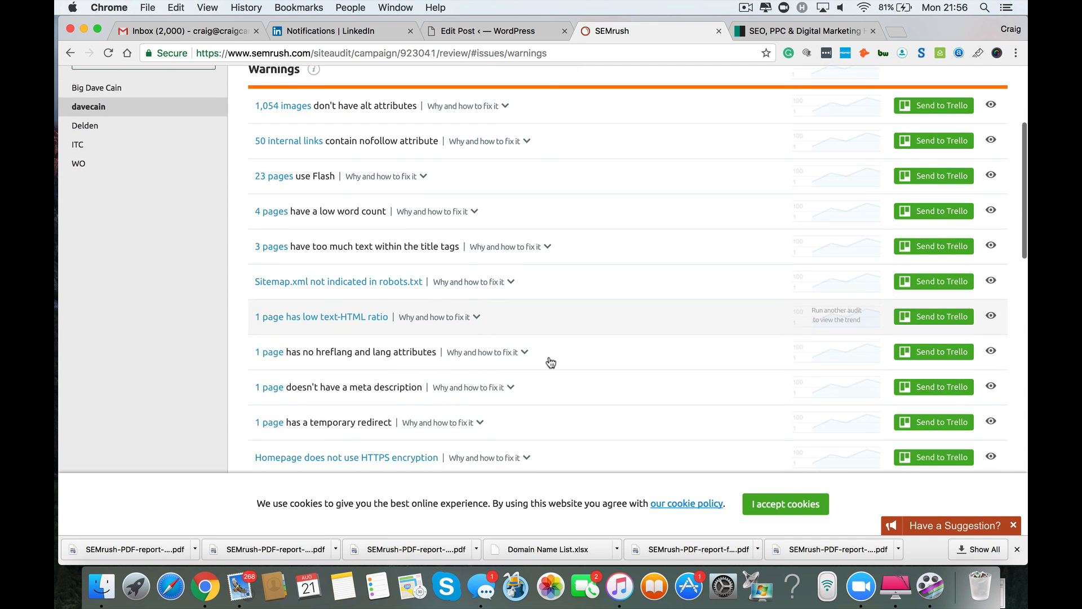
scroll("down", 3)
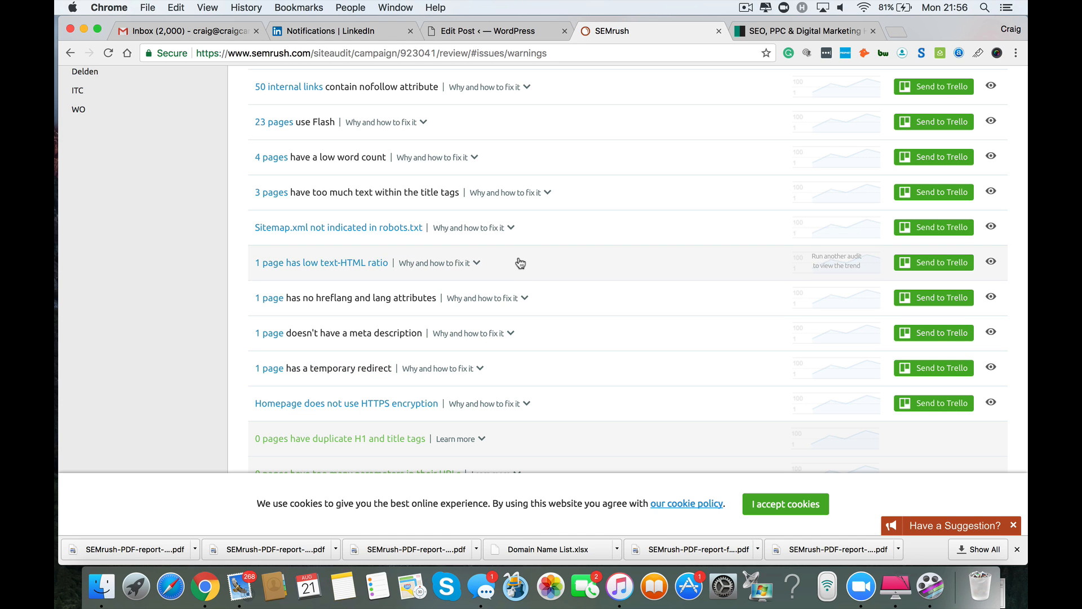
left_click(321, 262)
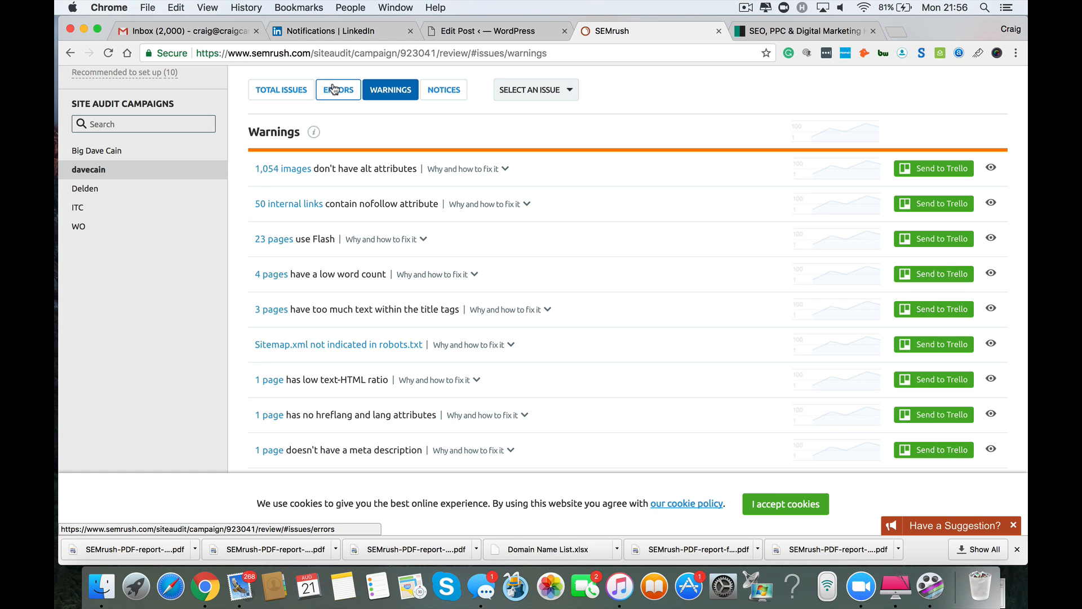
scroll("down", 3)
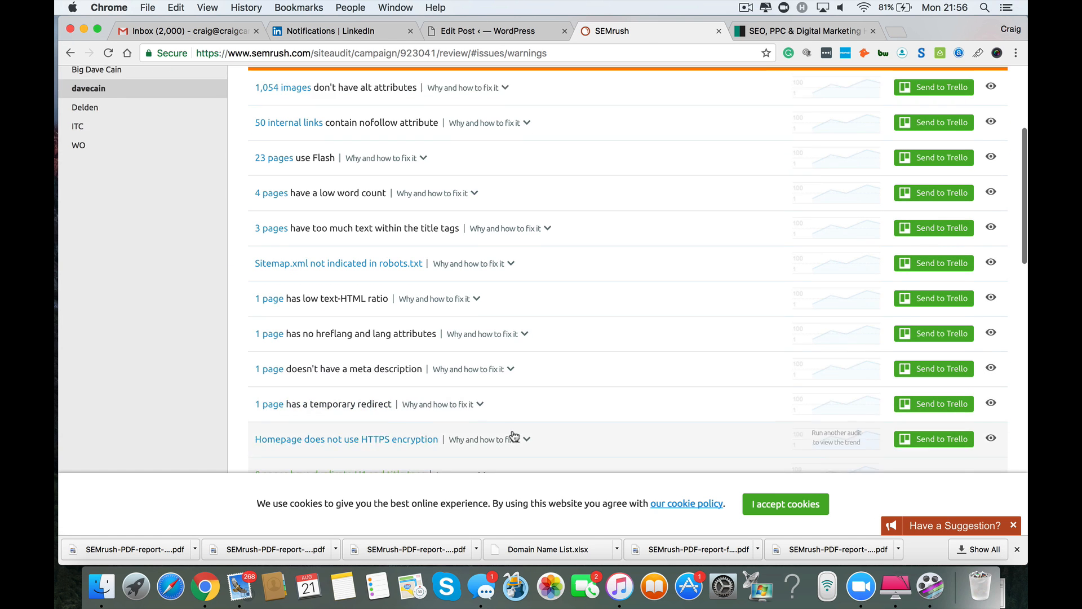
scroll("down", 3)
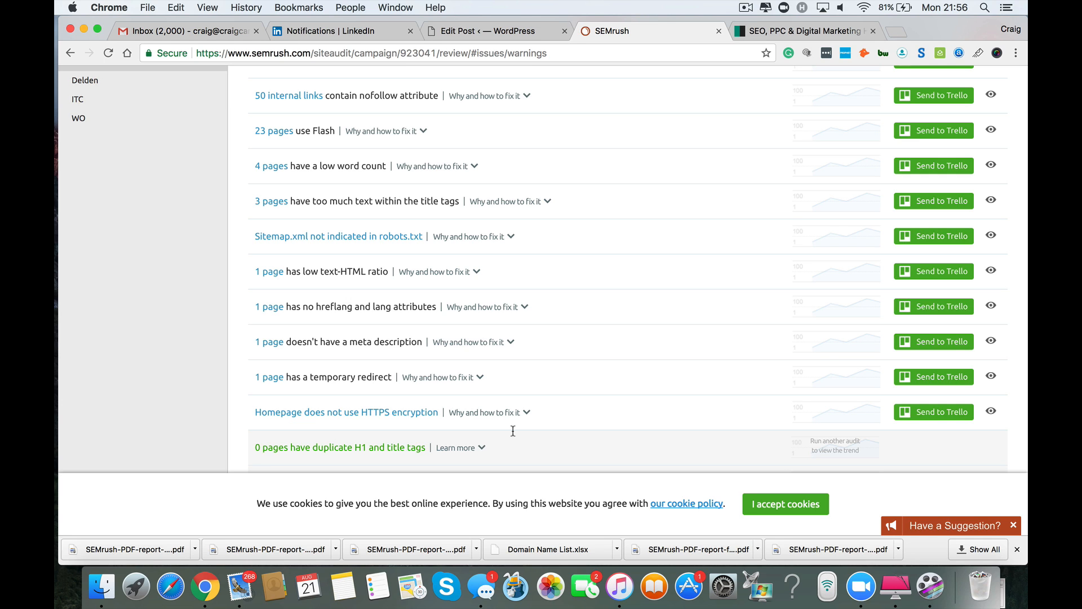
scroll("down", 3)
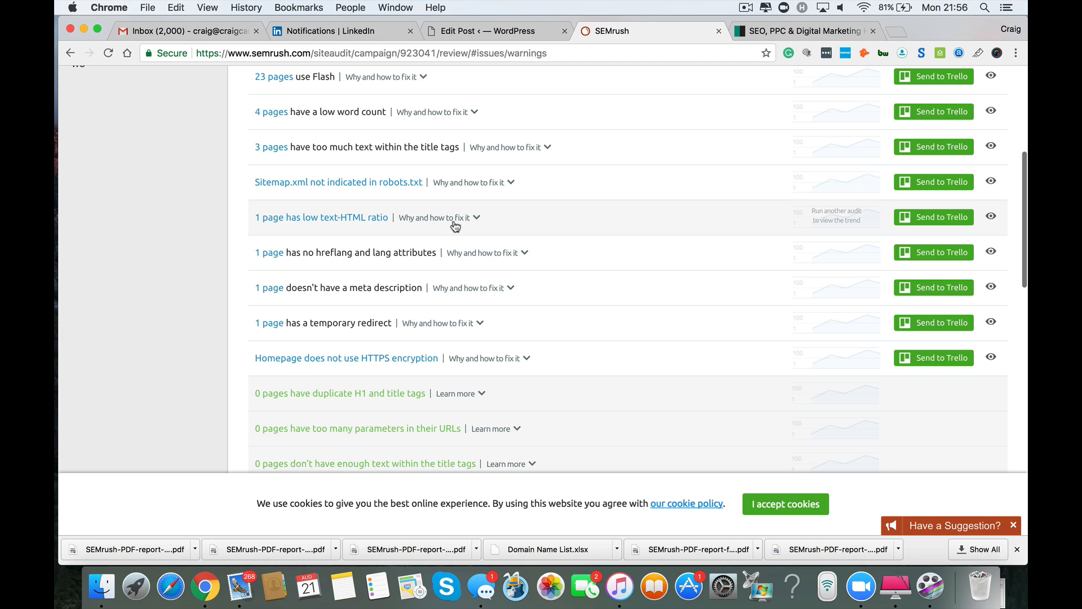
mouse_move(491, 226)
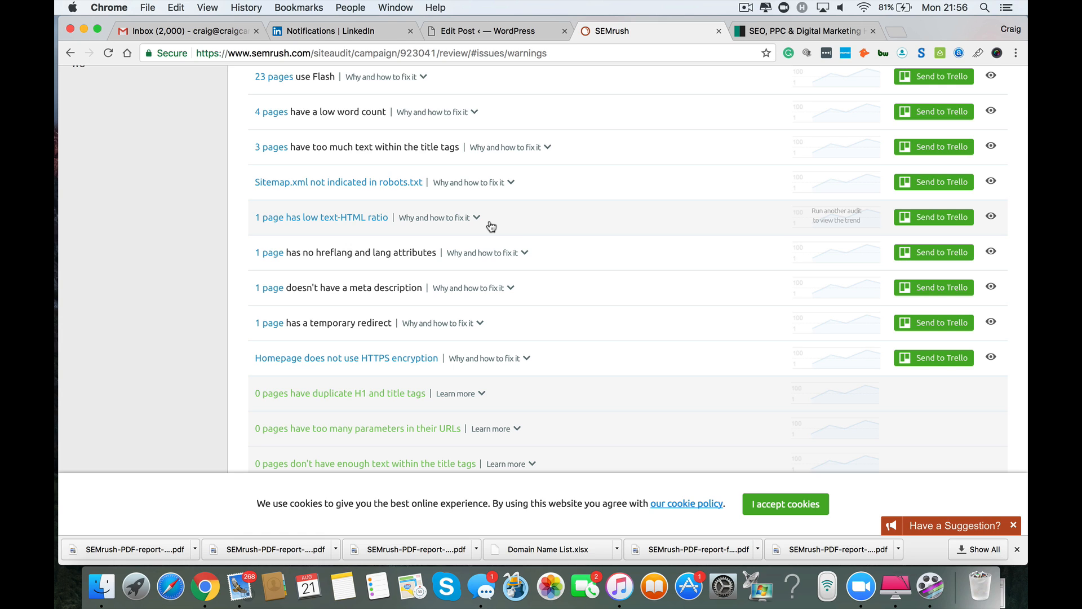
mouse_move(511, 220)
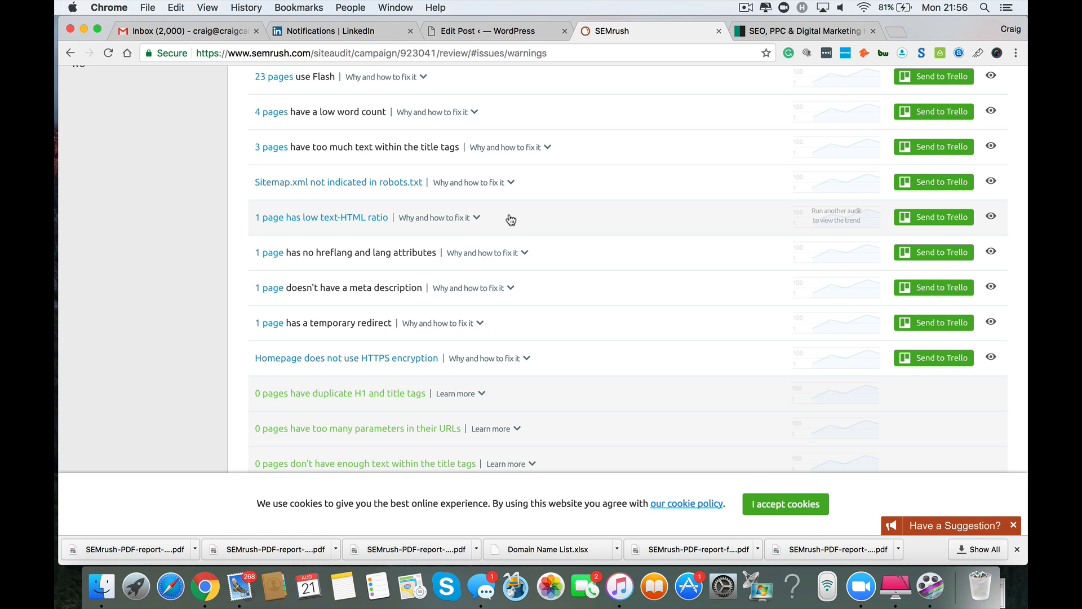
mouse_move(559, 285)
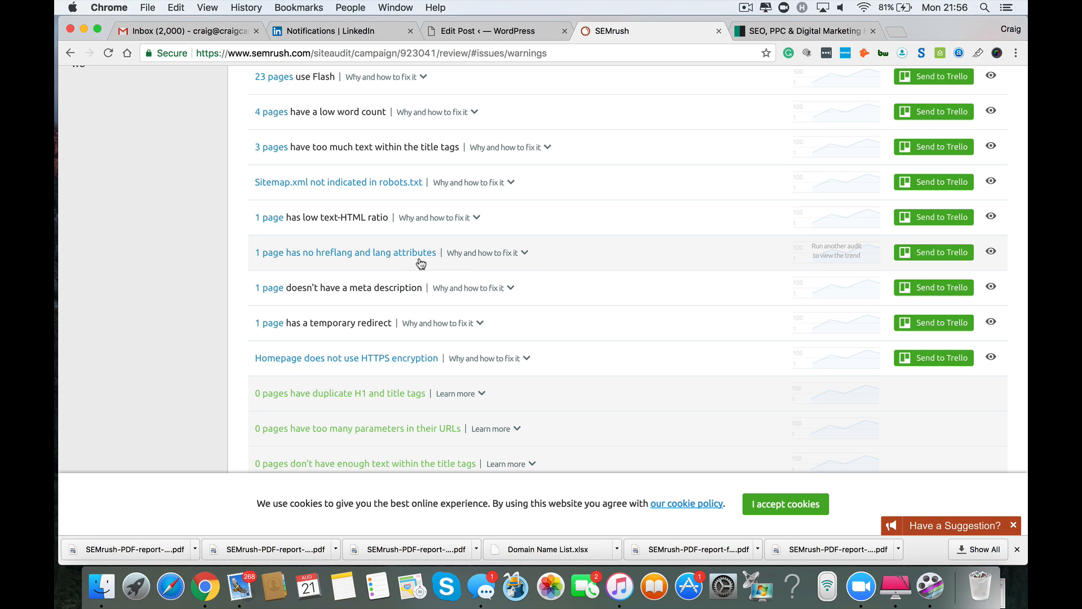
left_click(345, 253)
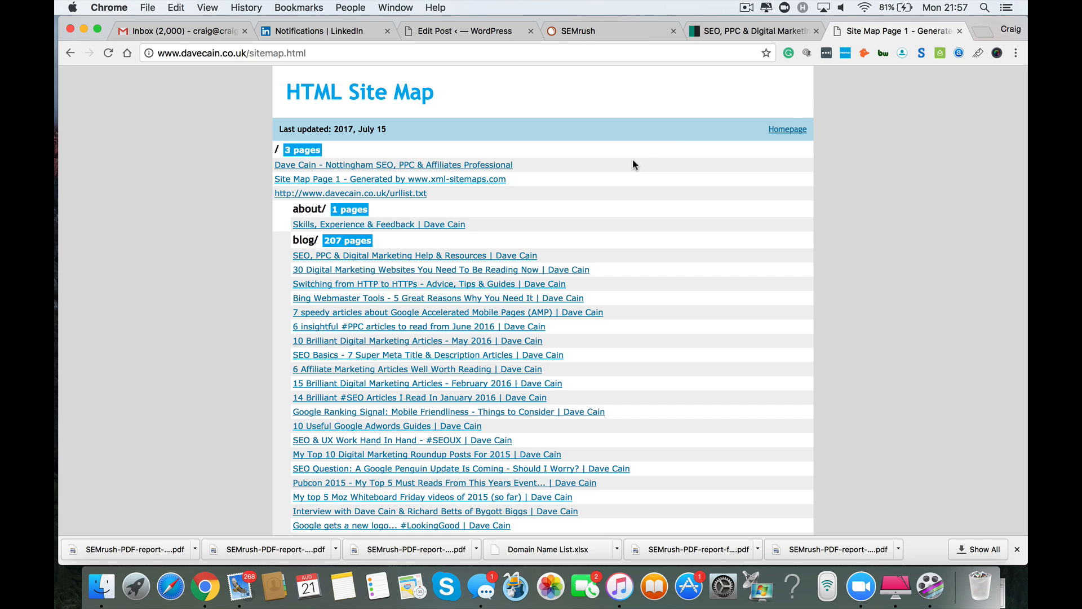
mouse_move(979, 45)
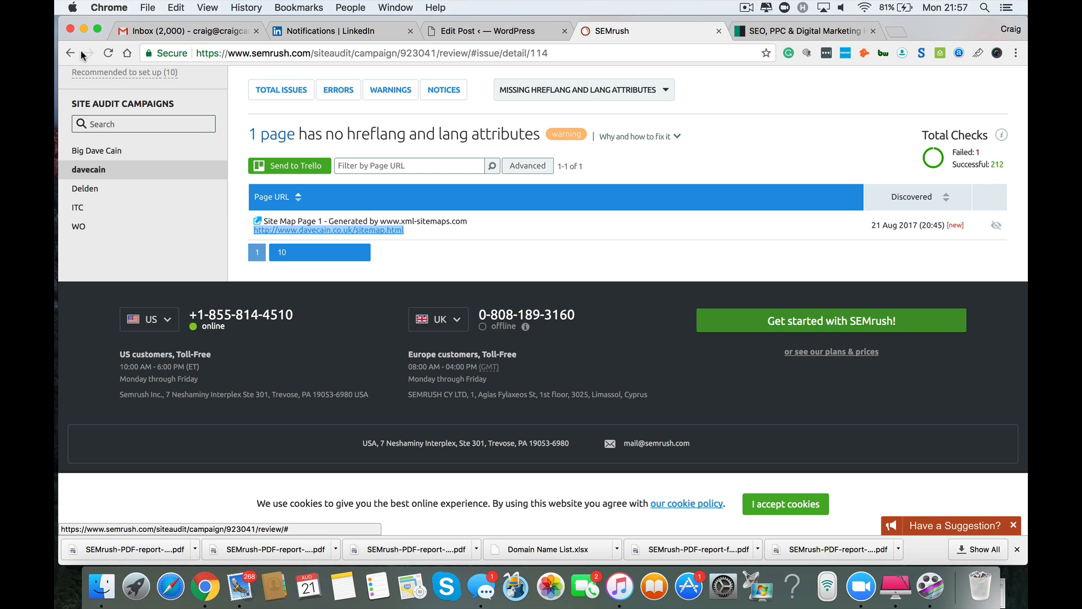
Check the missing meta description warning (only sitemap.html) and return to the Warnings list
left_click(338, 89)
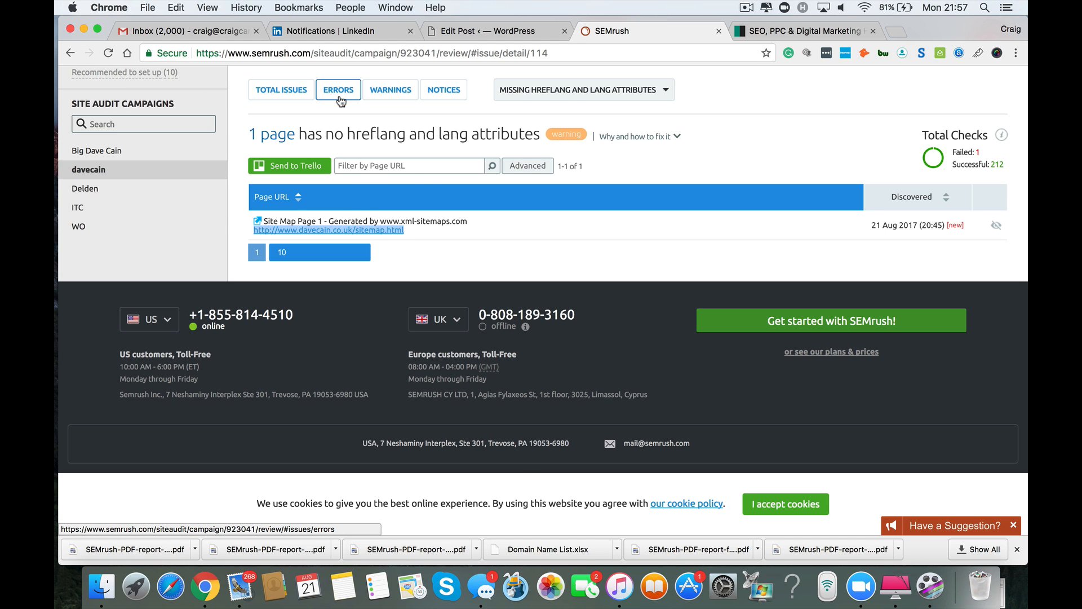
left_click(337, 90)
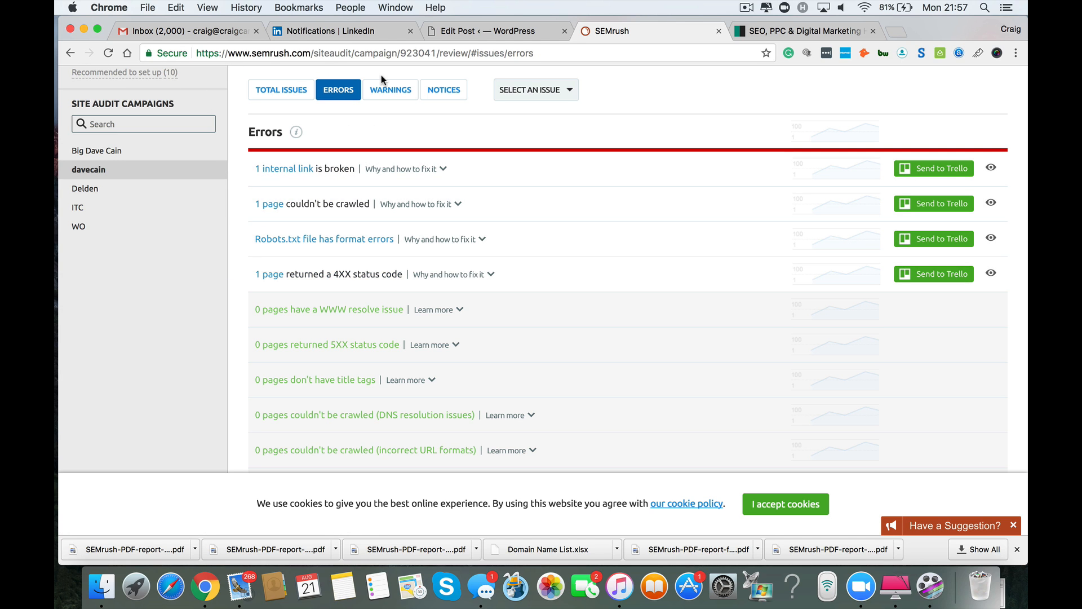
left_click(390, 90)
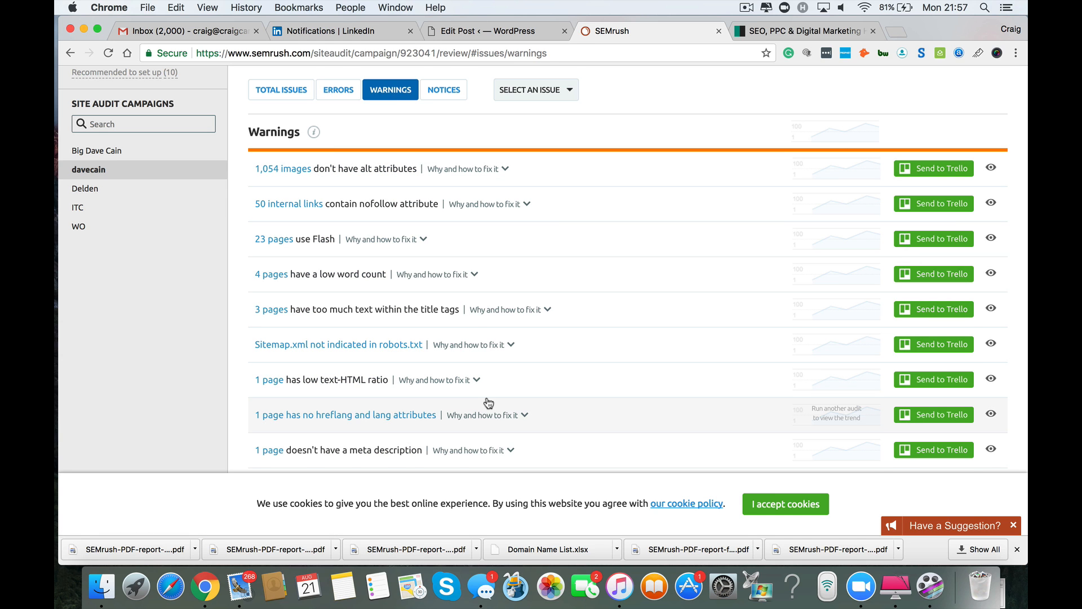
scroll("down", 3)
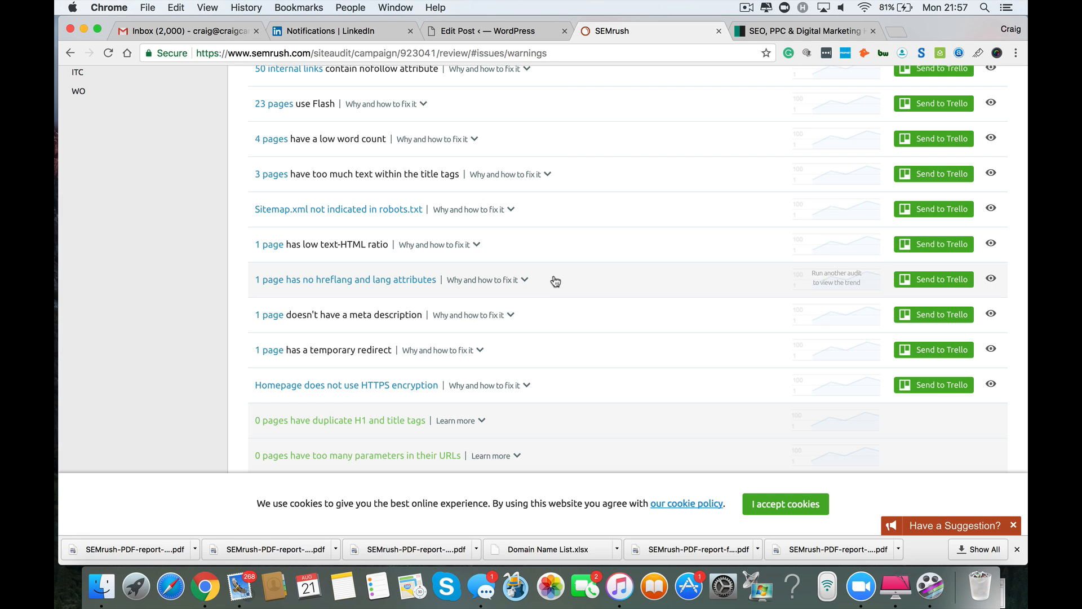
mouse_move(557, 328)
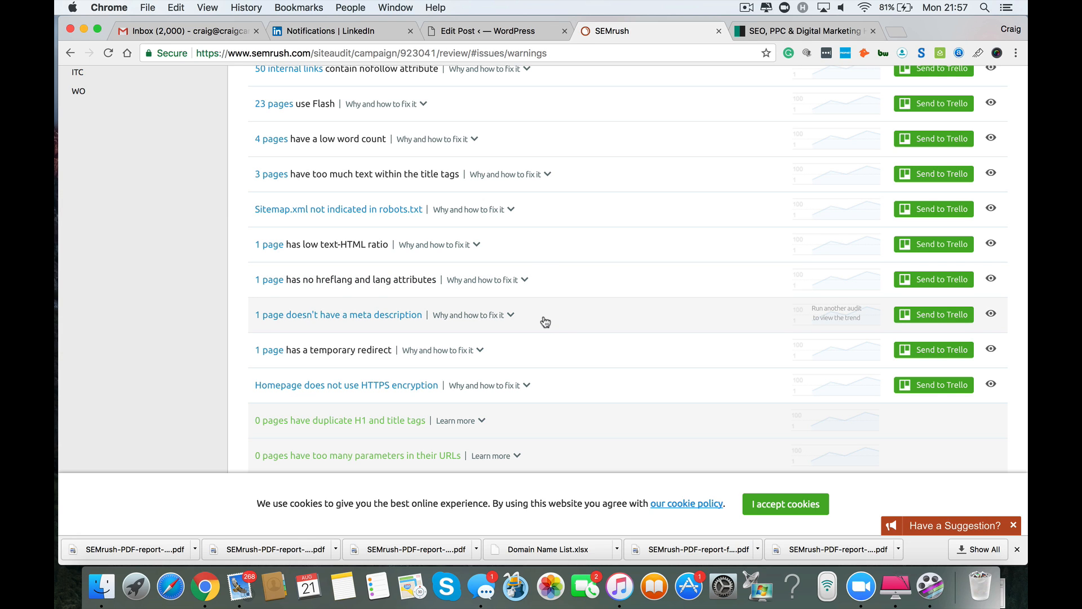
mouse_move(536, 325)
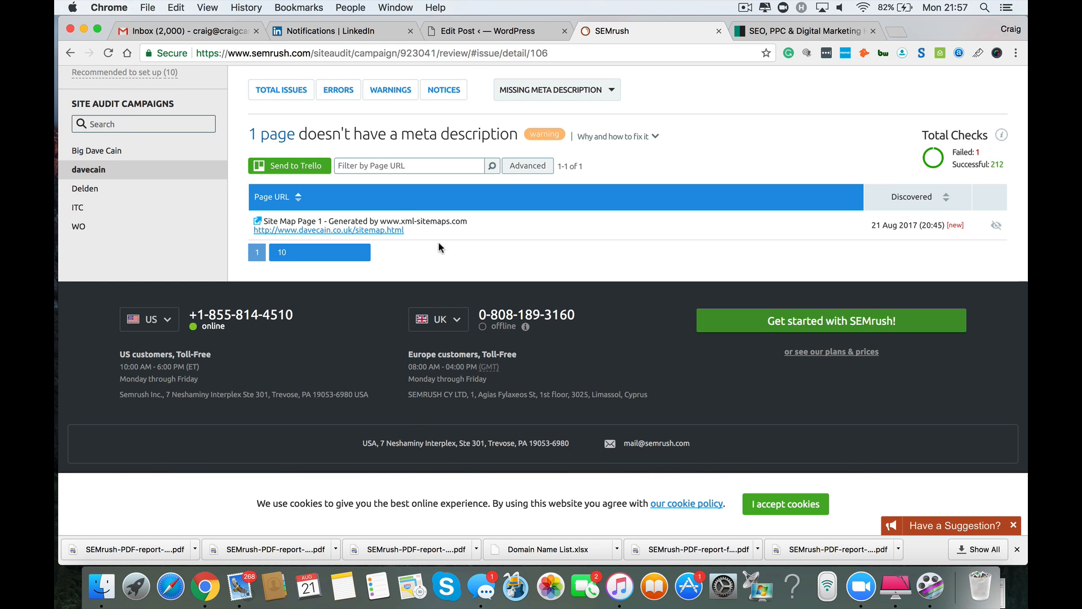
mouse_move(426, 234)
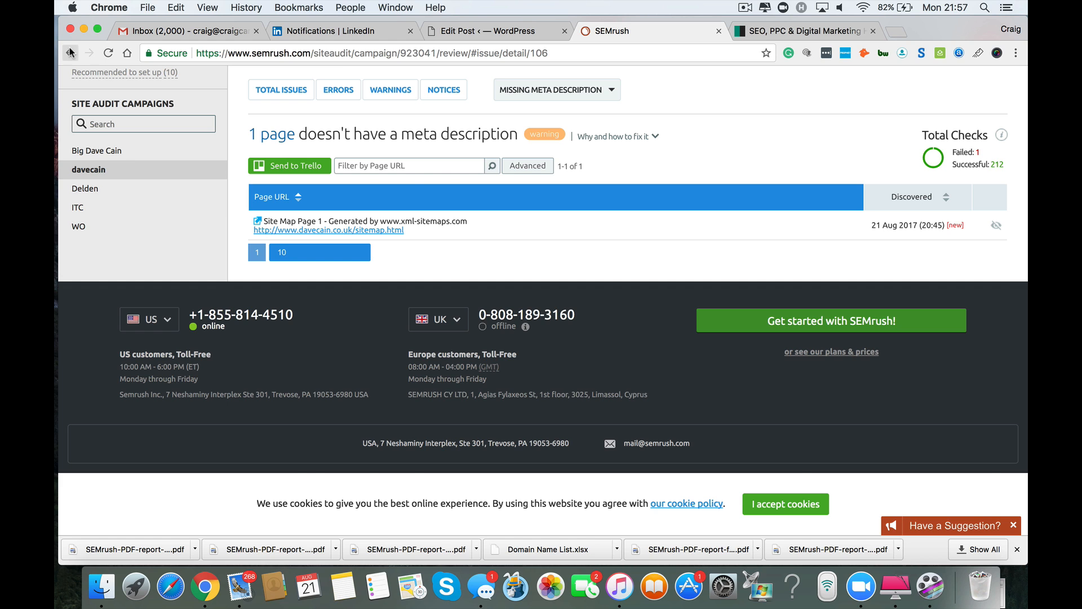
left_click(390, 89)
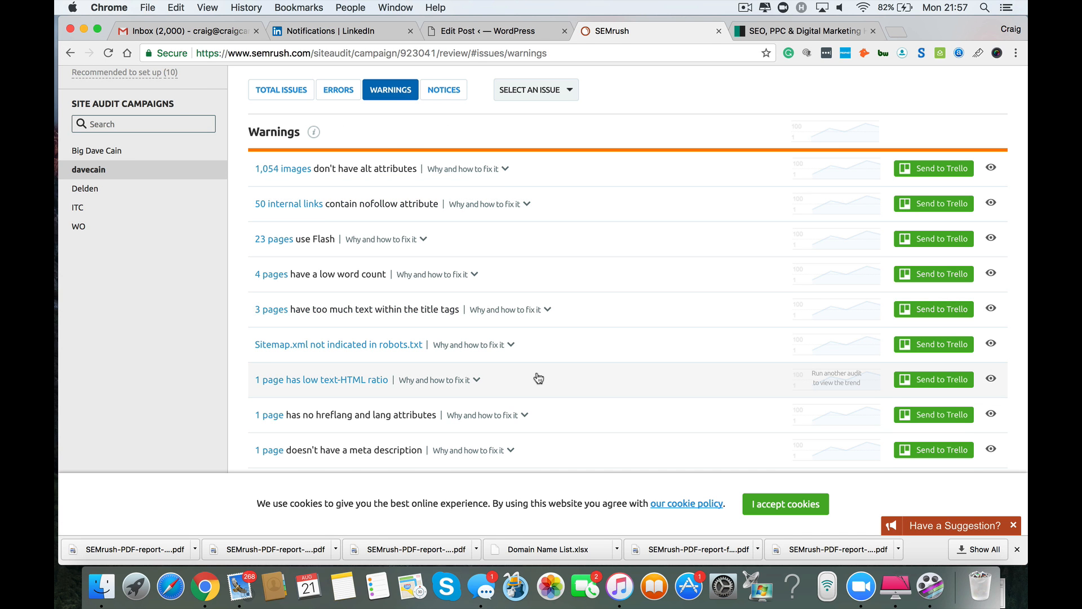
scroll("down", 3)
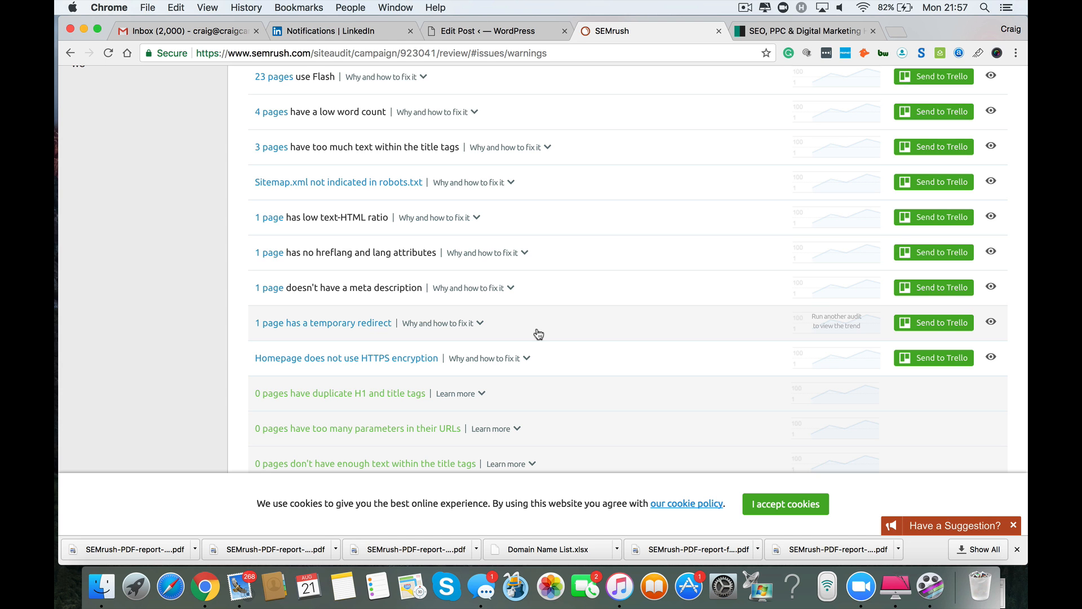
Open '1 page has a temporary redirect' to see robots.txt redirecting to error404.php
left_click(323, 322)
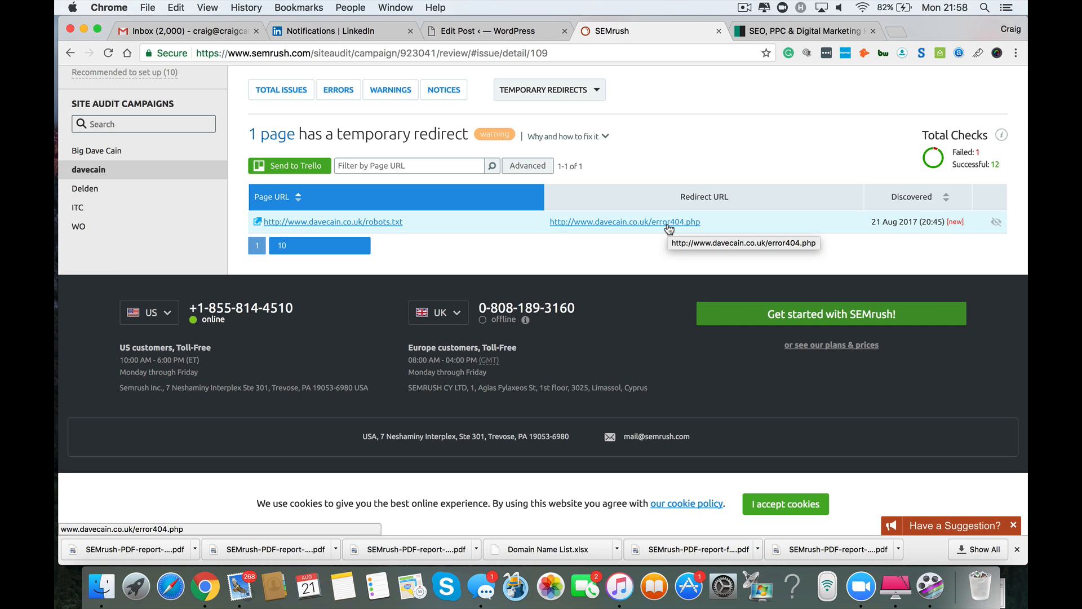
mouse_move(440, 216)
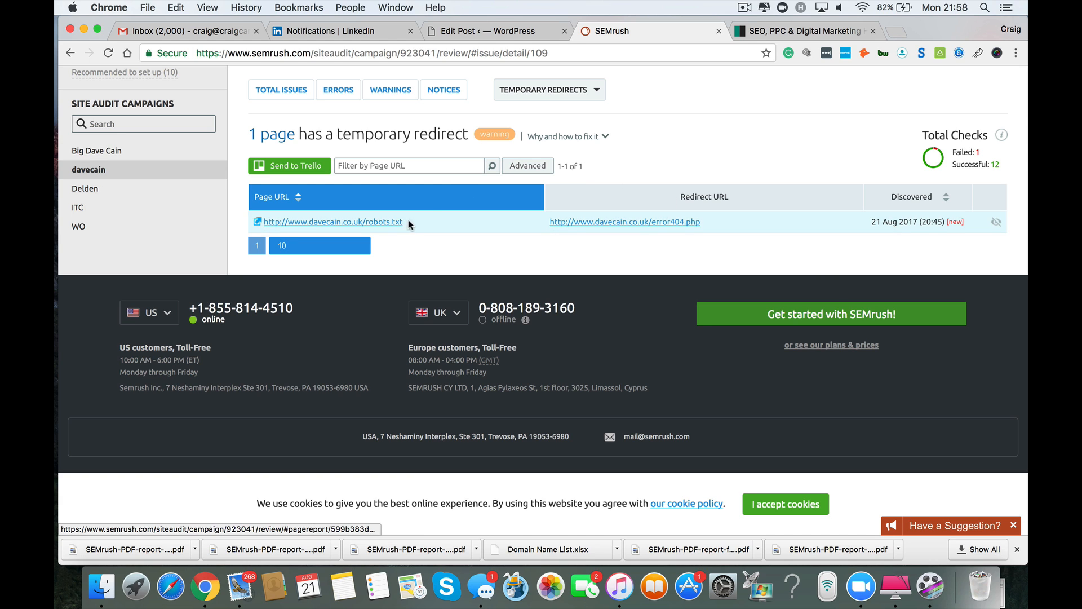
mouse_move(435, 220)
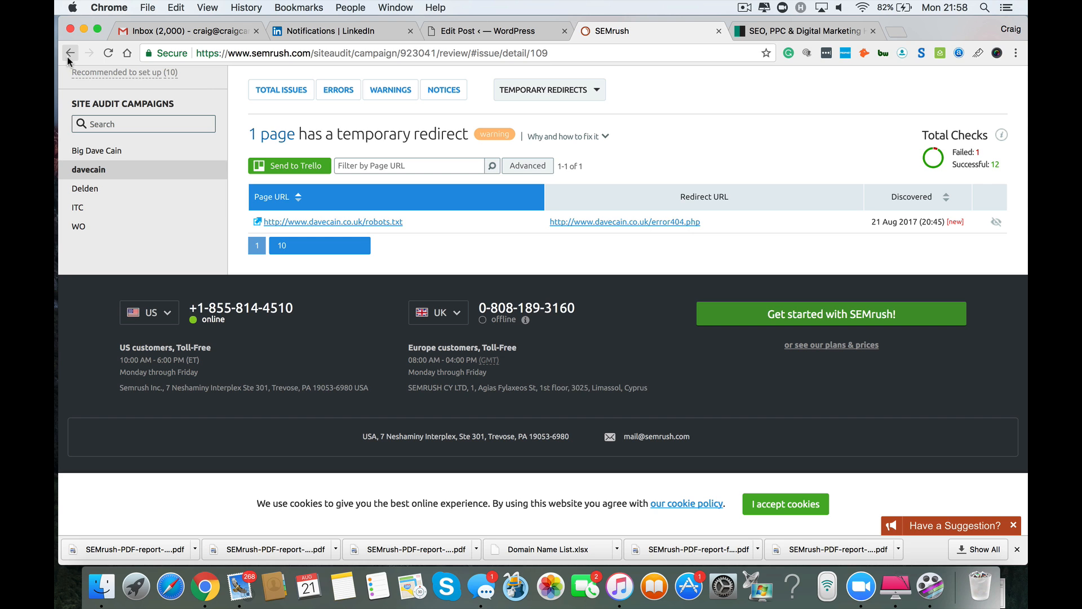
Return to the Warnings list and scroll down to the HTTPS and zero-page checks
left_click(338, 89)
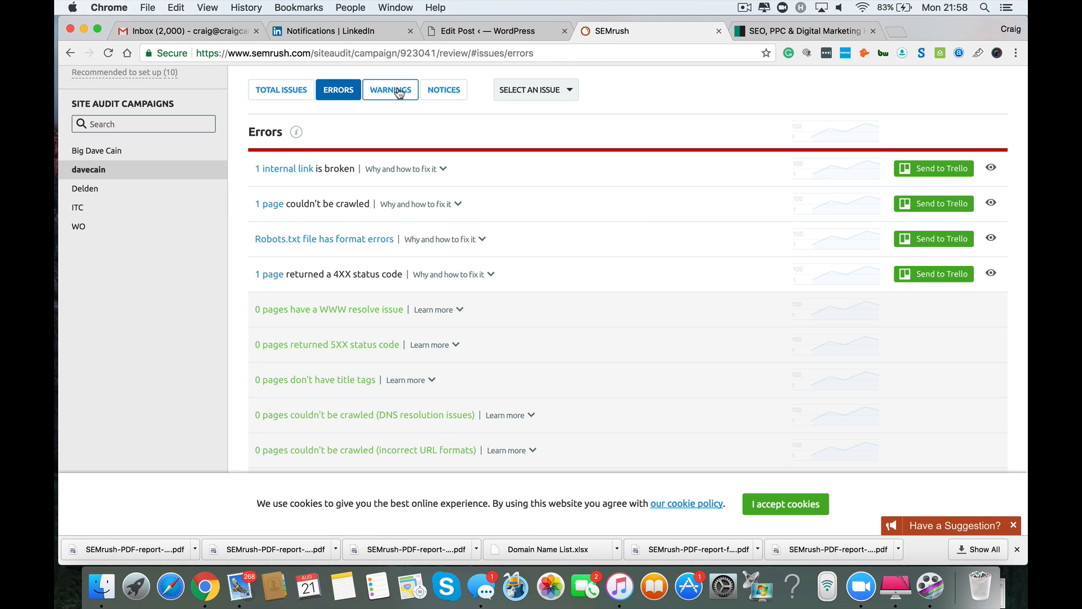
left_click(390, 89)
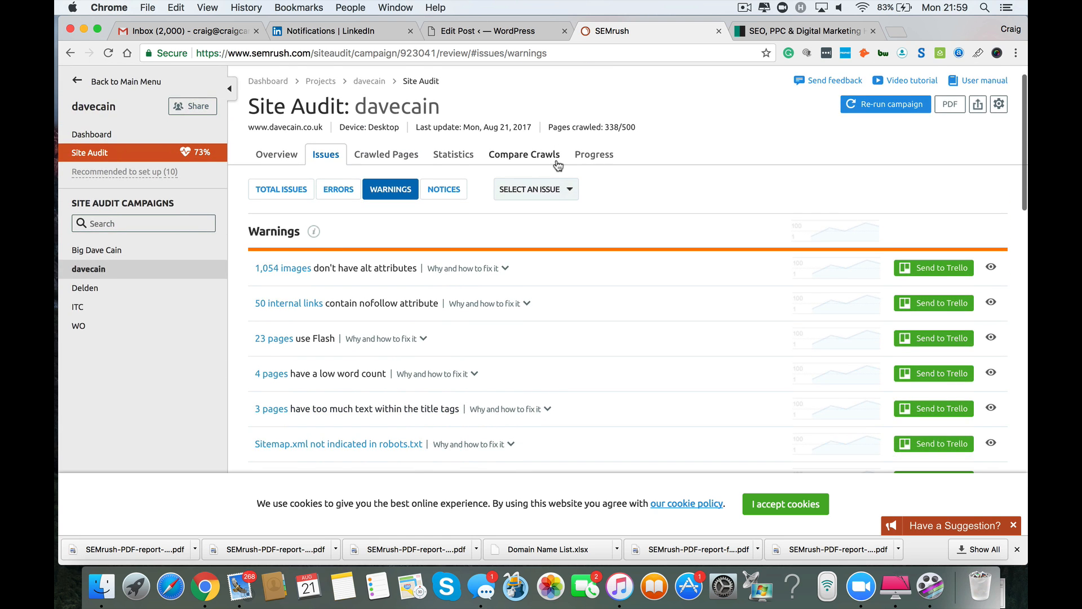
scroll("down", 3)
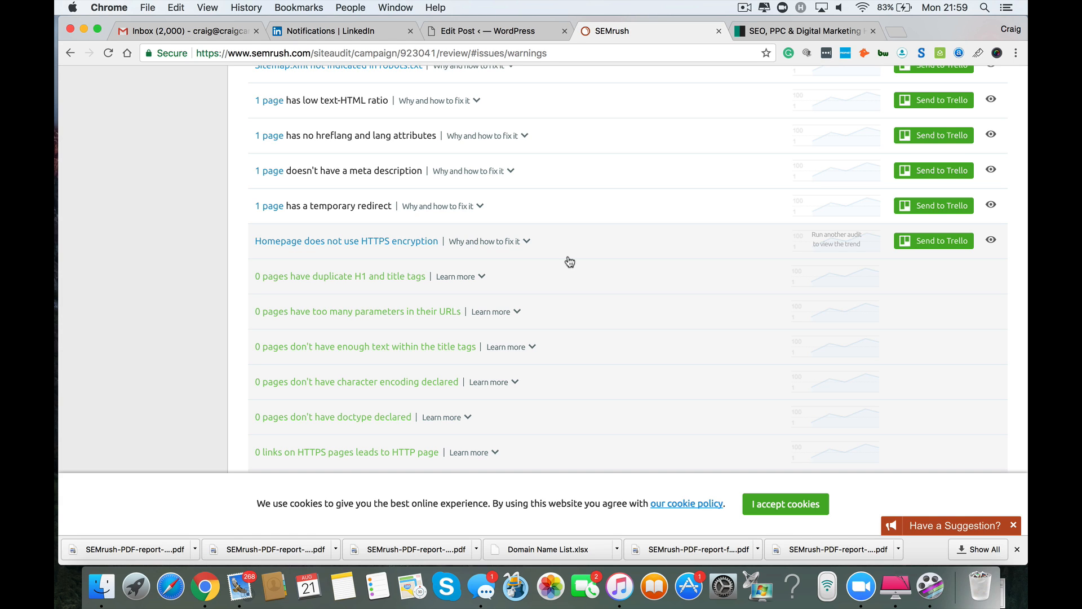
mouse_move(529, 260)
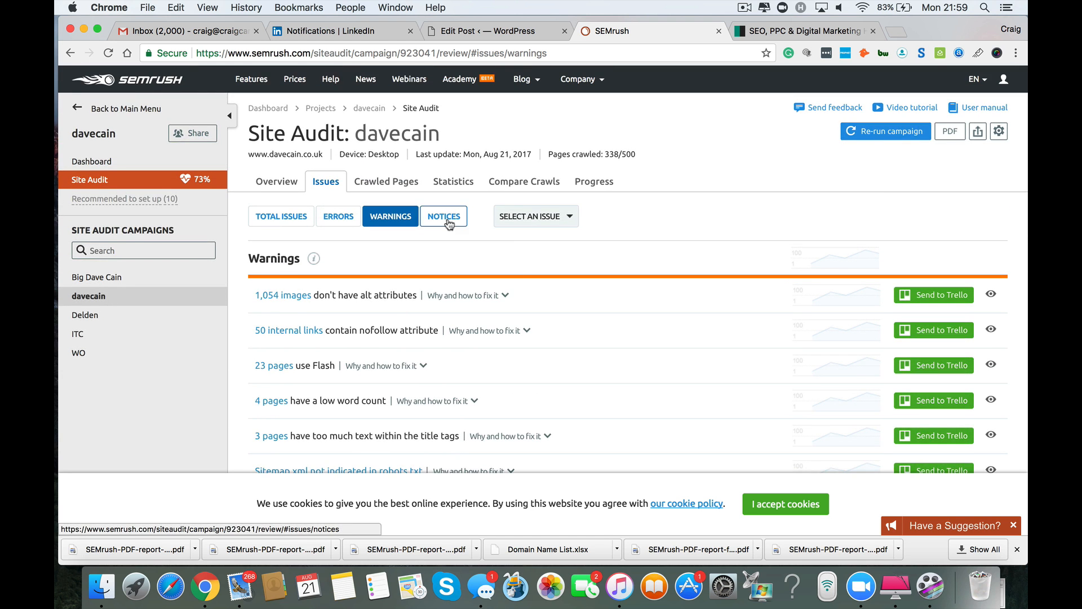
Review the 105 pages blocked from crawling, then return to the Notices list
left_click(443, 216)
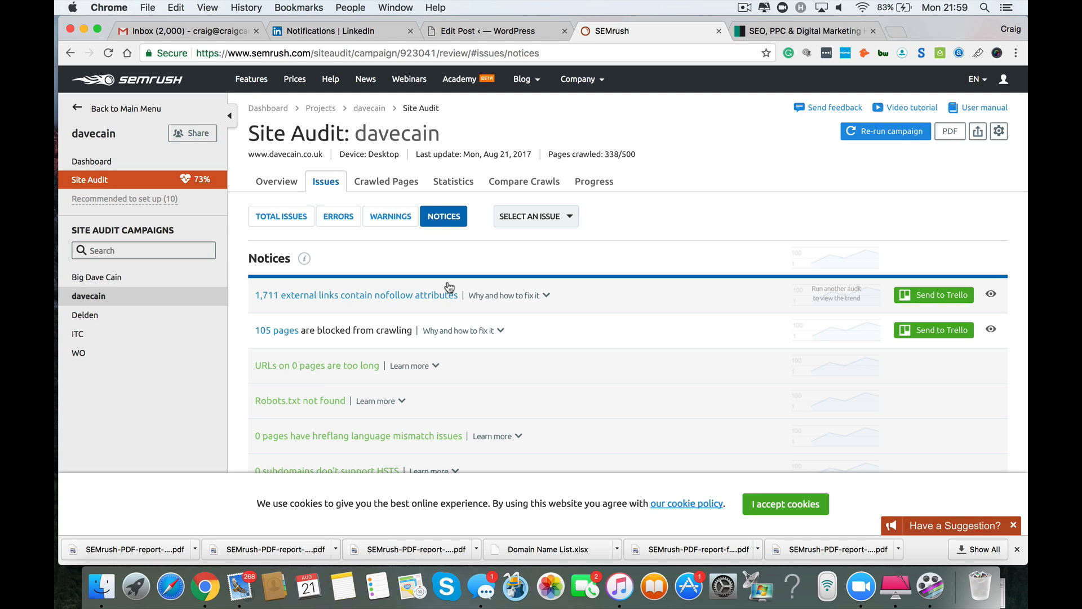
mouse_move(485, 322)
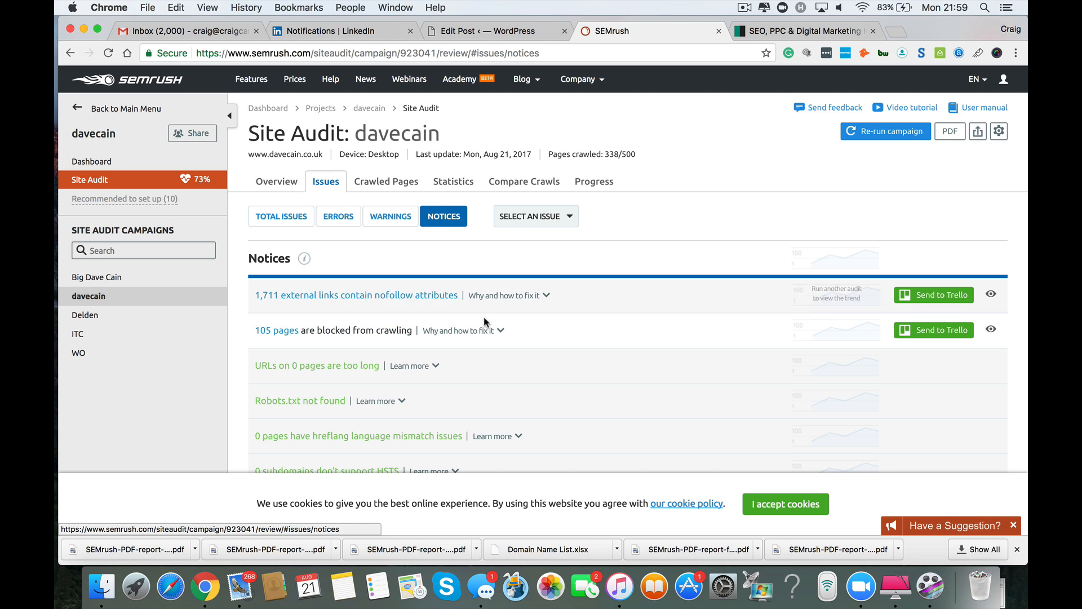
left_click(357, 295)
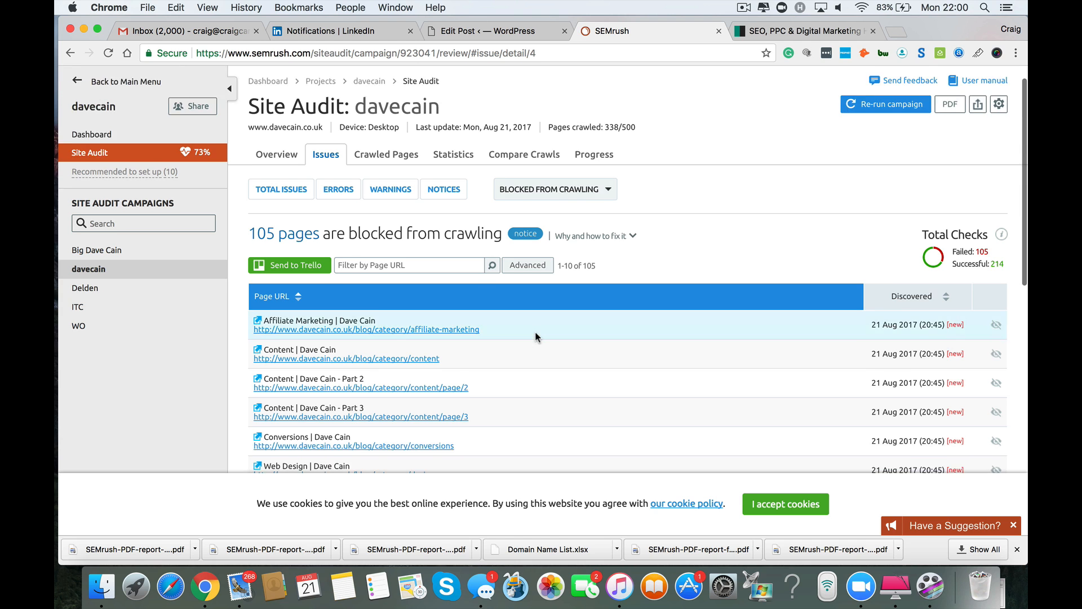
scroll("down", 3)
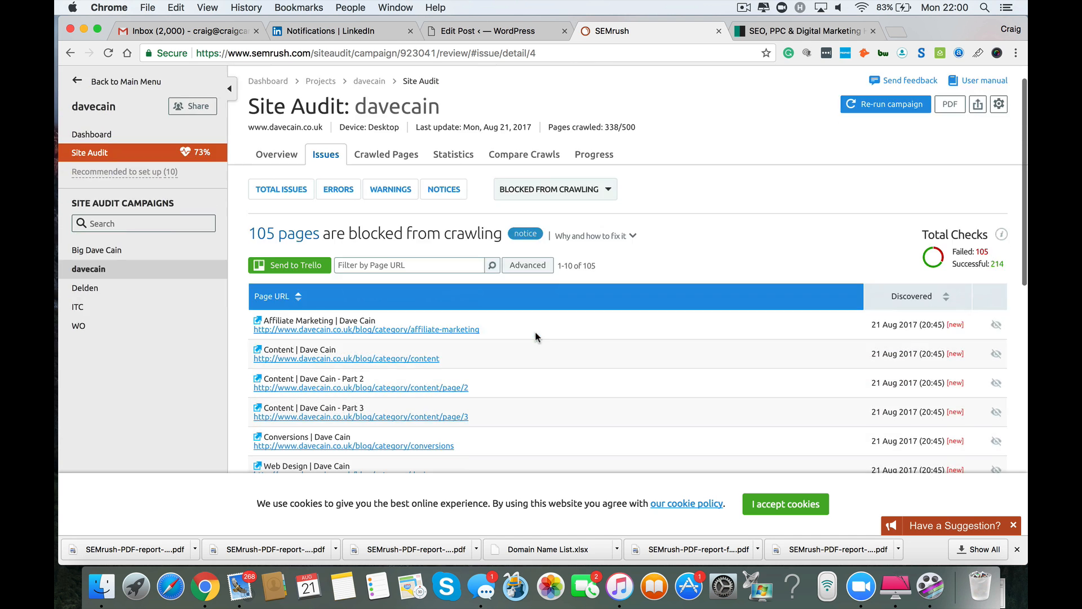
mouse_move(373, 330)
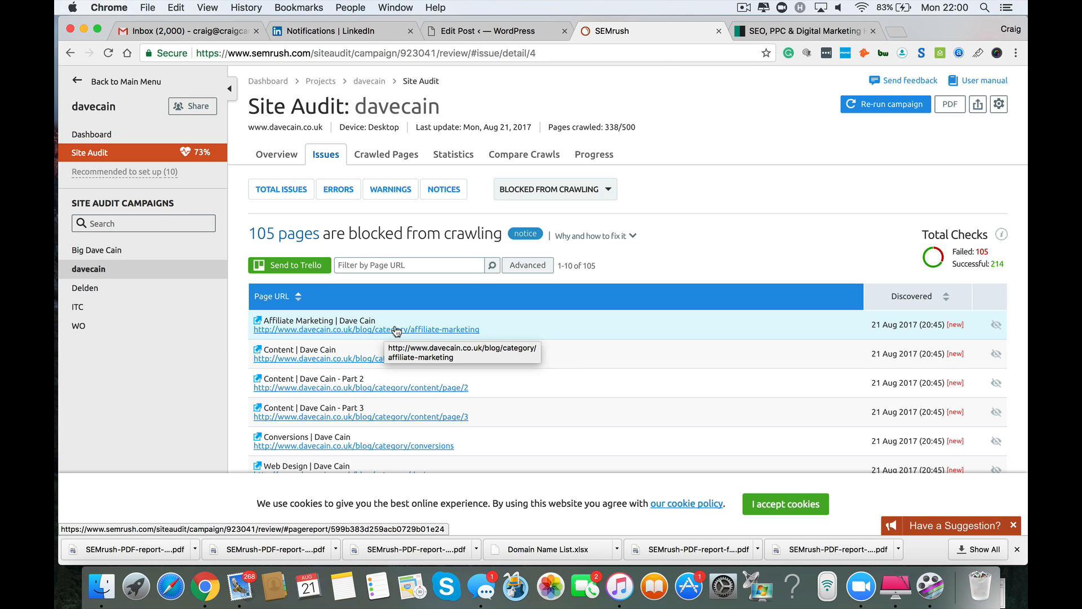
left_click(443, 188)
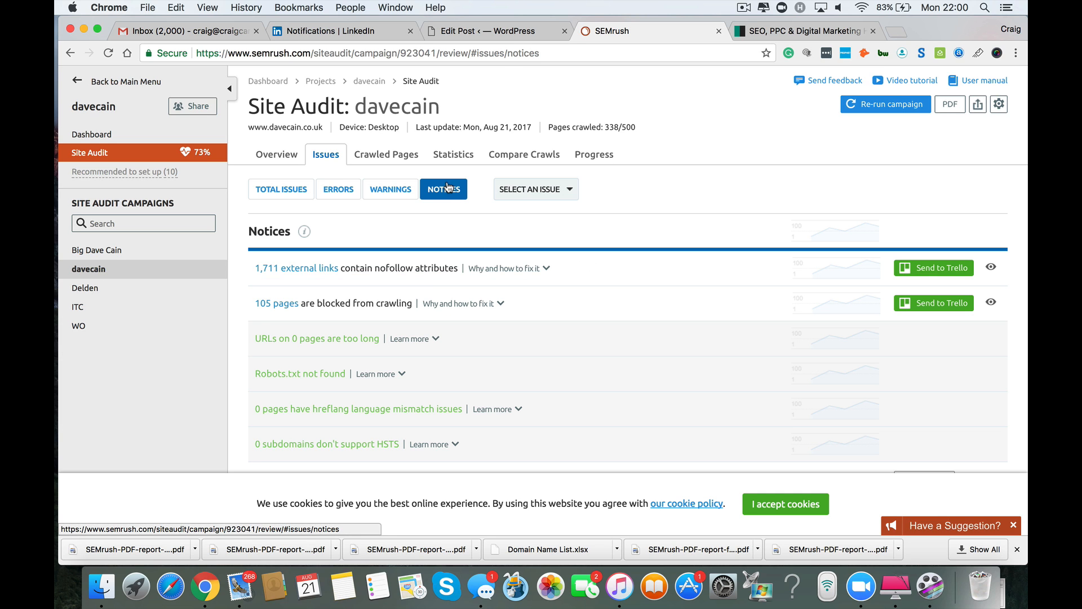
left_click(296, 268)
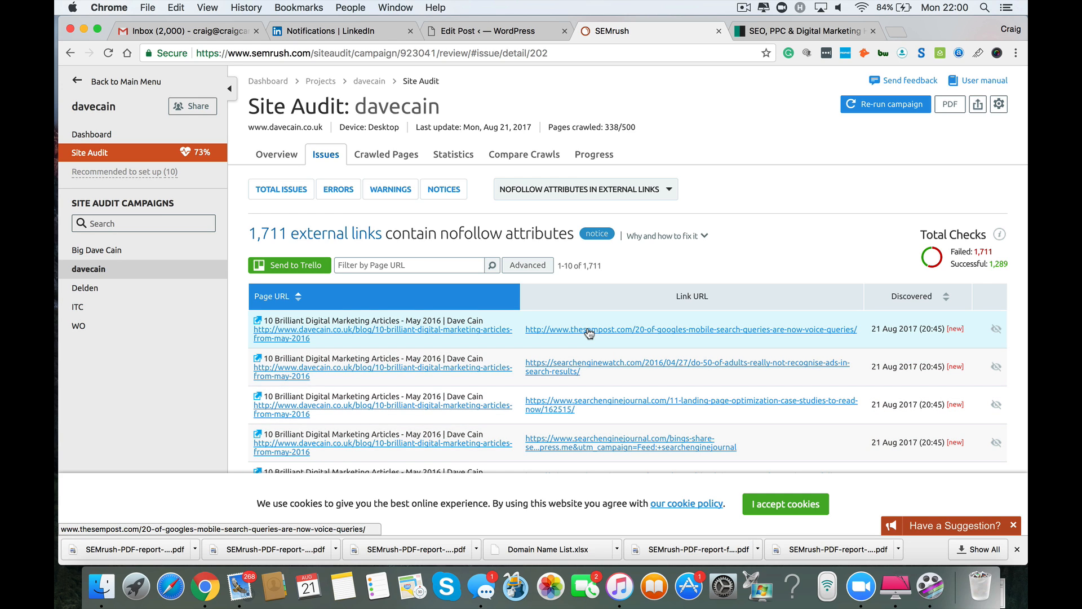
mouse_move(591, 333)
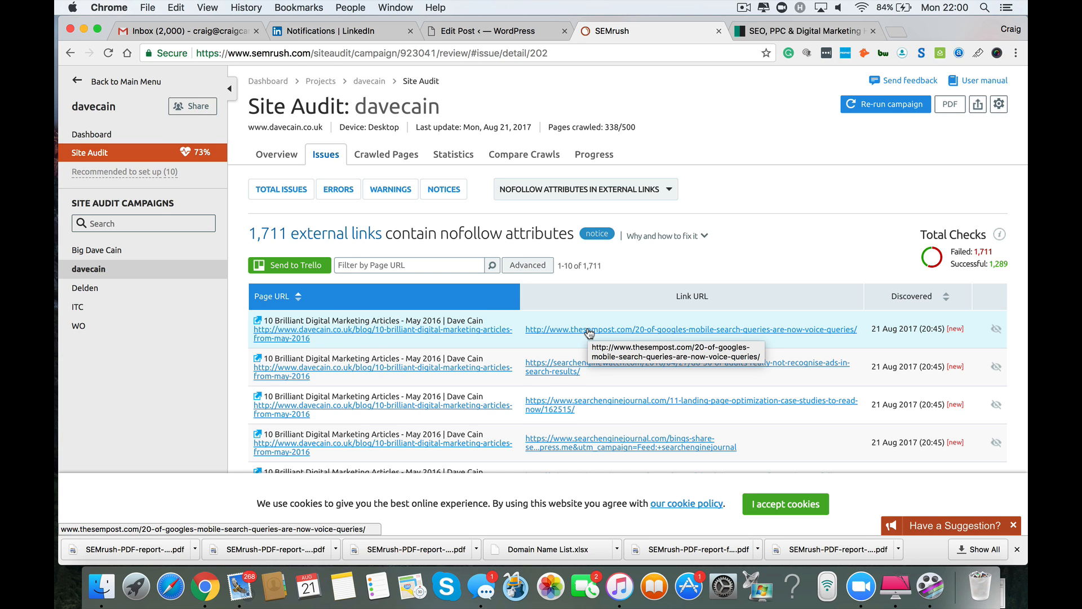
scroll("down", 3)
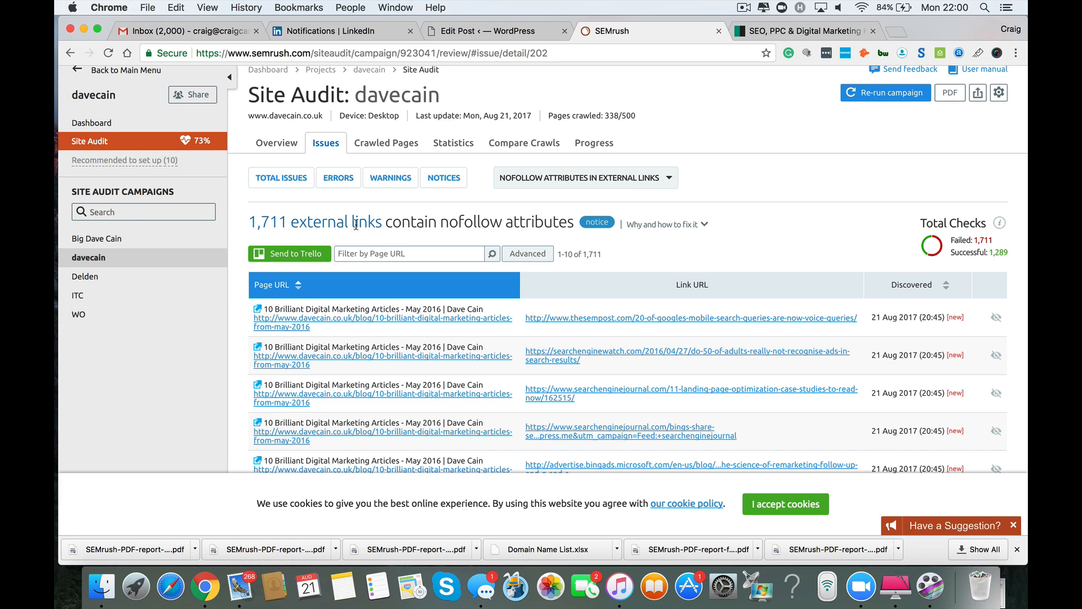
mouse_move(449, 223)
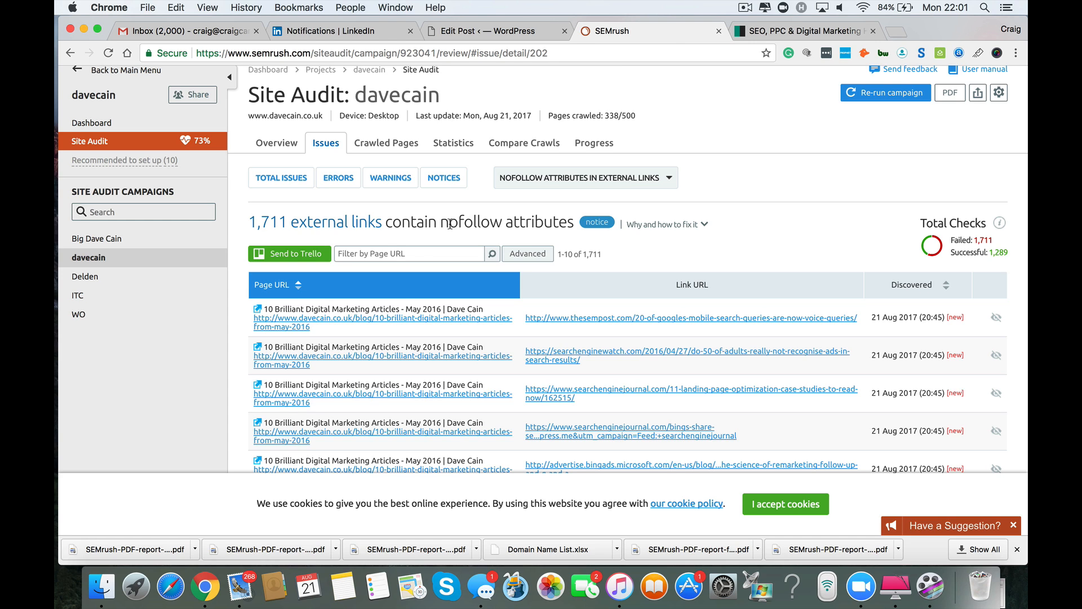
mouse_move(699, 225)
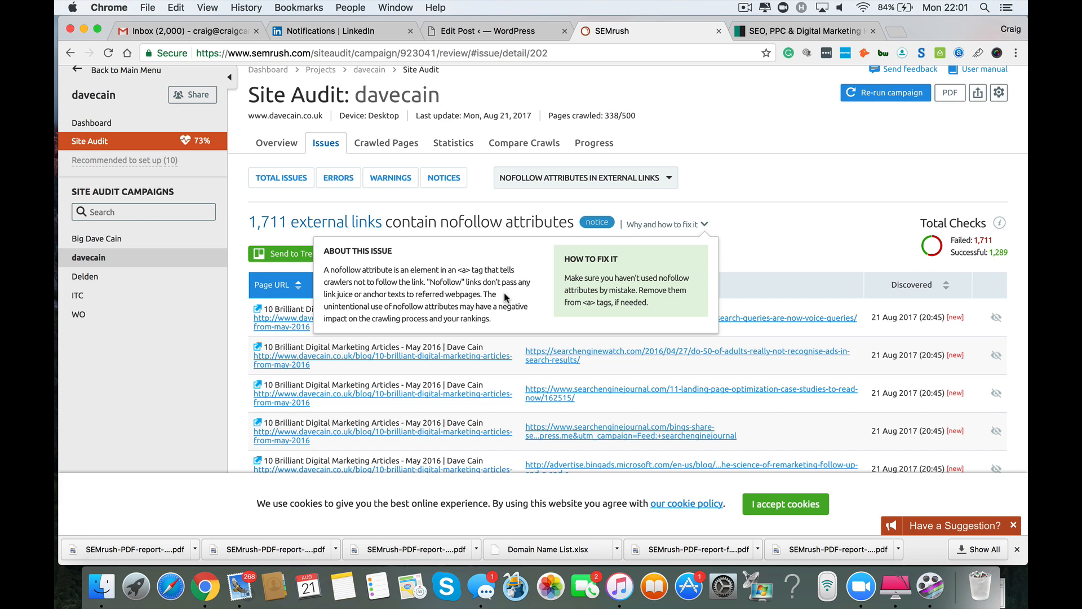
mouse_move(512, 326)
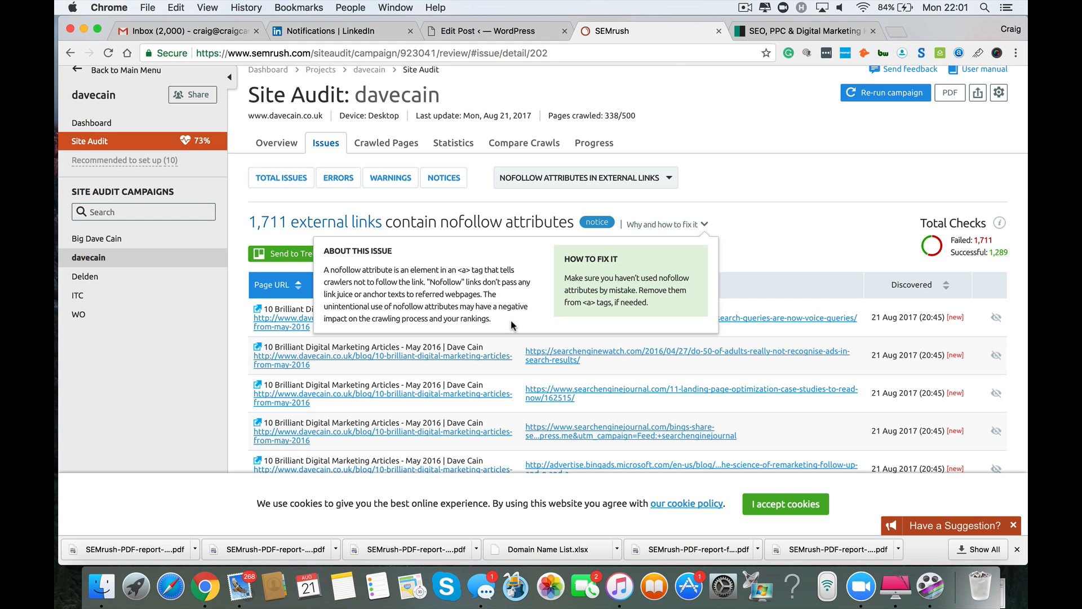
mouse_move(472, 311)
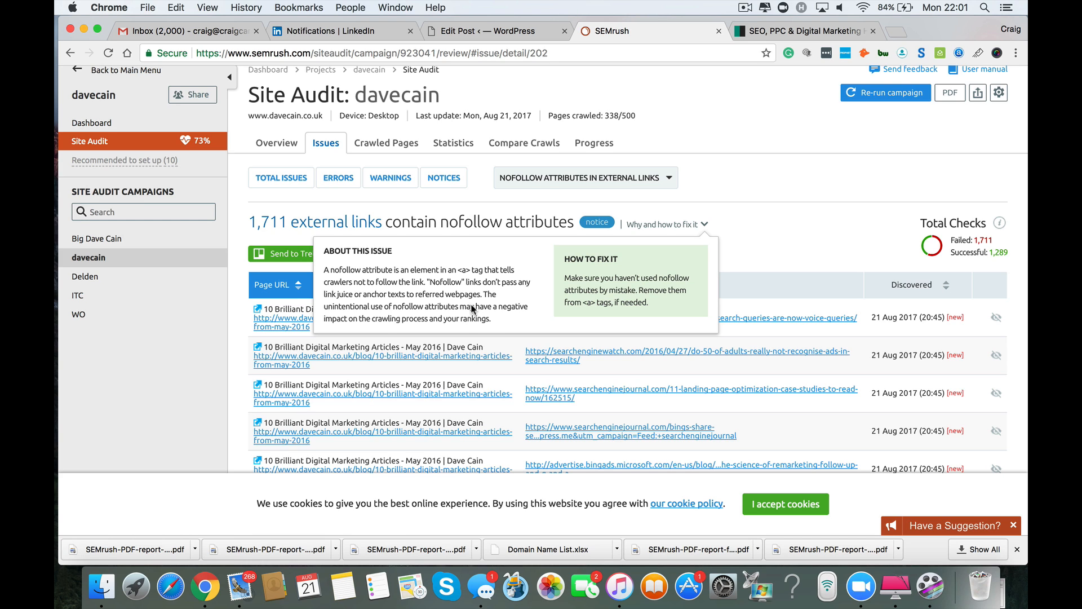
mouse_move(505, 320)
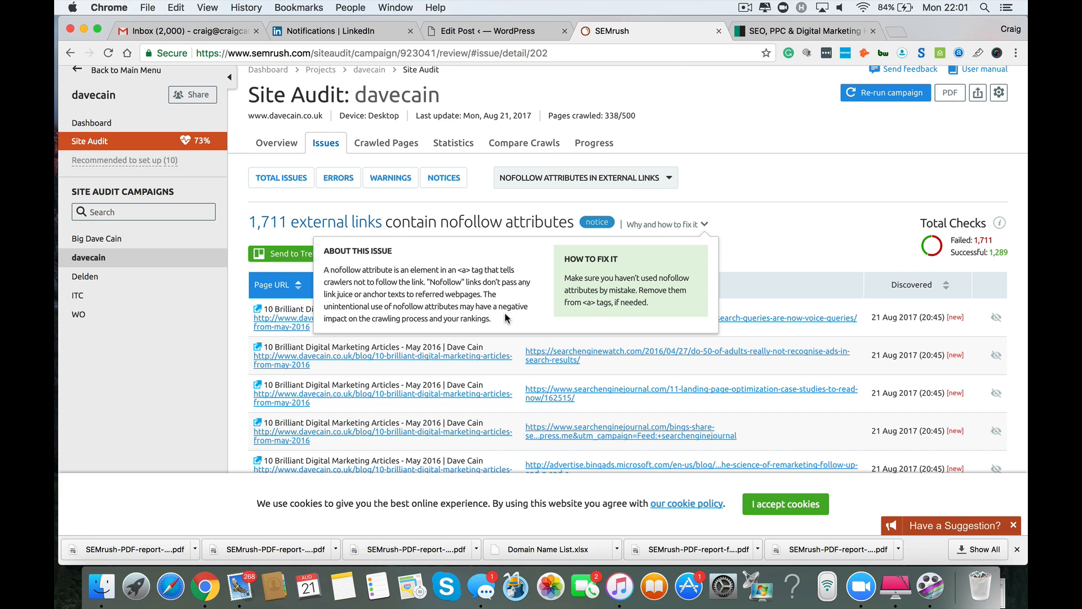
mouse_move(510, 319)
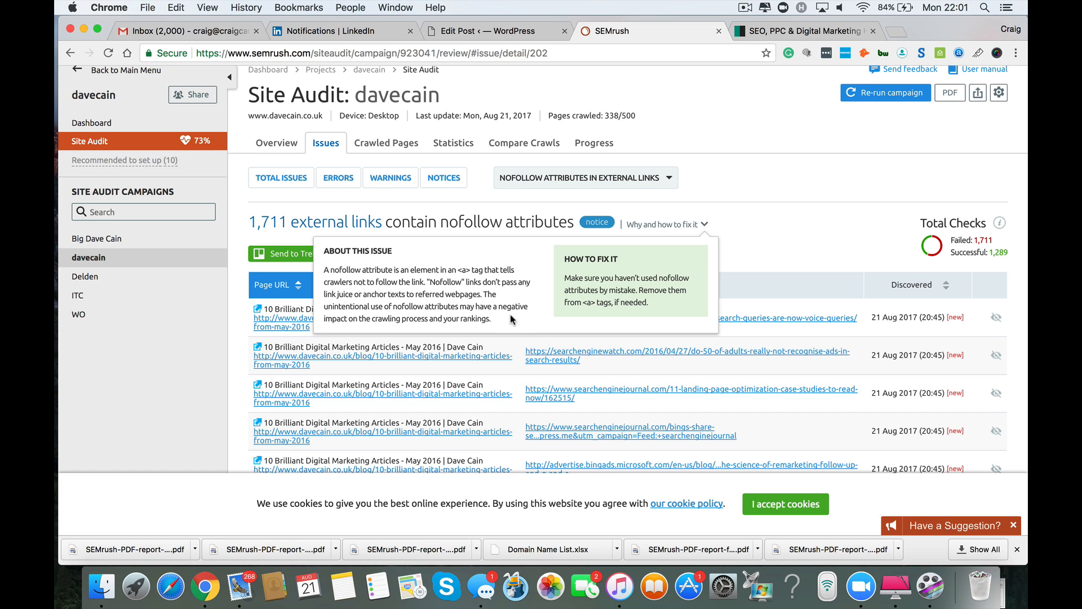
mouse_move(813, 239)
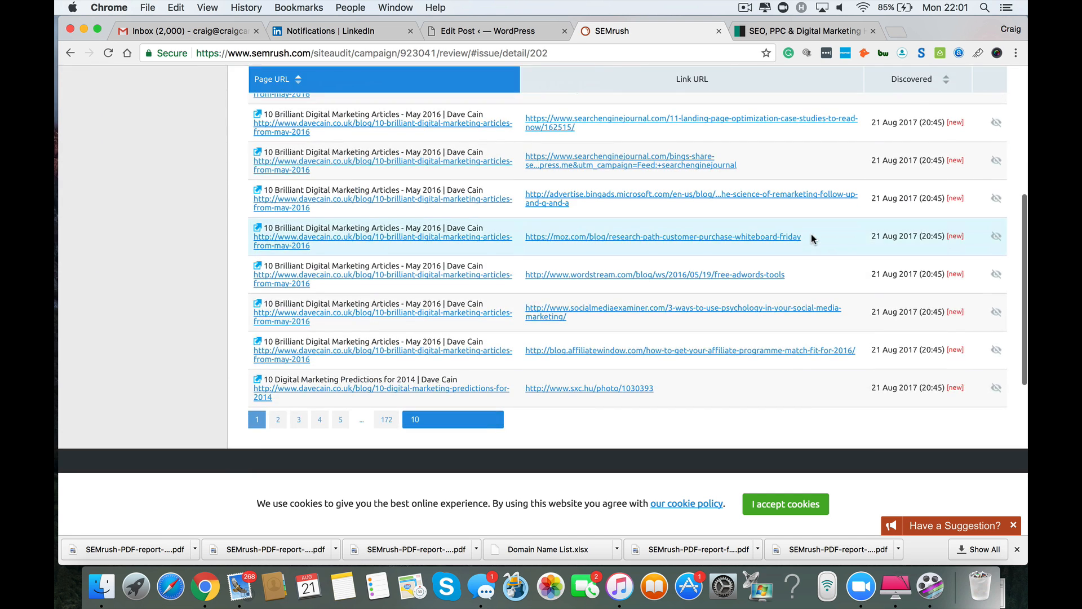
mouse_move(647, 331)
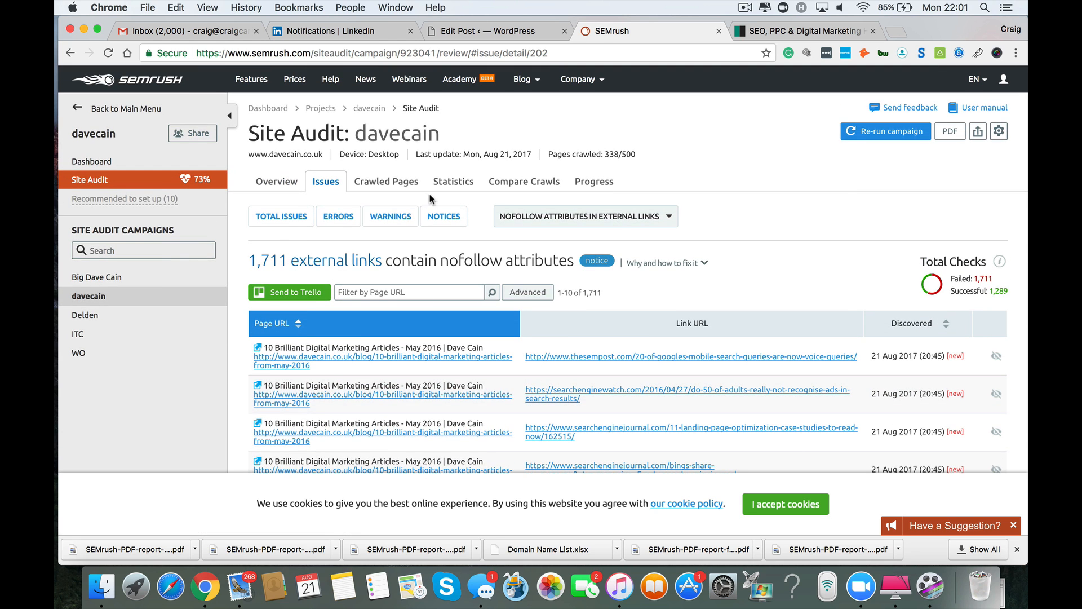
Show the Site Audit overview with 73% score, 4 errors, 1,141 warnings, 1,816 notices
left_click(276, 180)
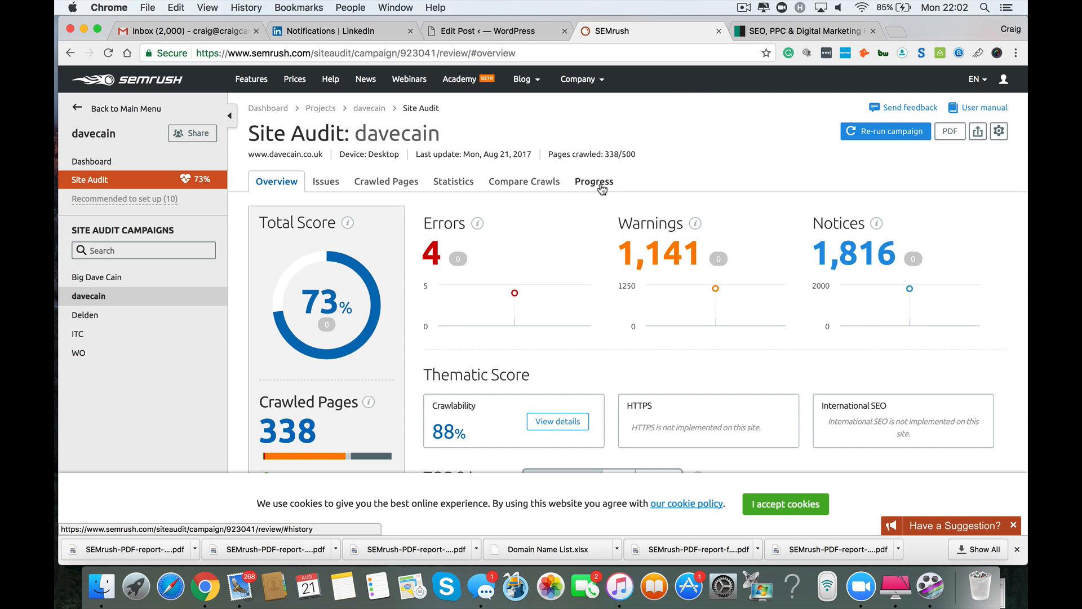
mouse_move(719, 174)
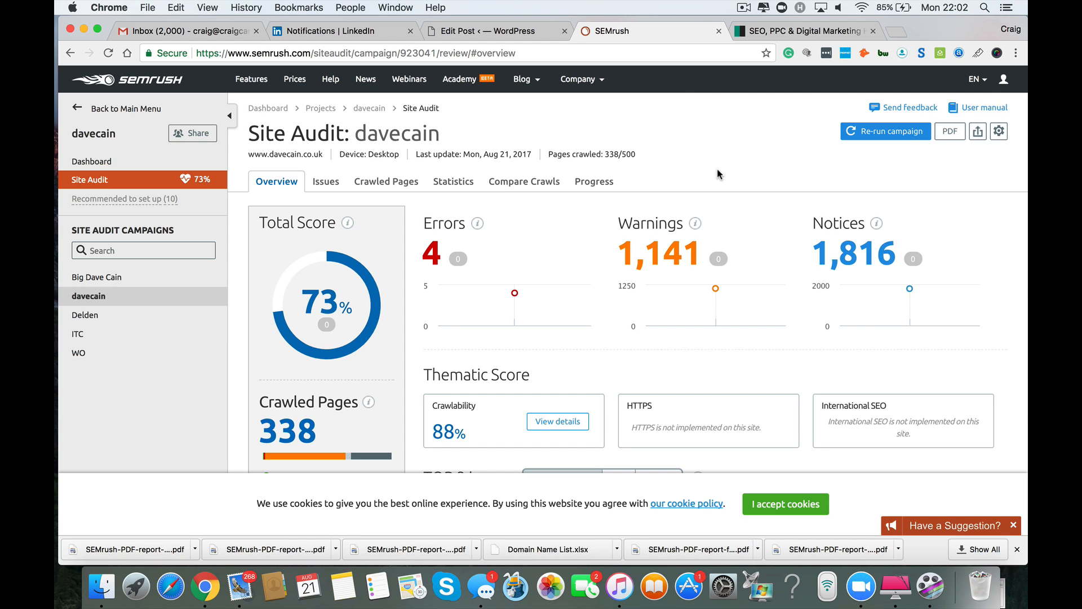
mouse_move(652, 196)
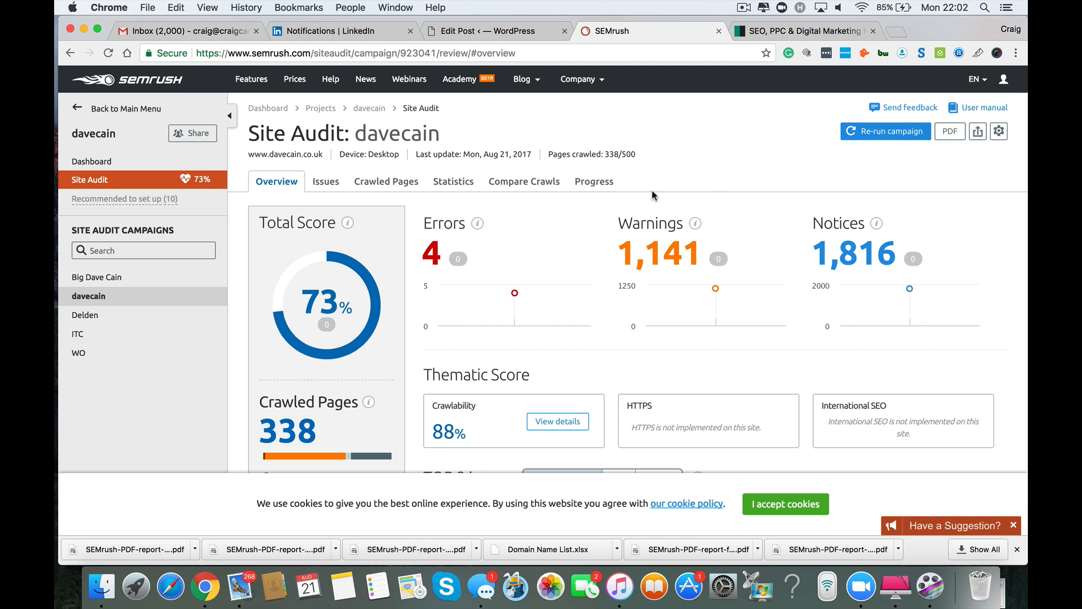
mouse_move(594, 181)
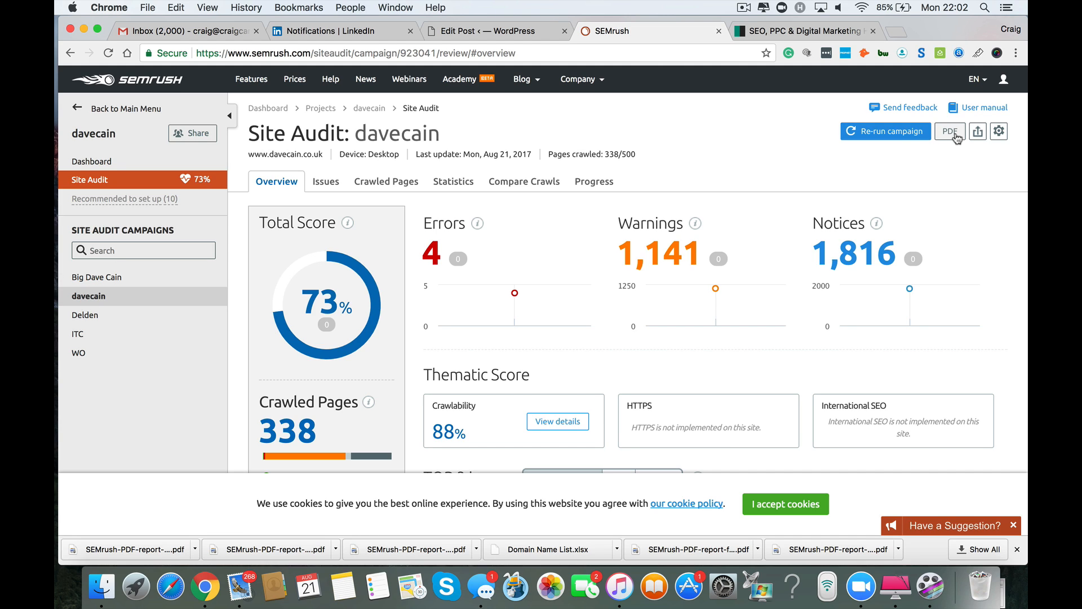
mouse_move(954, 136)
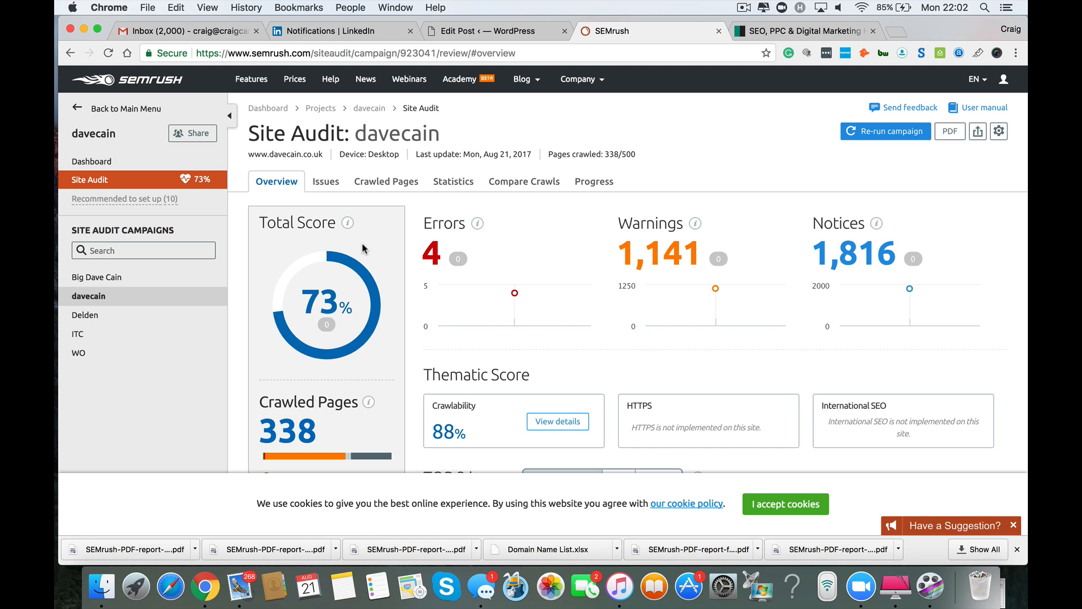
left_click(276, 181)
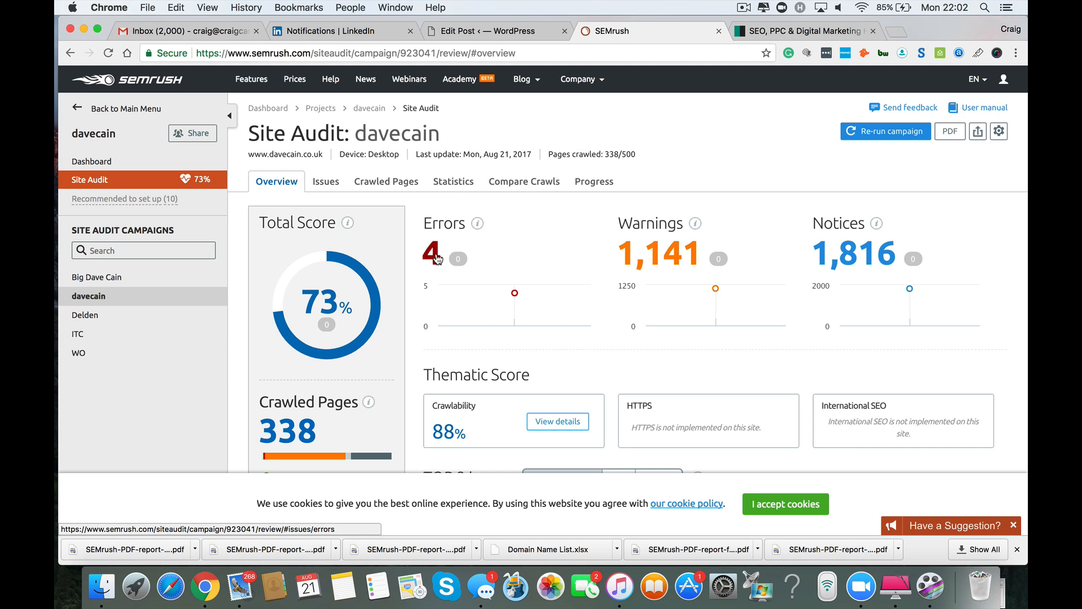
mouse_move(453, 181)
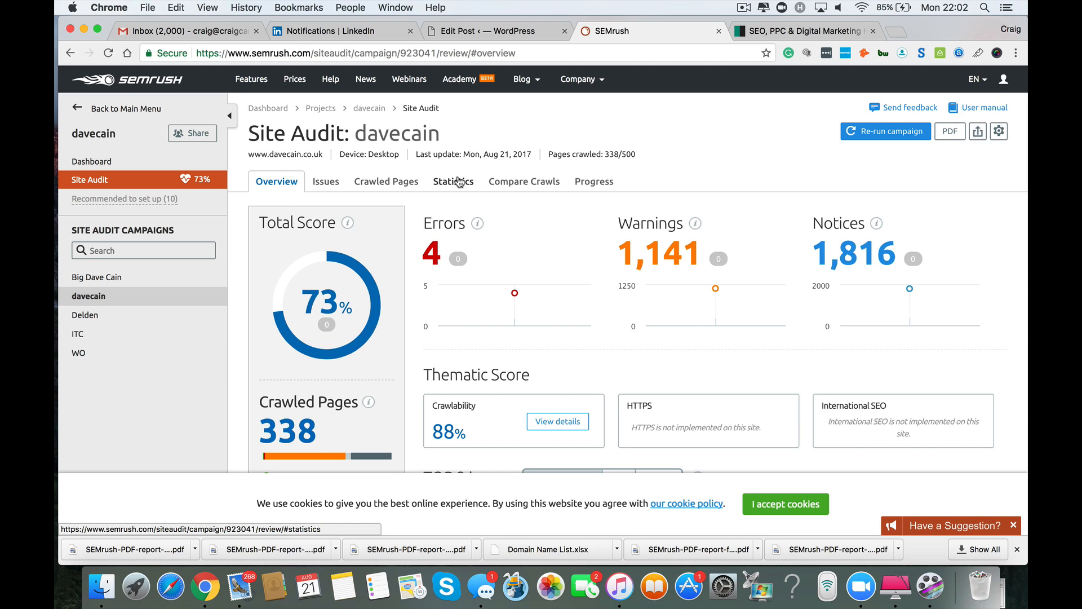
mouse_move(337, 343)
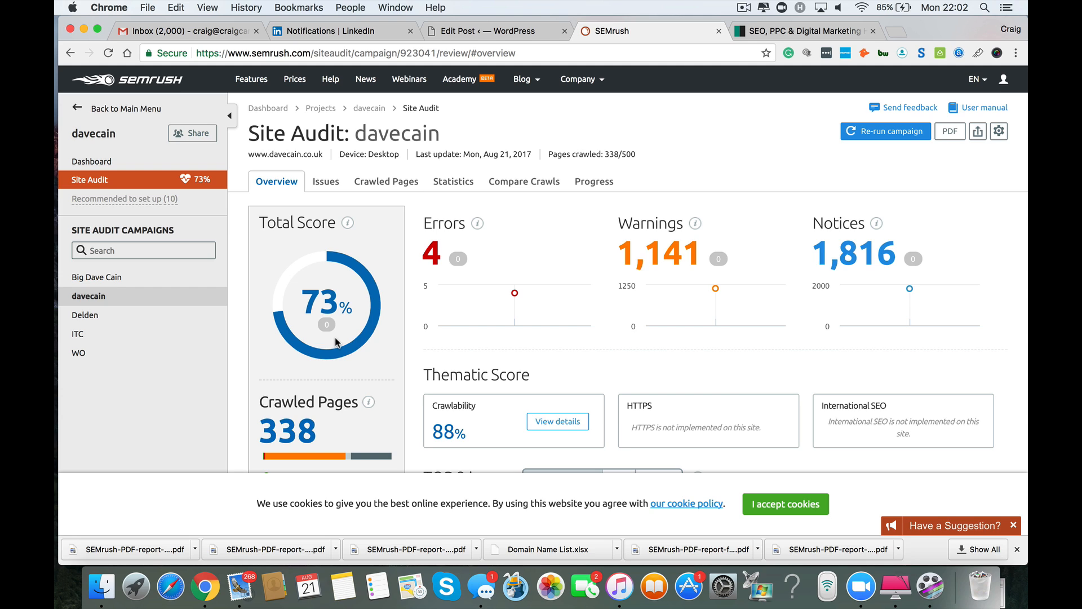
mouse_move(344, 344)
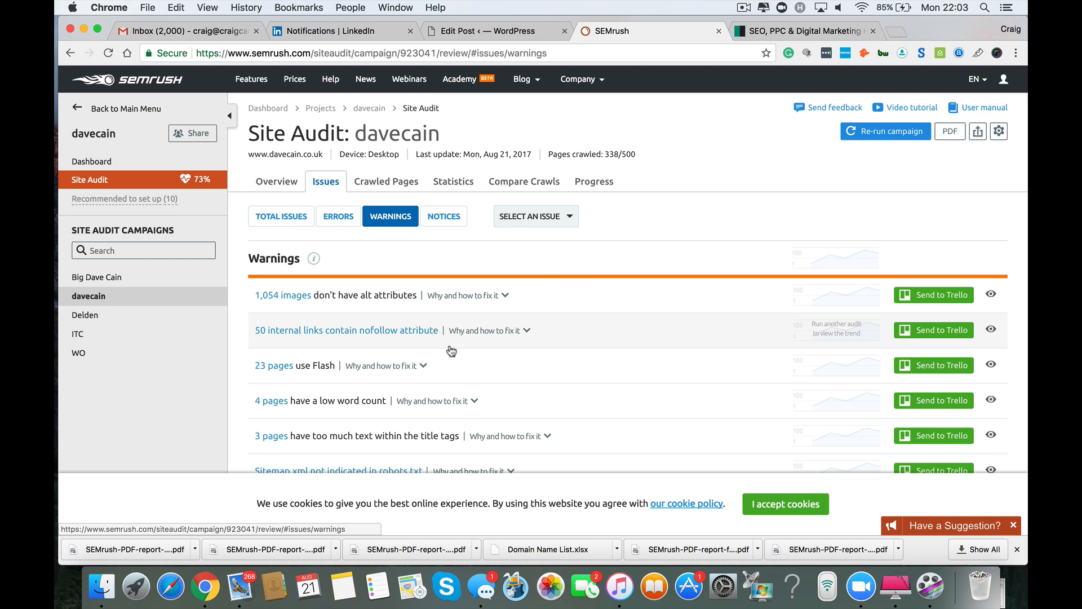
scroll("down", 3)
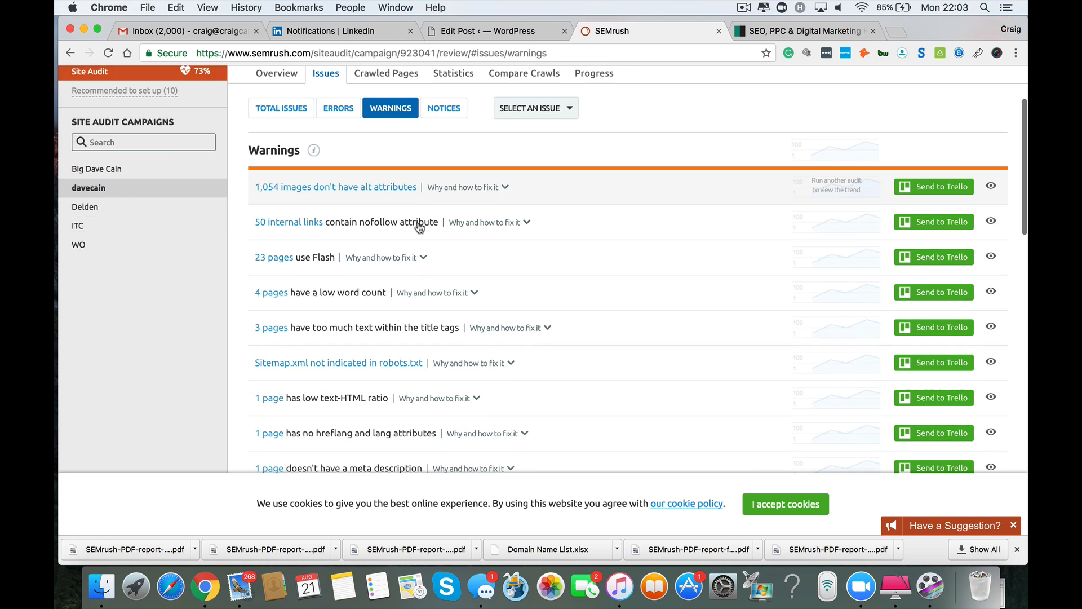
scroll("down", 3)
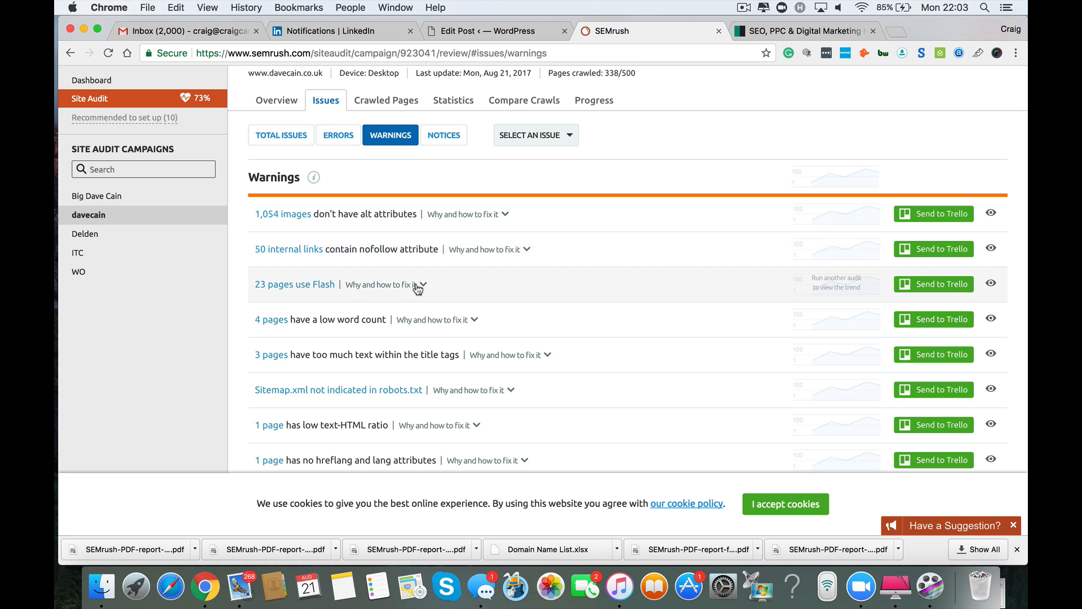
mouse_move(490, 156)
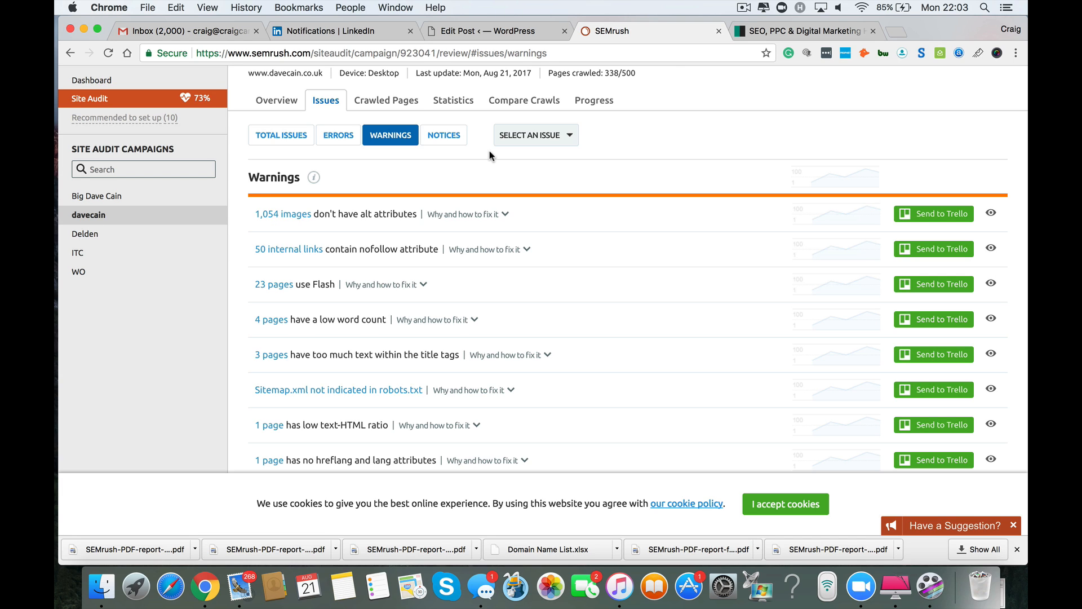
mouse_move(566, 184)
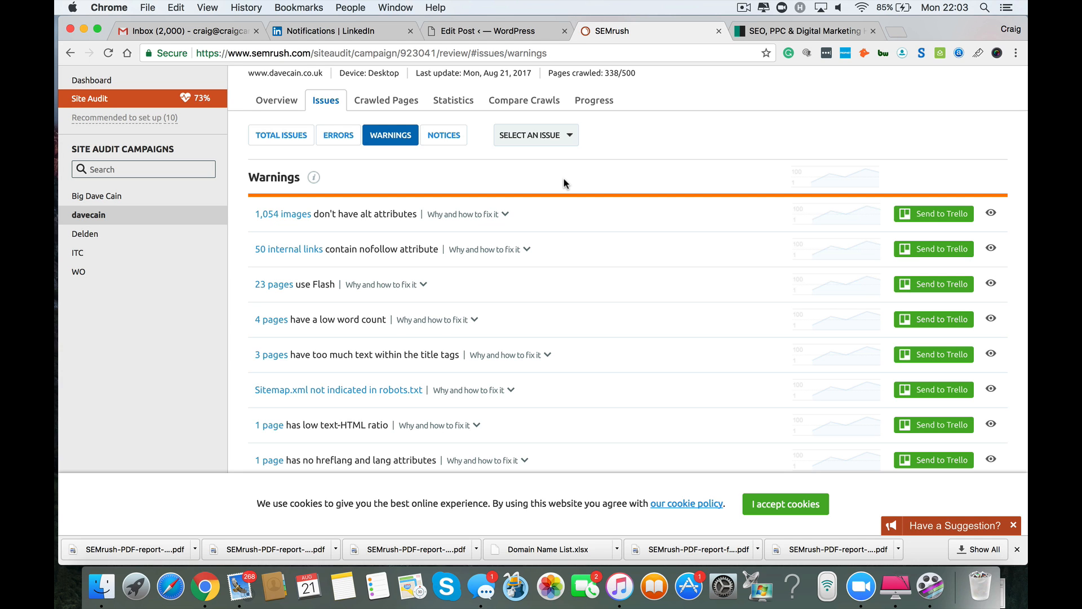
mouse_move(742, 12)
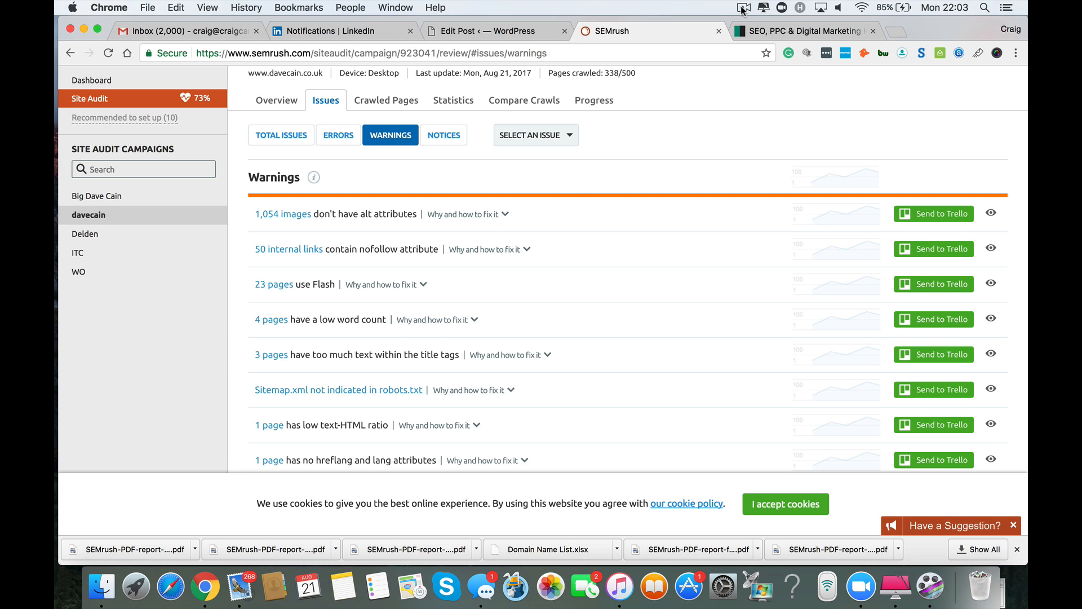
left_click(744, 8)
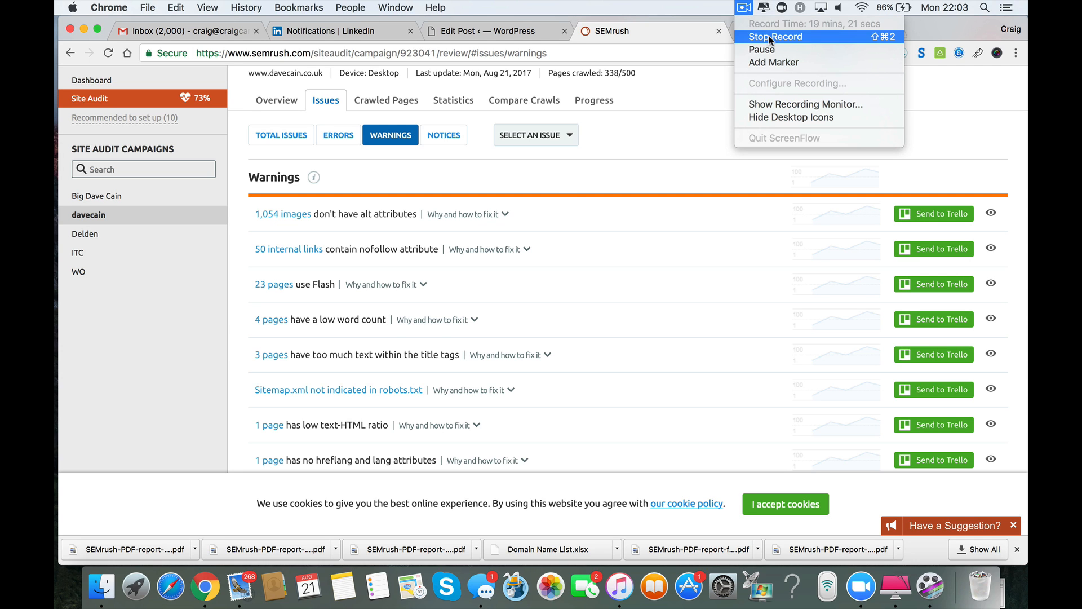